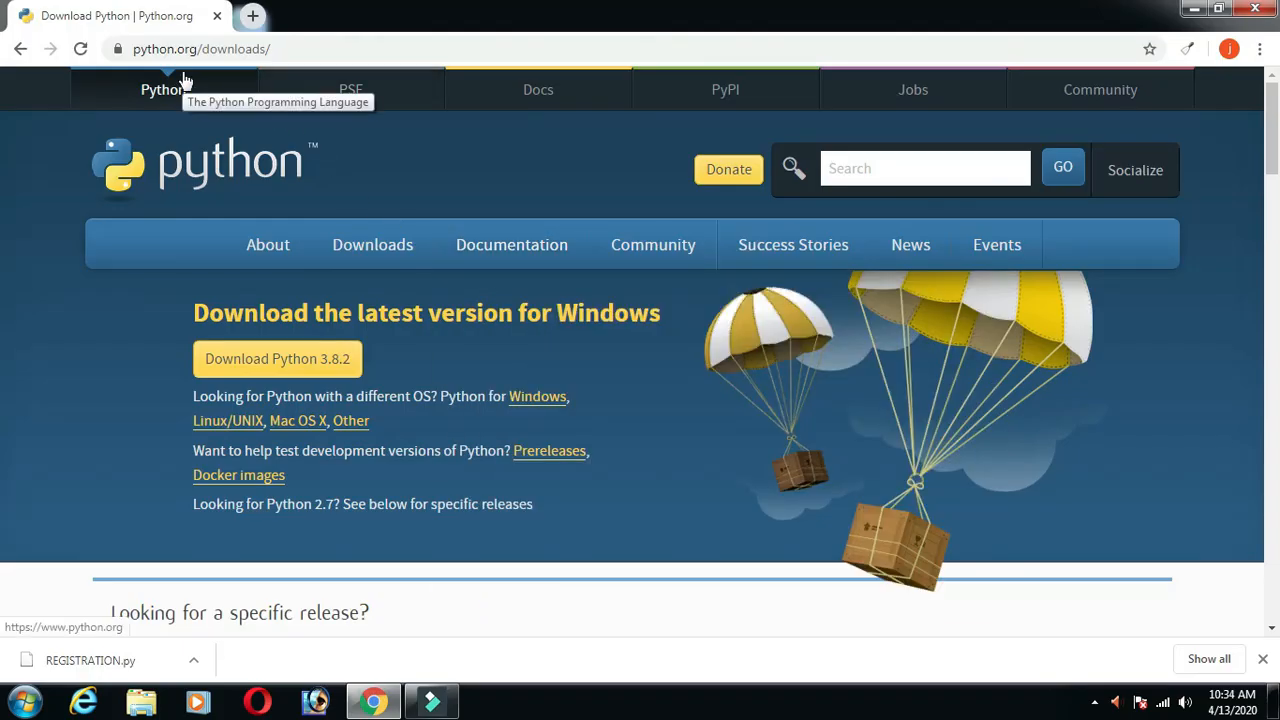
mouse_move(372, 244)
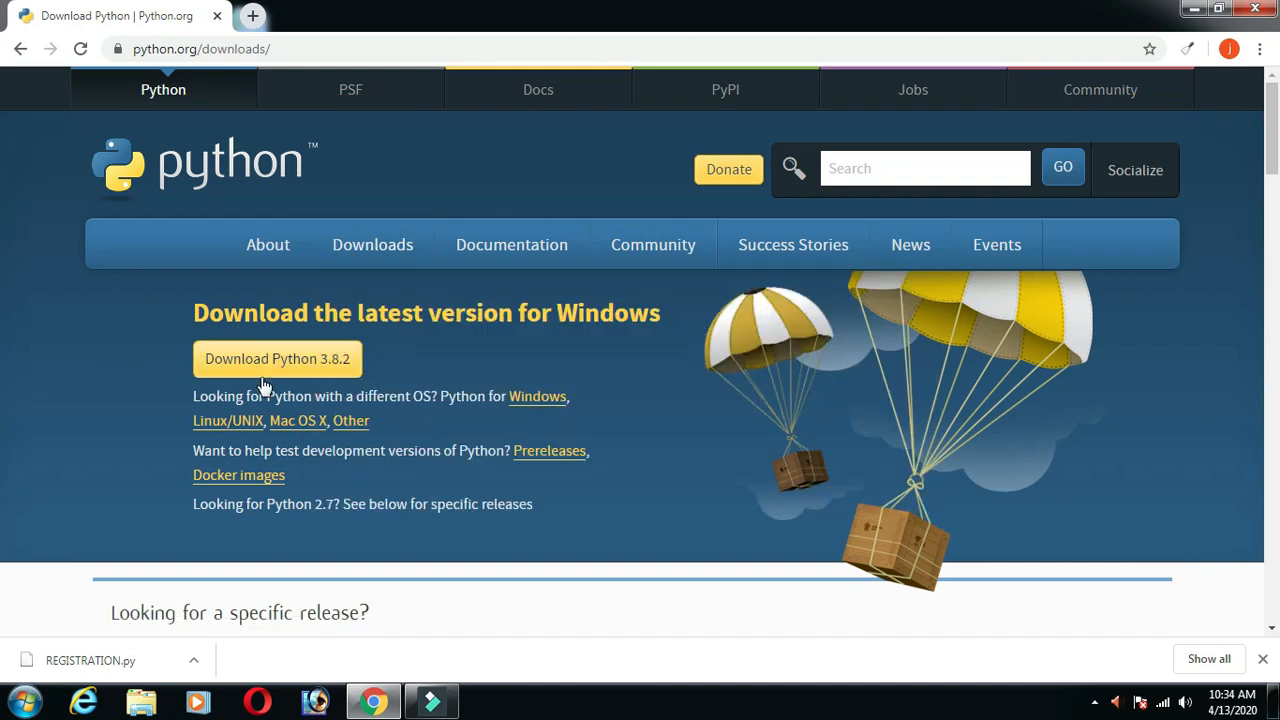
Start downloading the Python 3.8.2 Windows installer from python.org/downloads
click(276, 358)
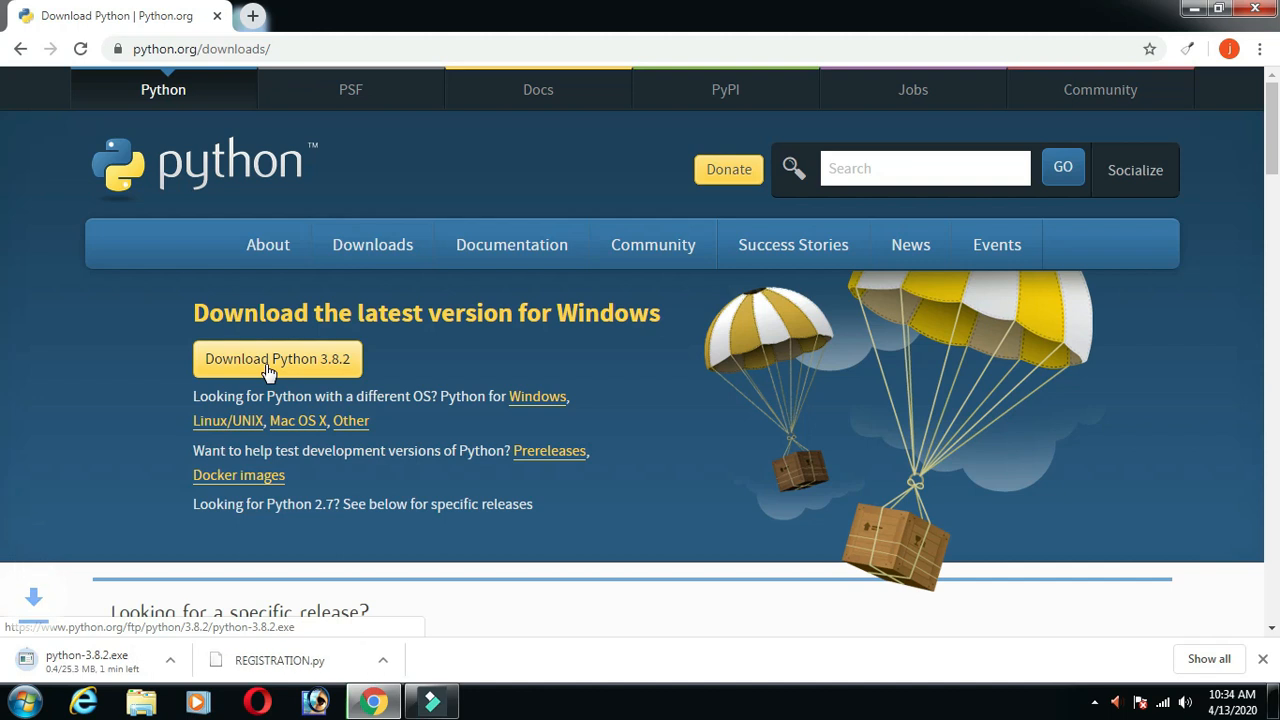
mouse_move(322, 368)
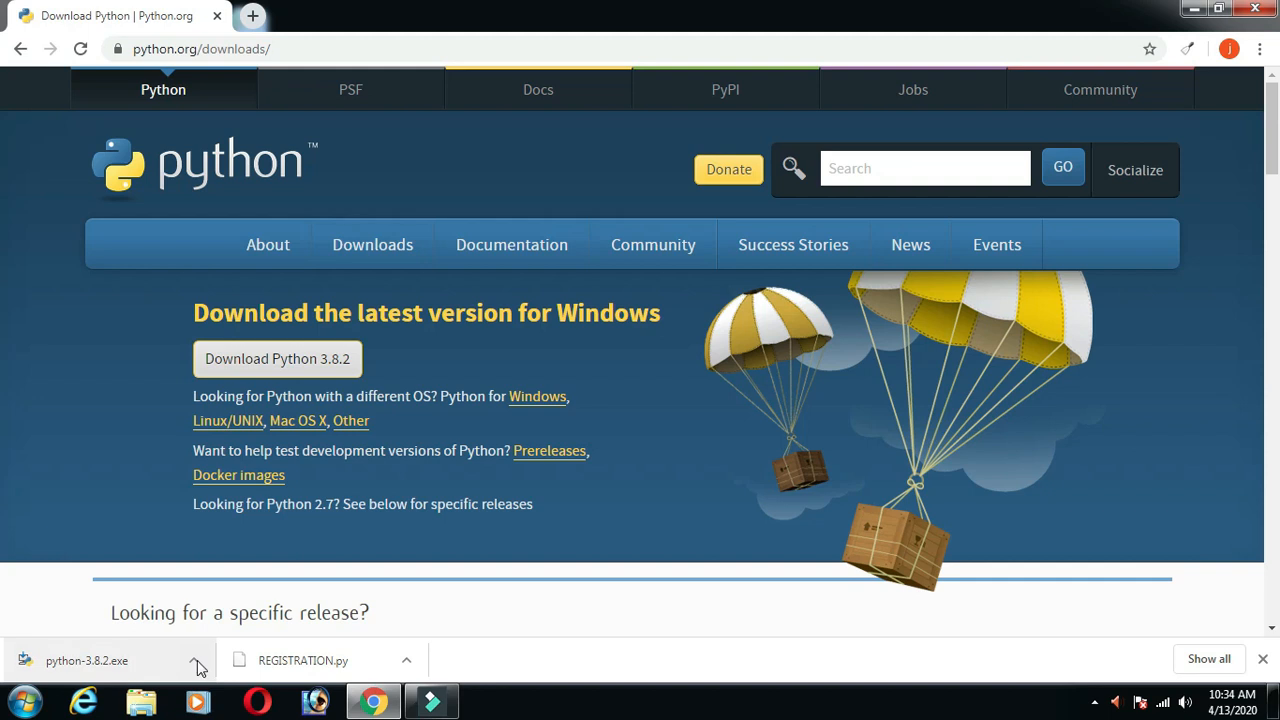
mouse_move(204, 664)
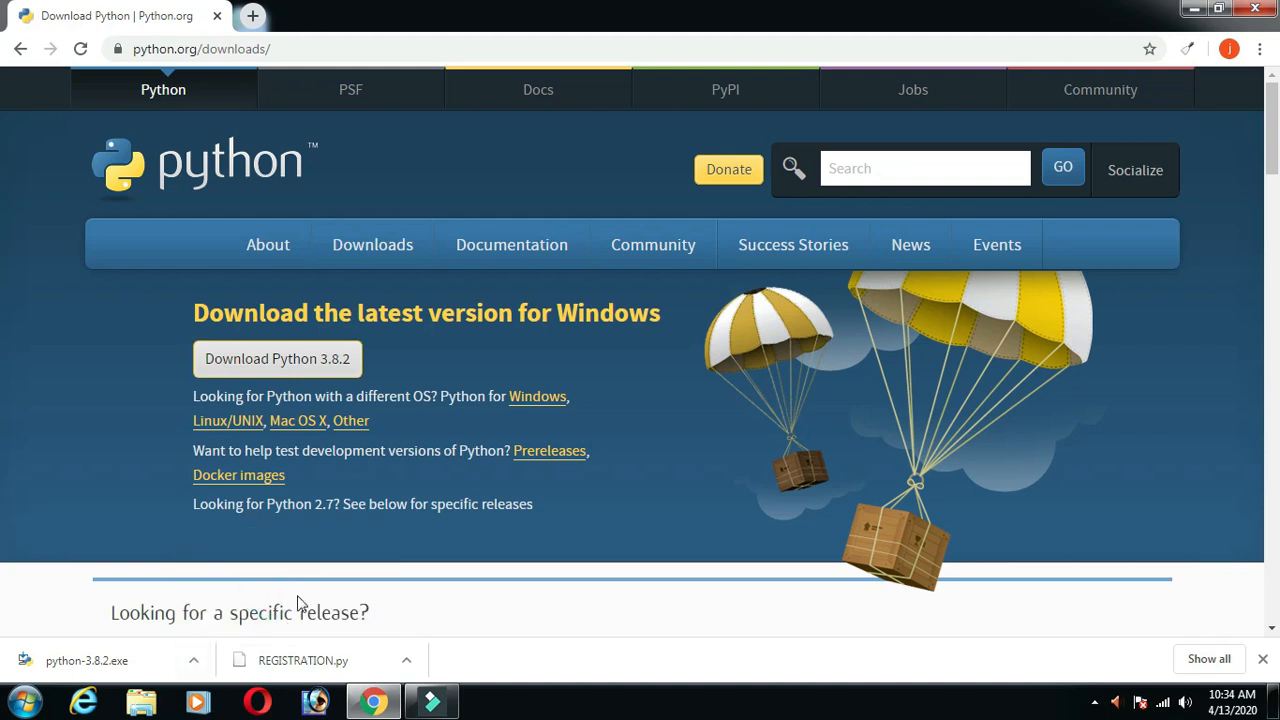
mouse_move(476, 684)
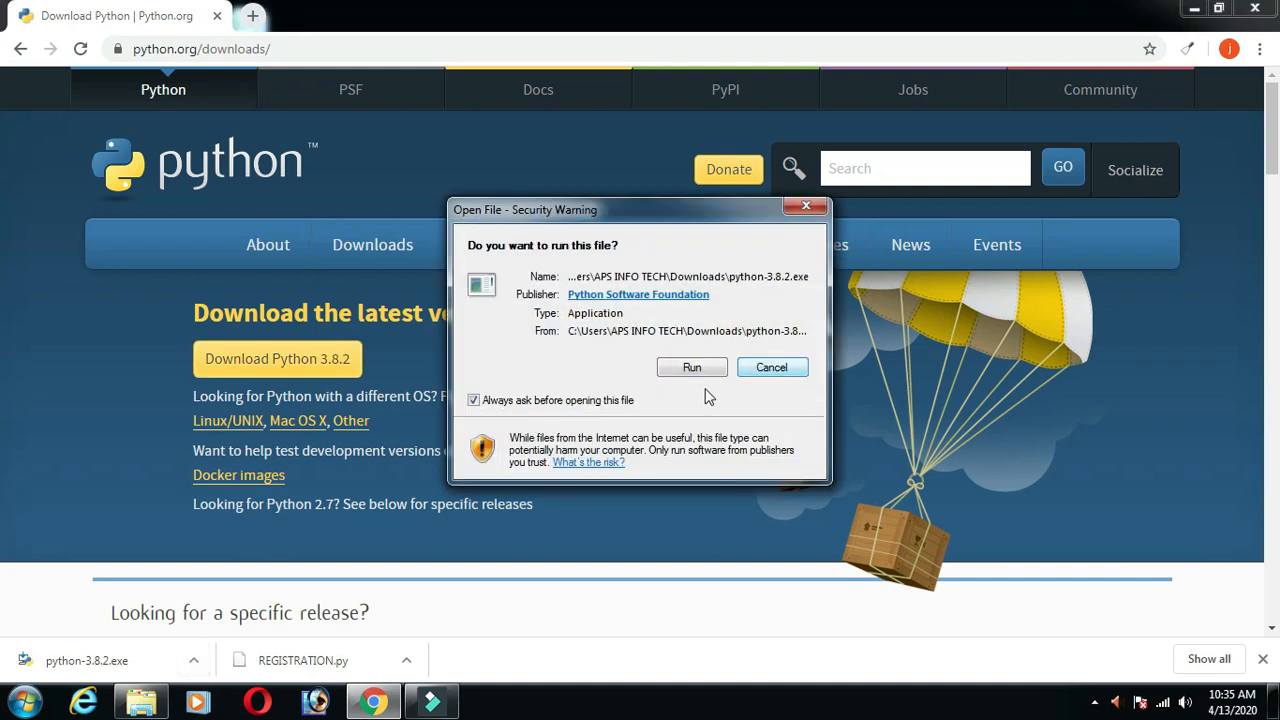
Run the downloaded python-3.8.2.exe and install Python 3.8.2 (32-bit) with default settings
click(692, 368)
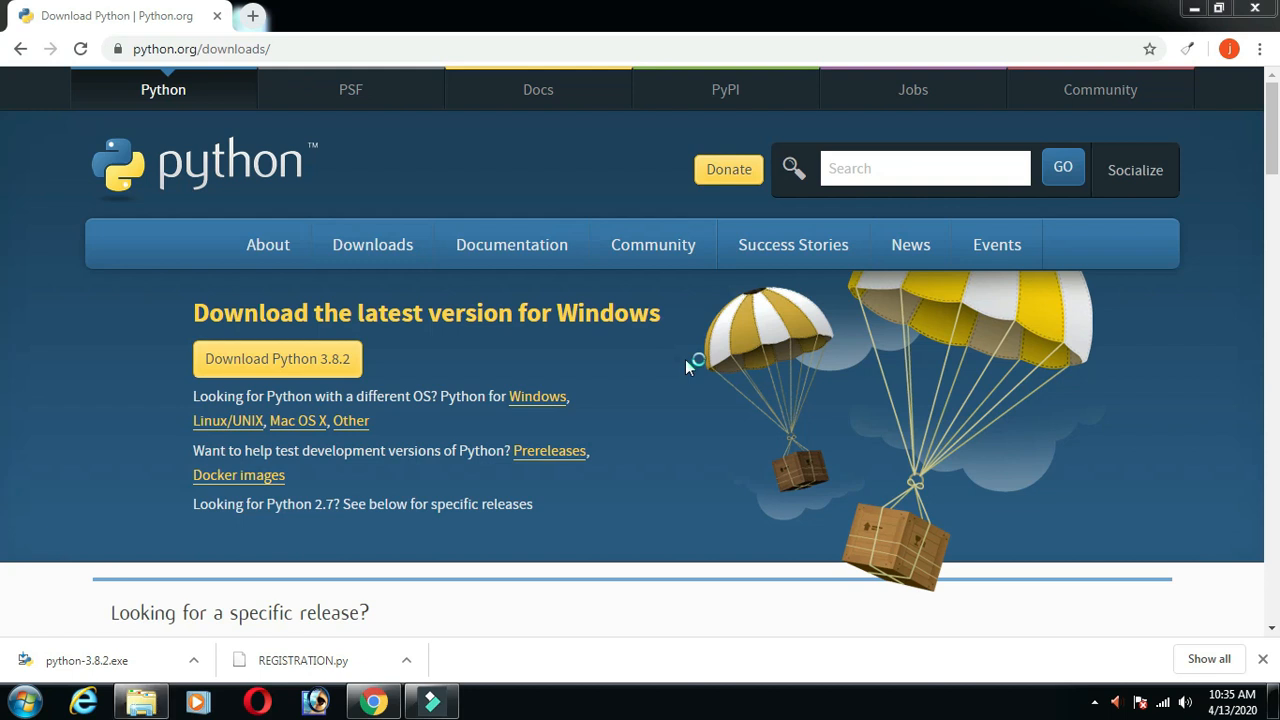
click(86, 660)
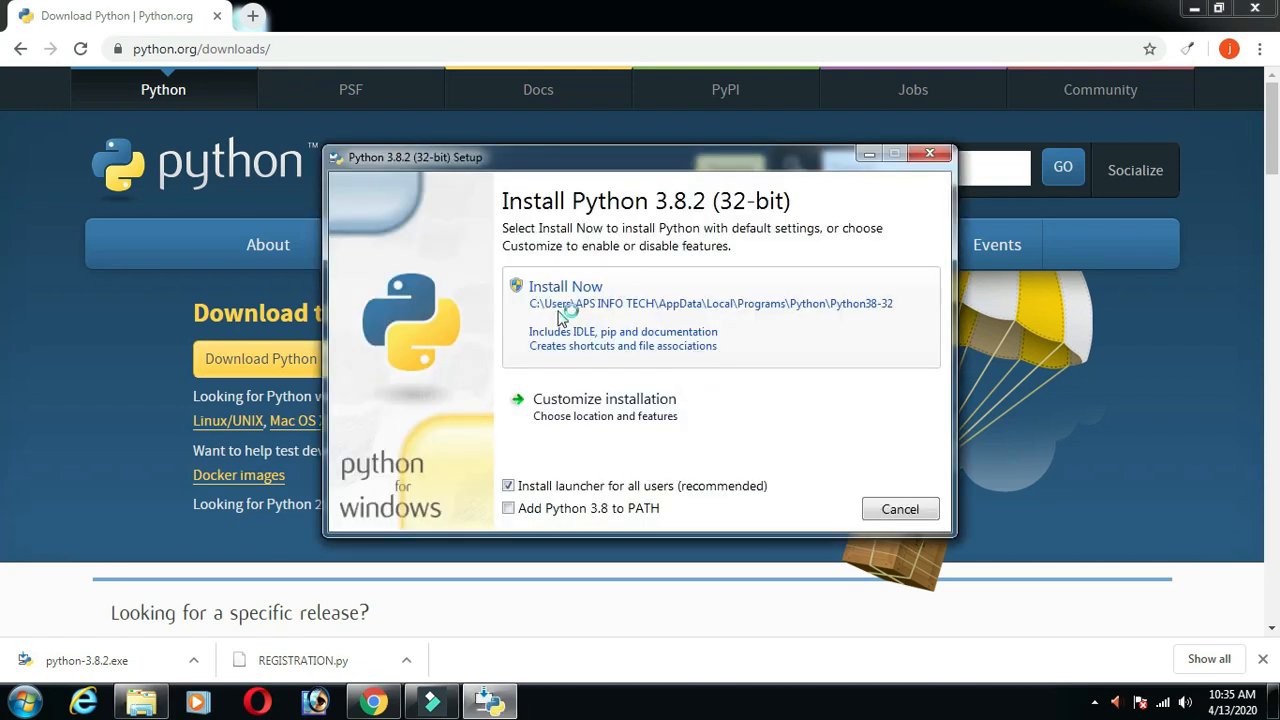
click(564, 286)
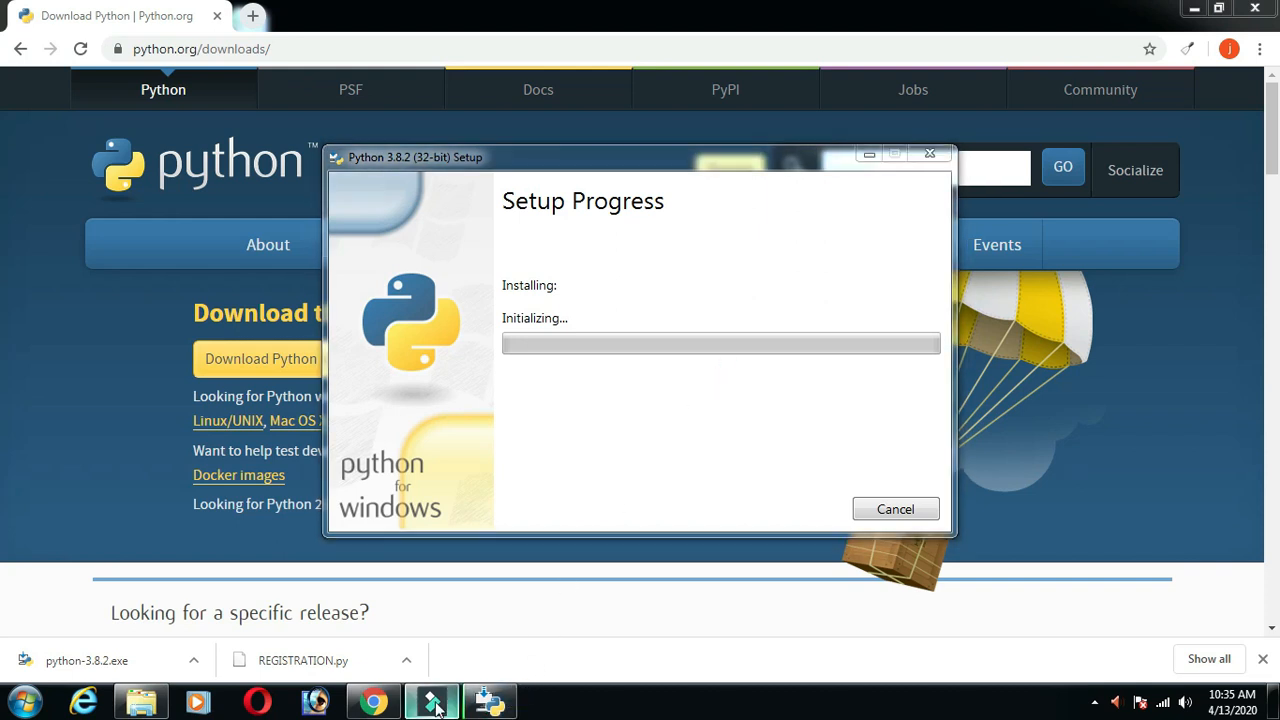
mouse_move(792, 564)
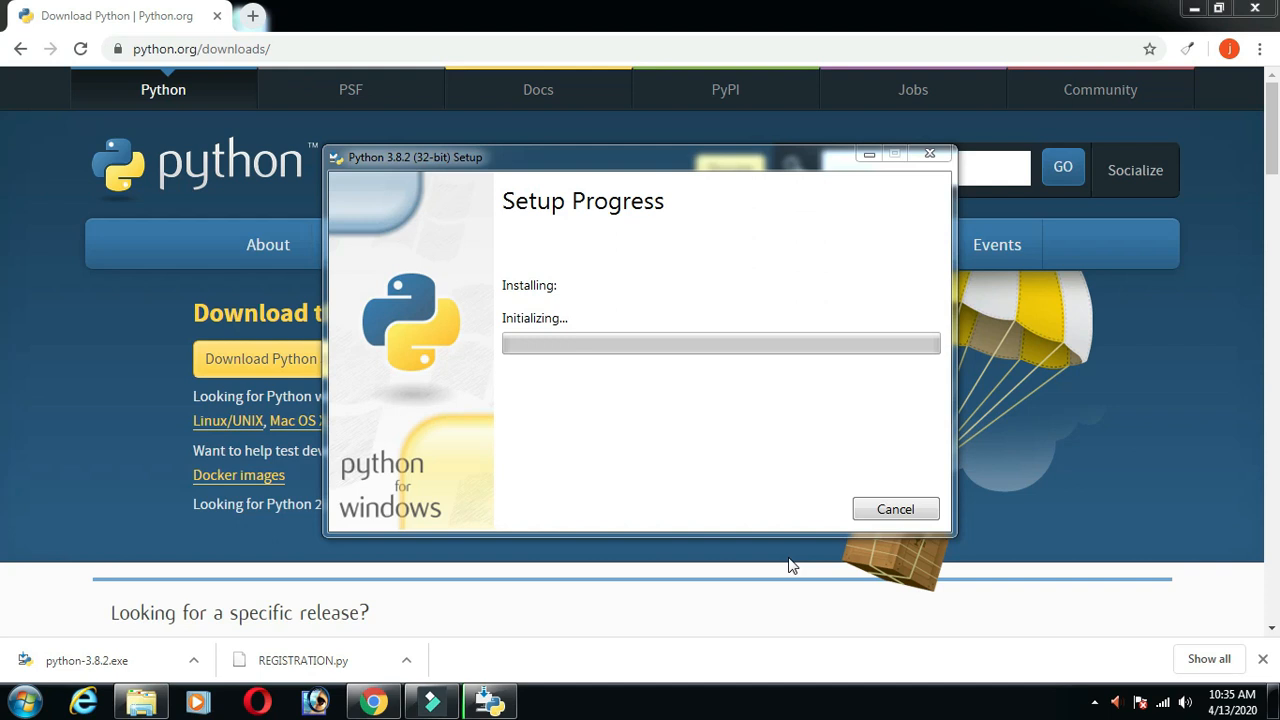
mouse_move(432, 700)
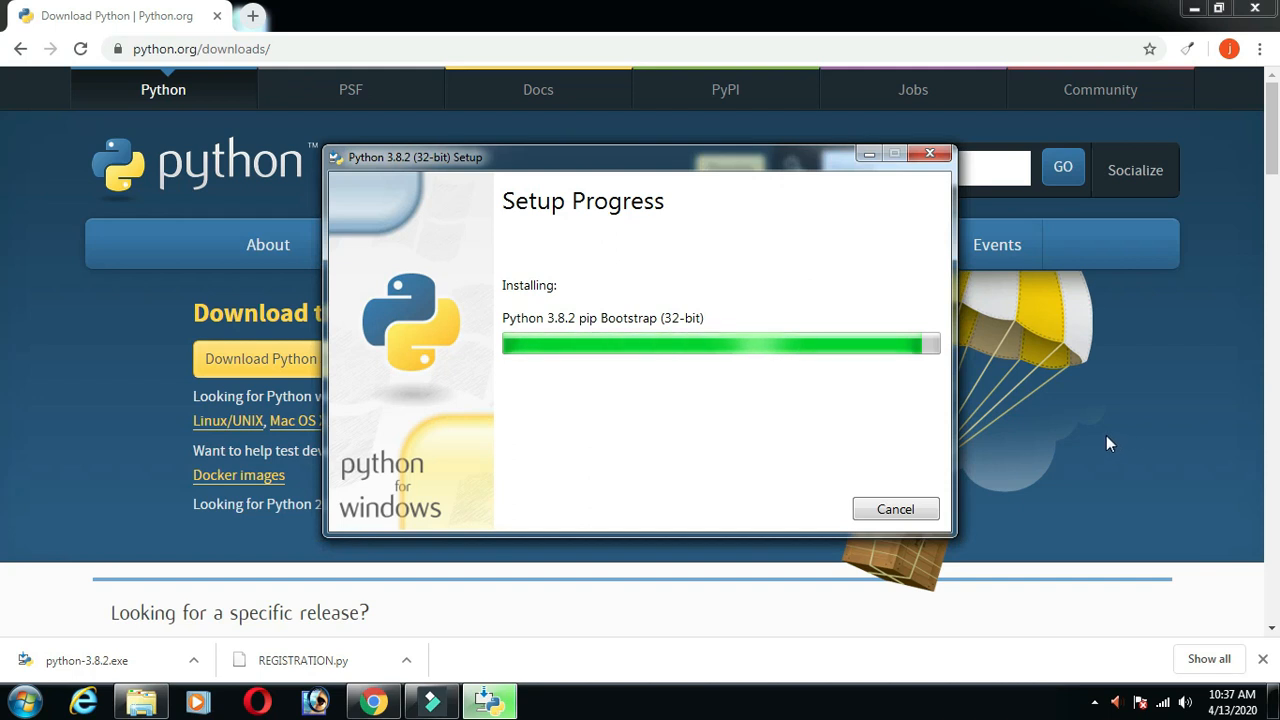
mouse_move(1100, 440)
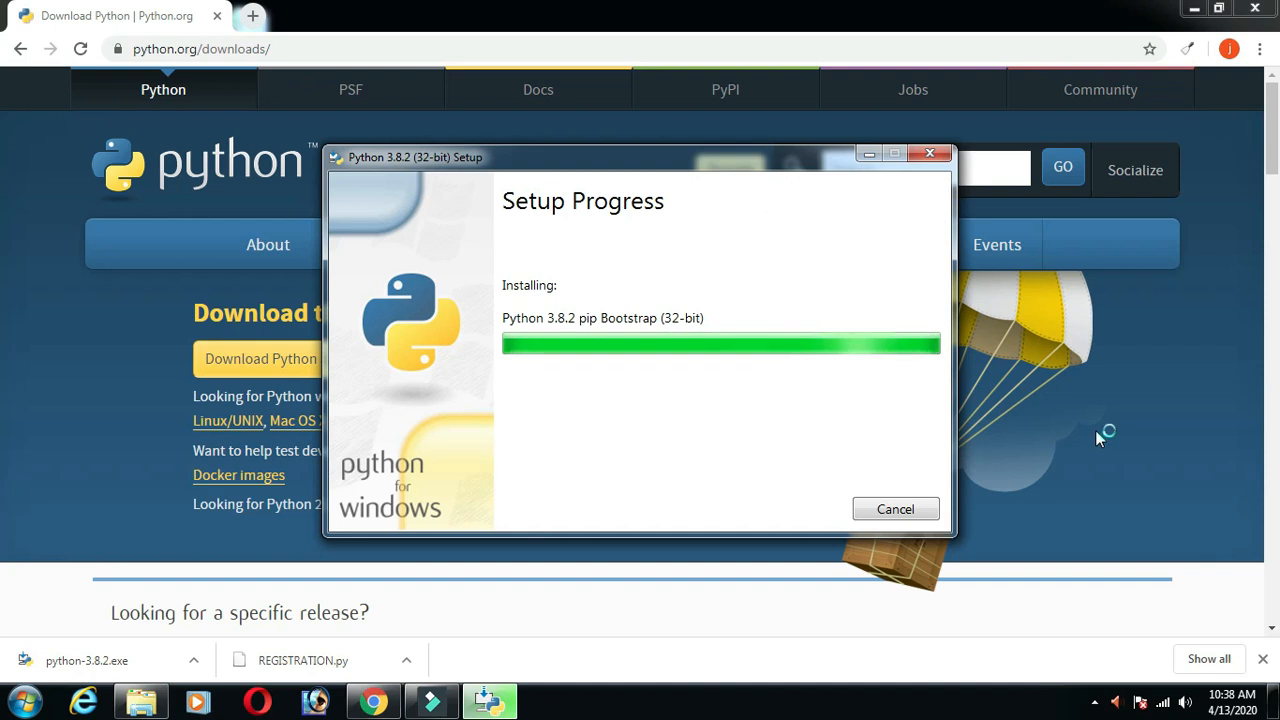
mouse_move(1100, 438)
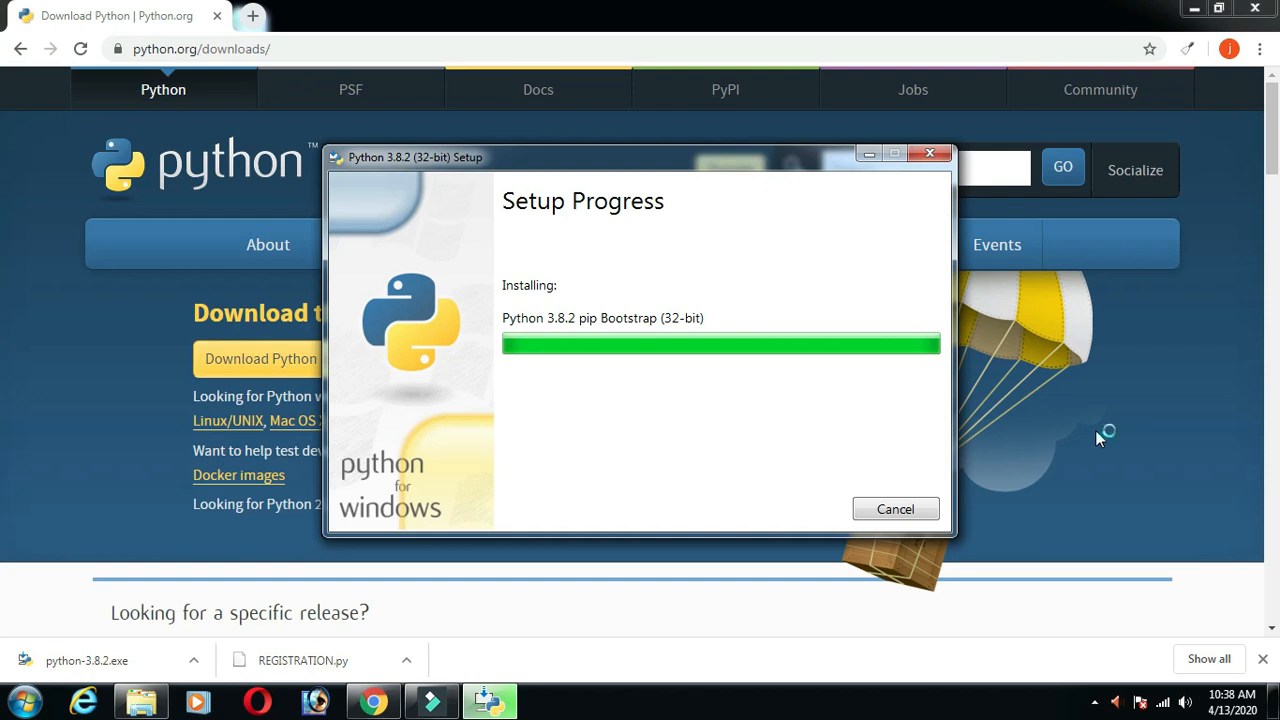
mouse_move(1100, 438)
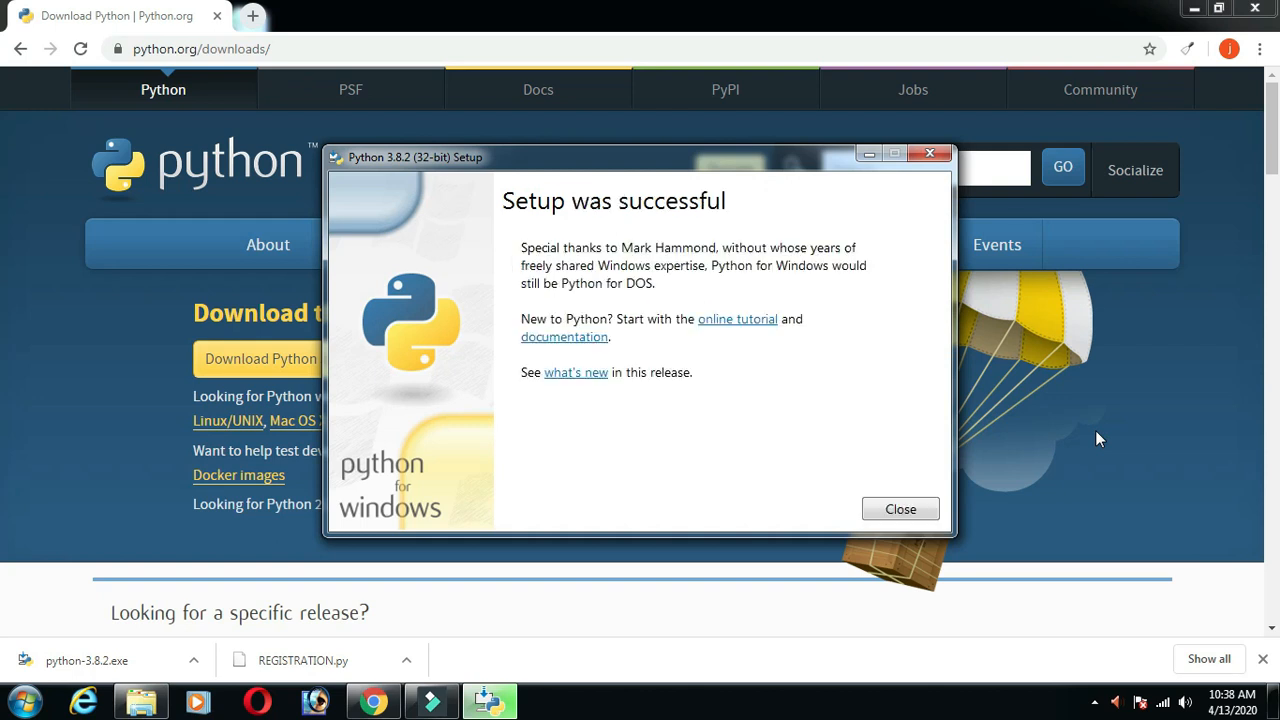
mouse_move(862, 436)
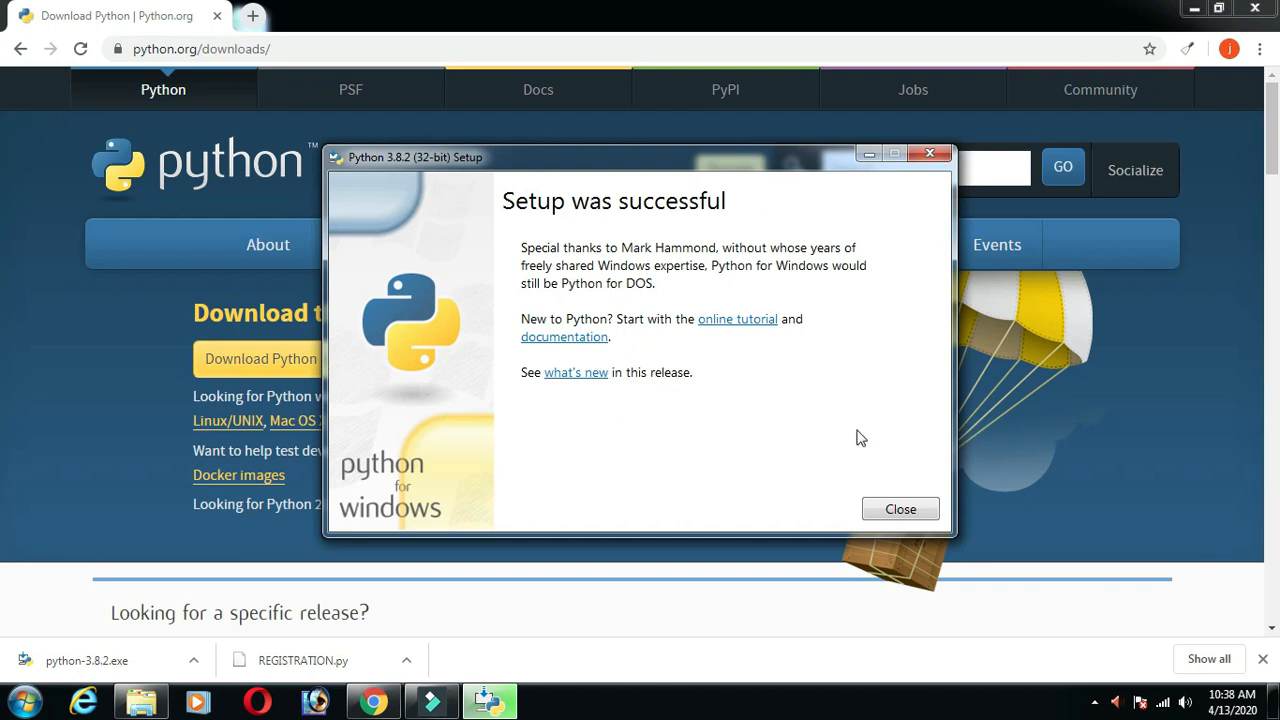
mouse_move(730, 342)
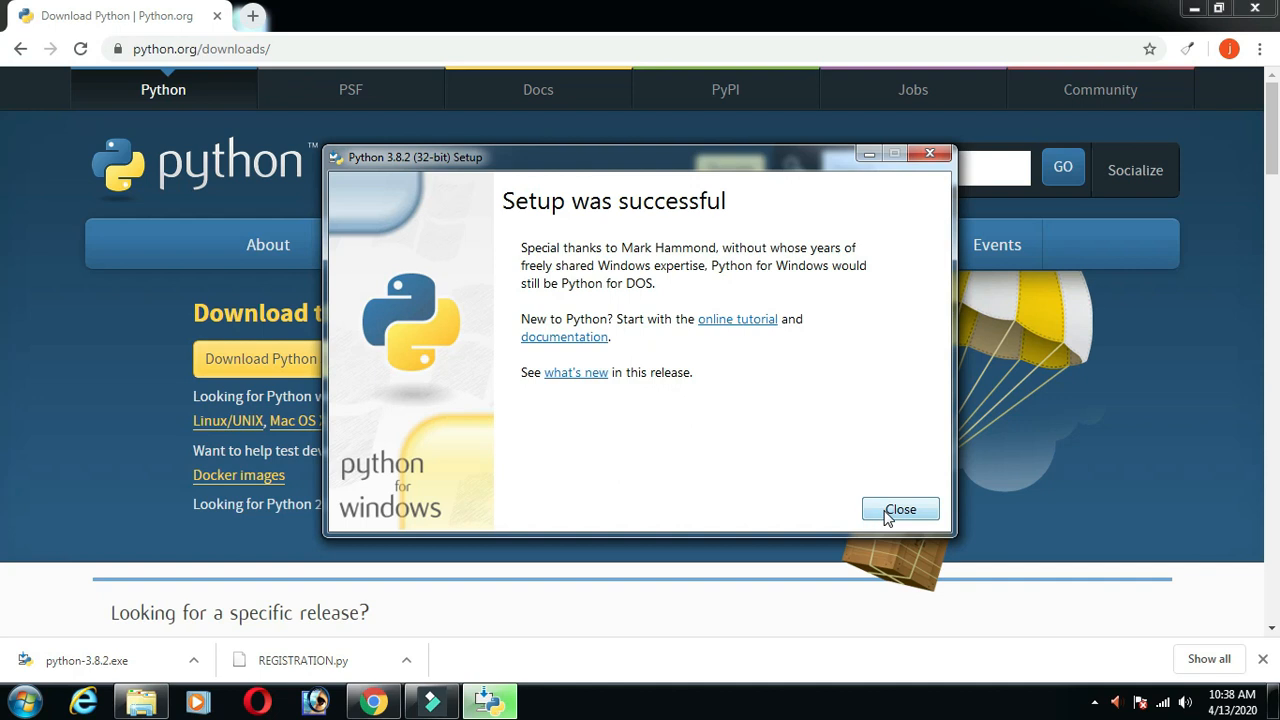
Close the finished installer, verify the Python 3.8 (32-bit) console starts, then close it
click(900, 510)
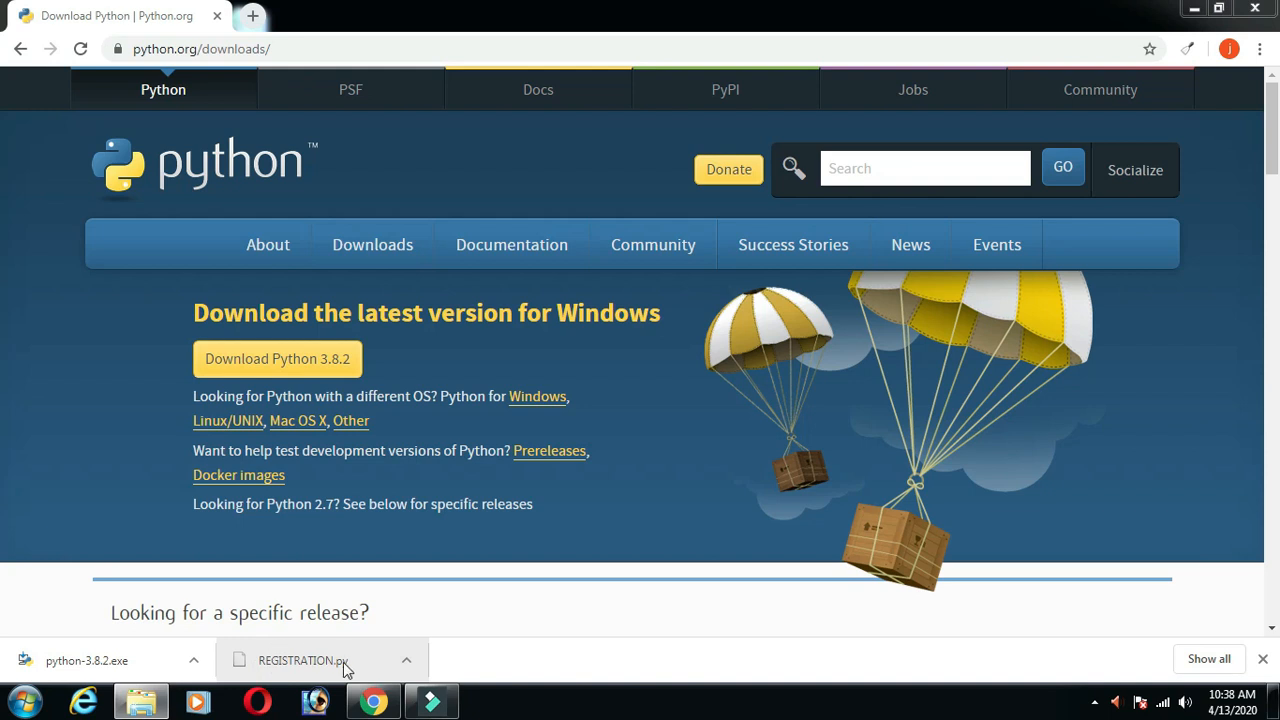
mouse_move(270, 668)
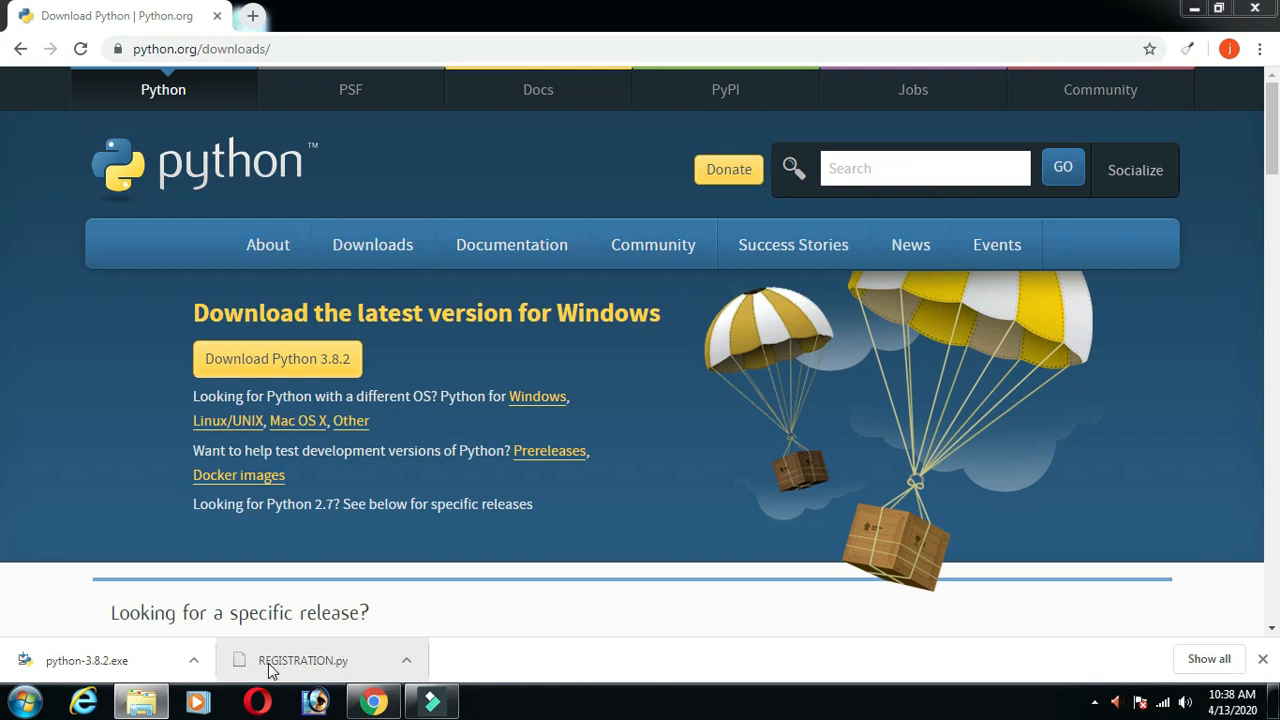
mouse_move(18, 700)
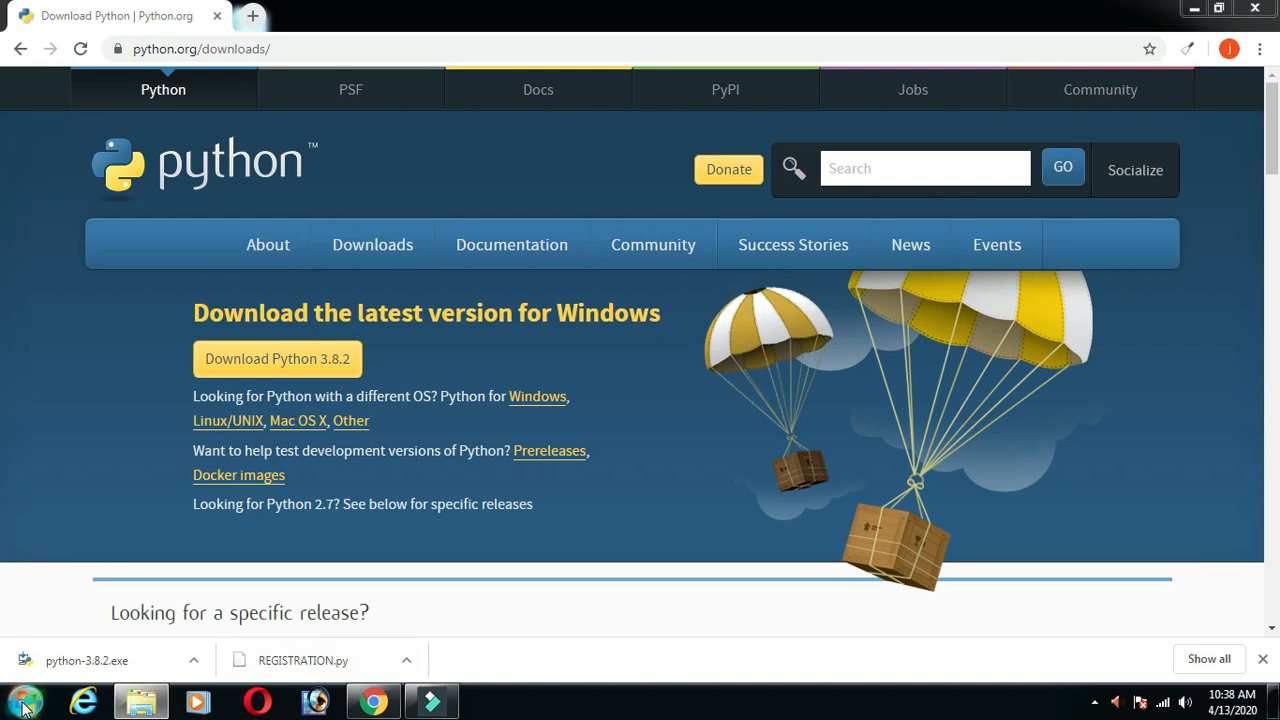
click(16, 702)
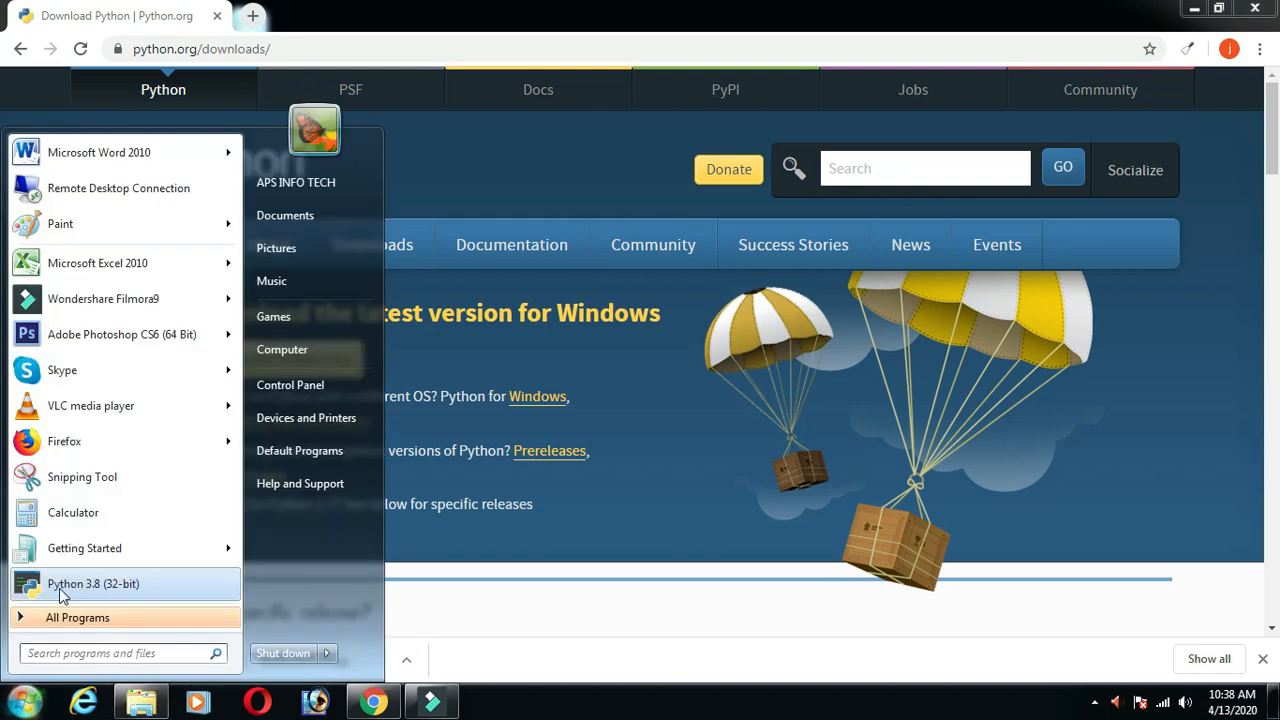
mouse_move(140, 600)
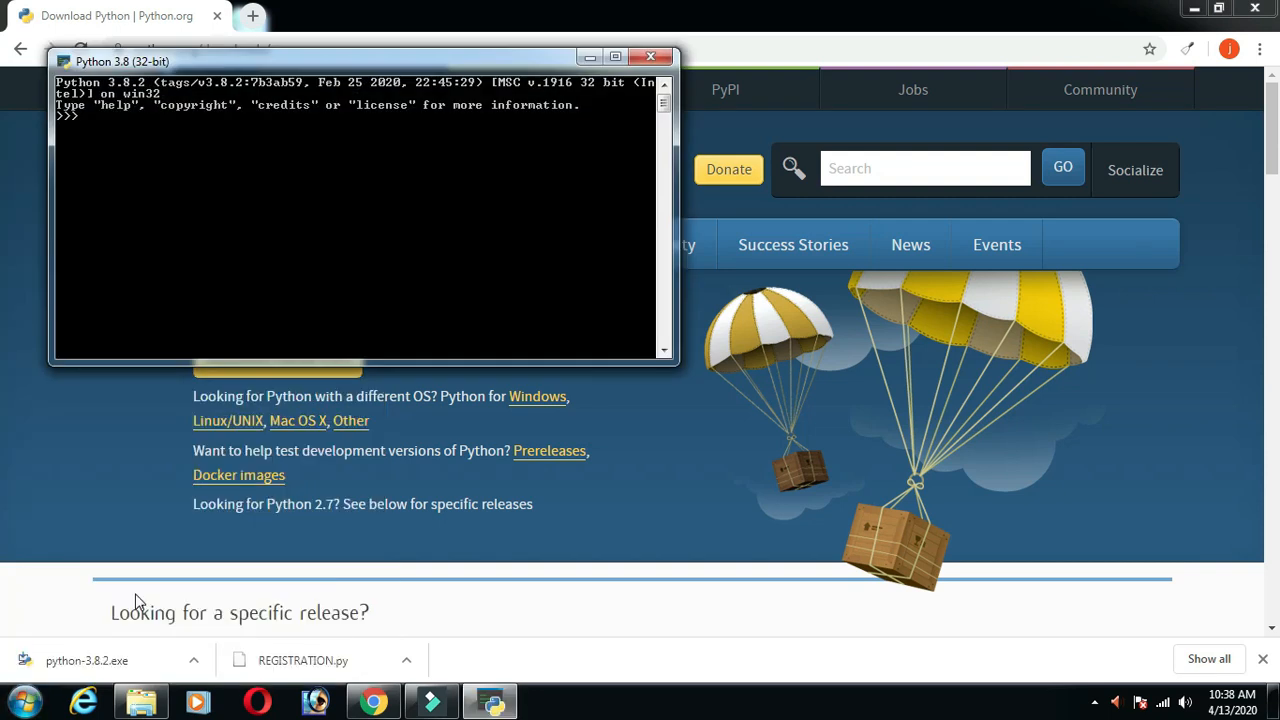
mouse_move(48, 216)
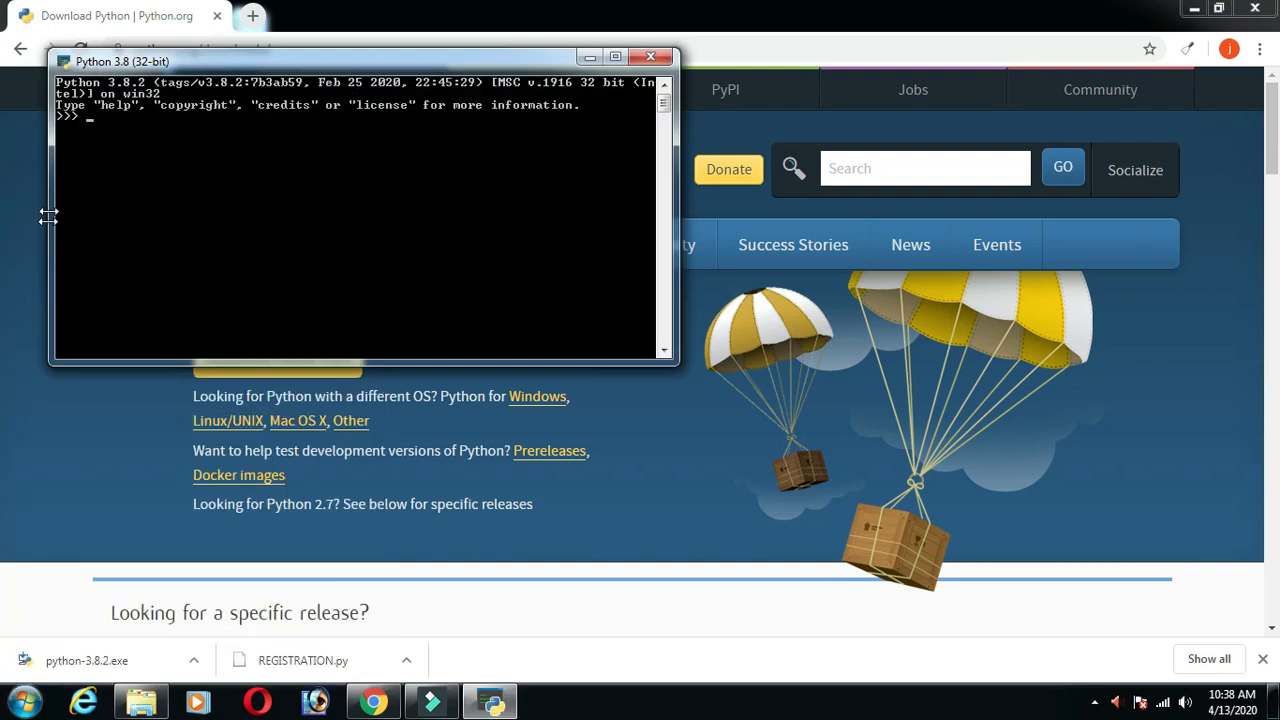
mouse_move(648, 56)
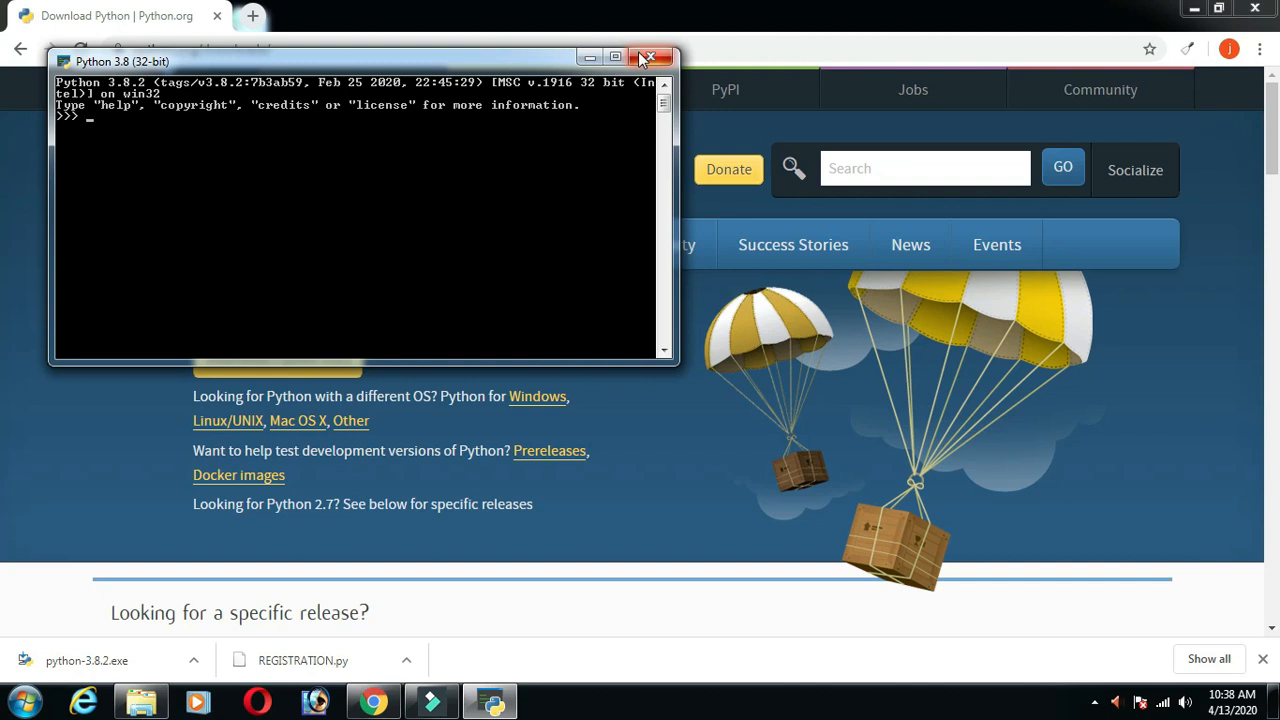
click(648, 56)
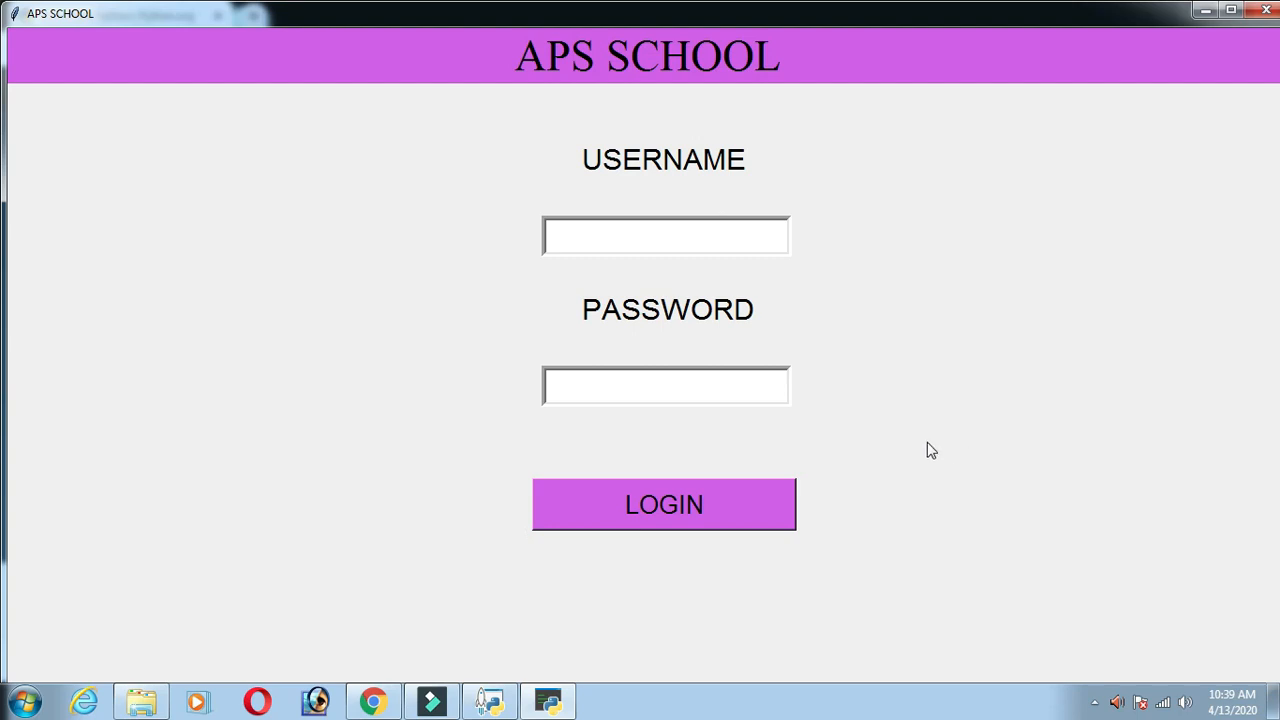
click(664, 236)
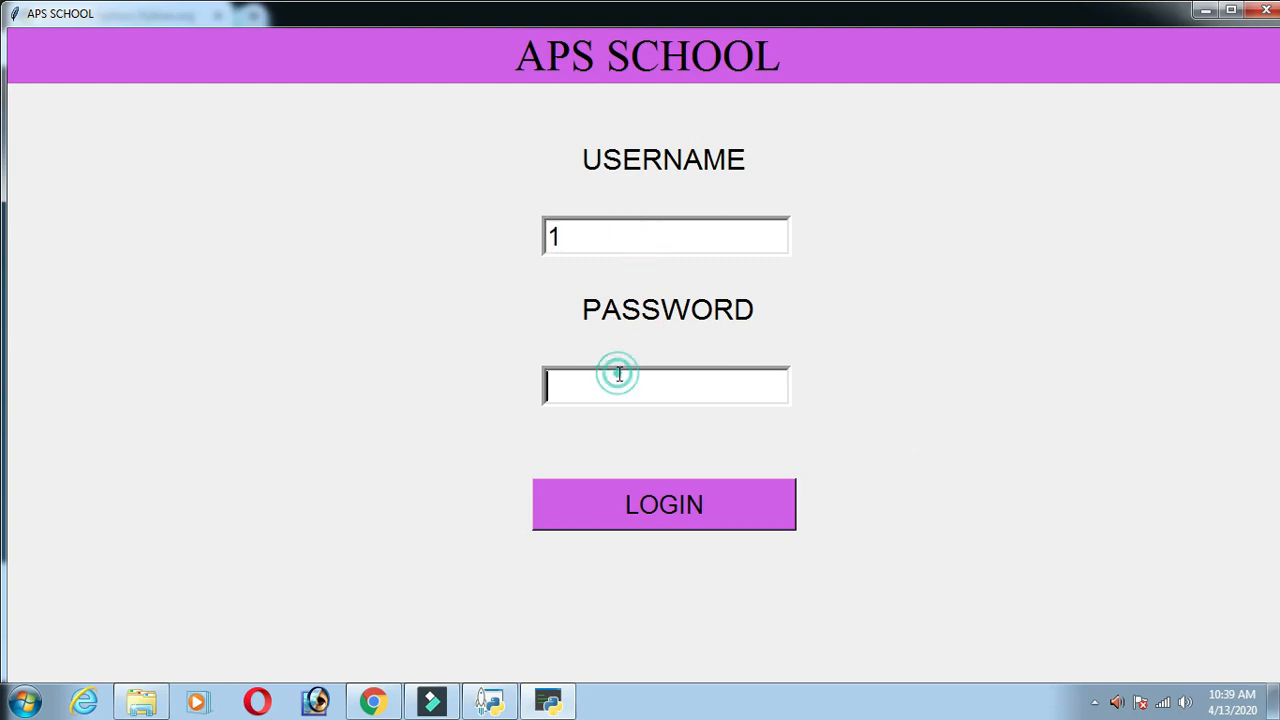
click(664, 504)
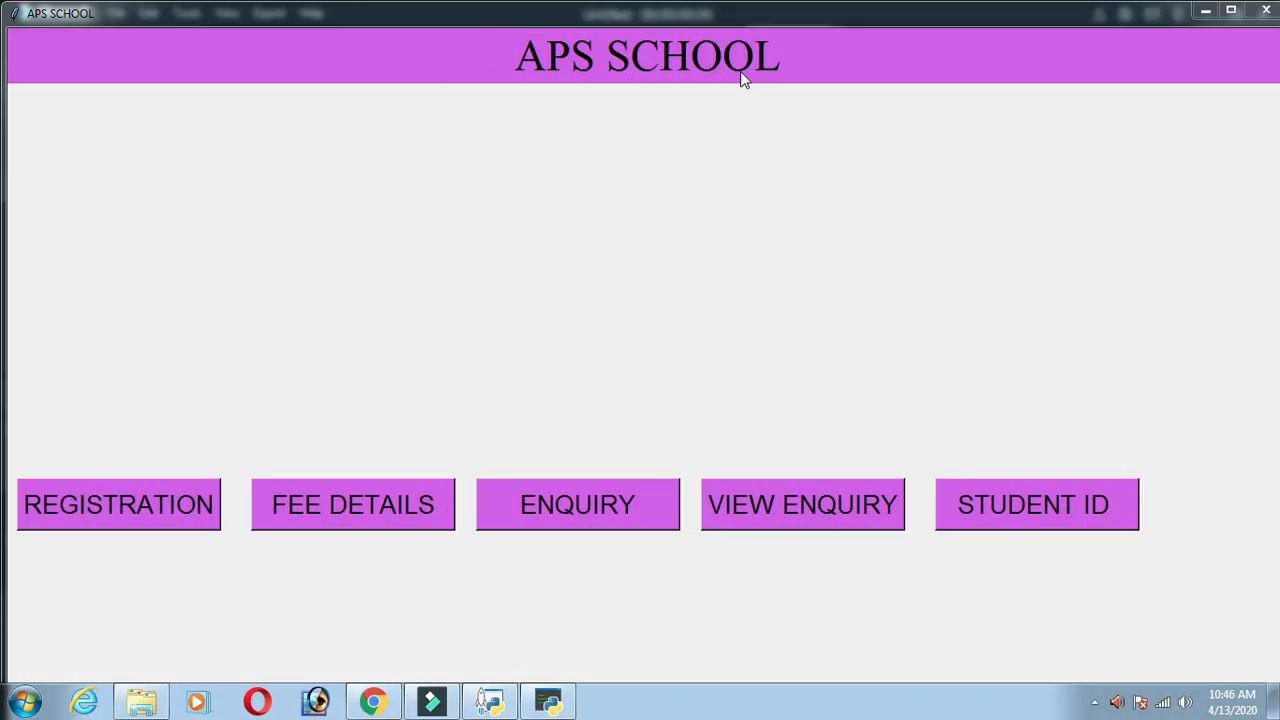
mouse_move(144, 532)
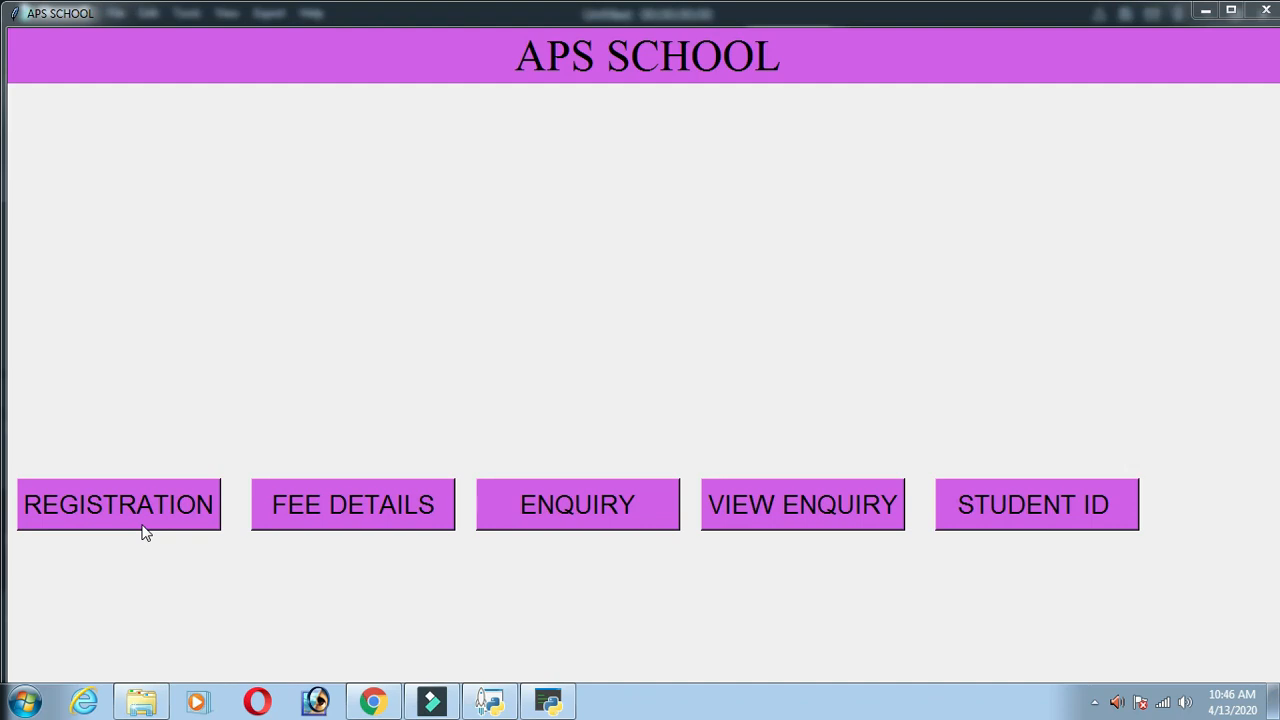
mouse_move(200, 540)
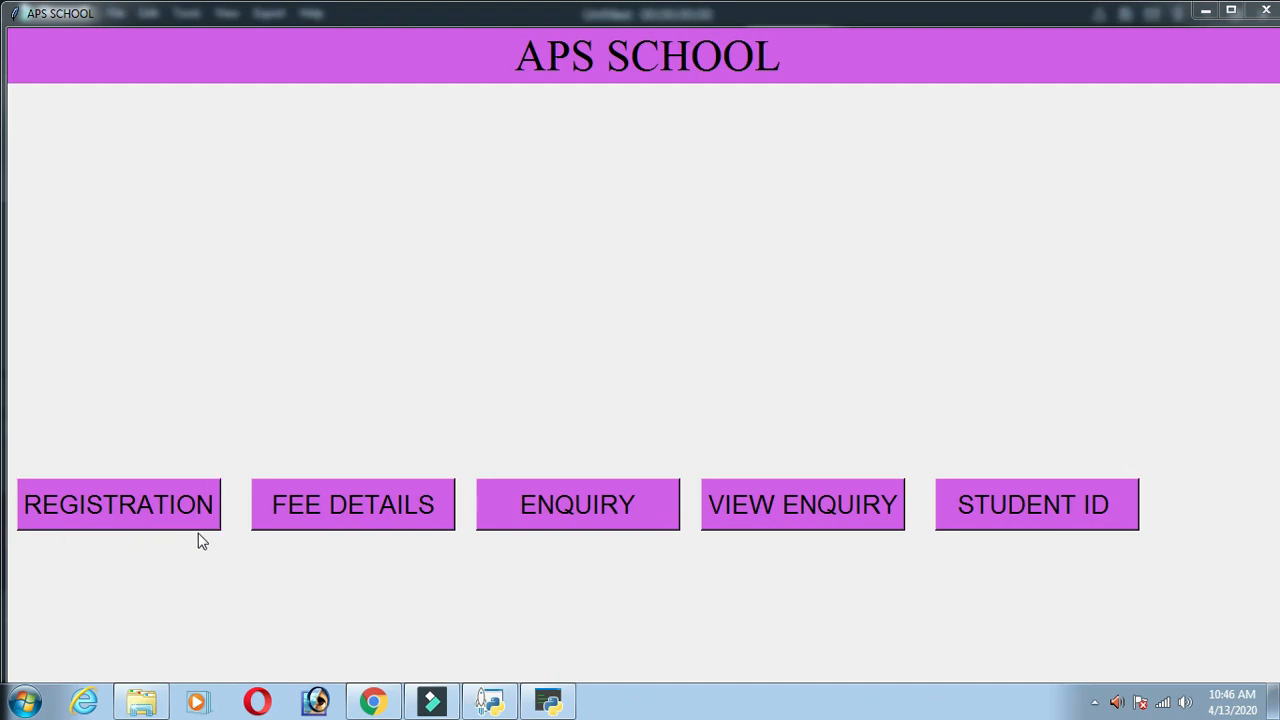
mouse_move(372, 540)
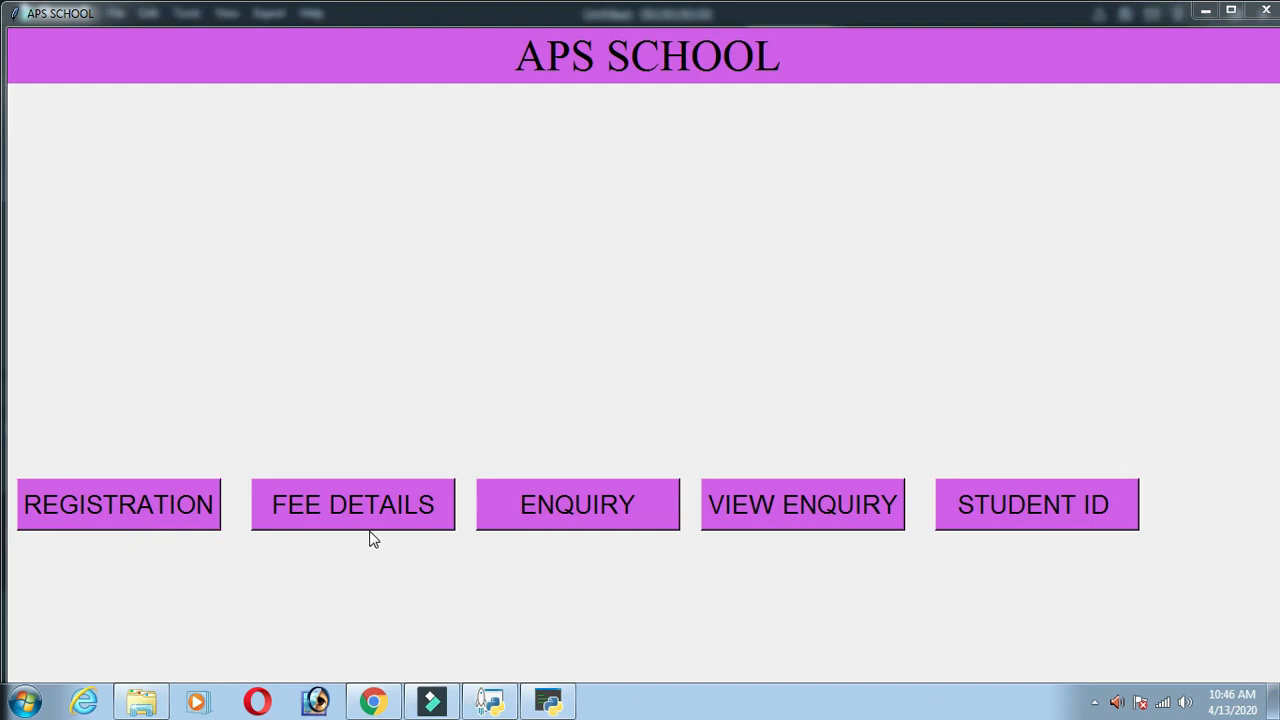
mouse_move(784, 512)
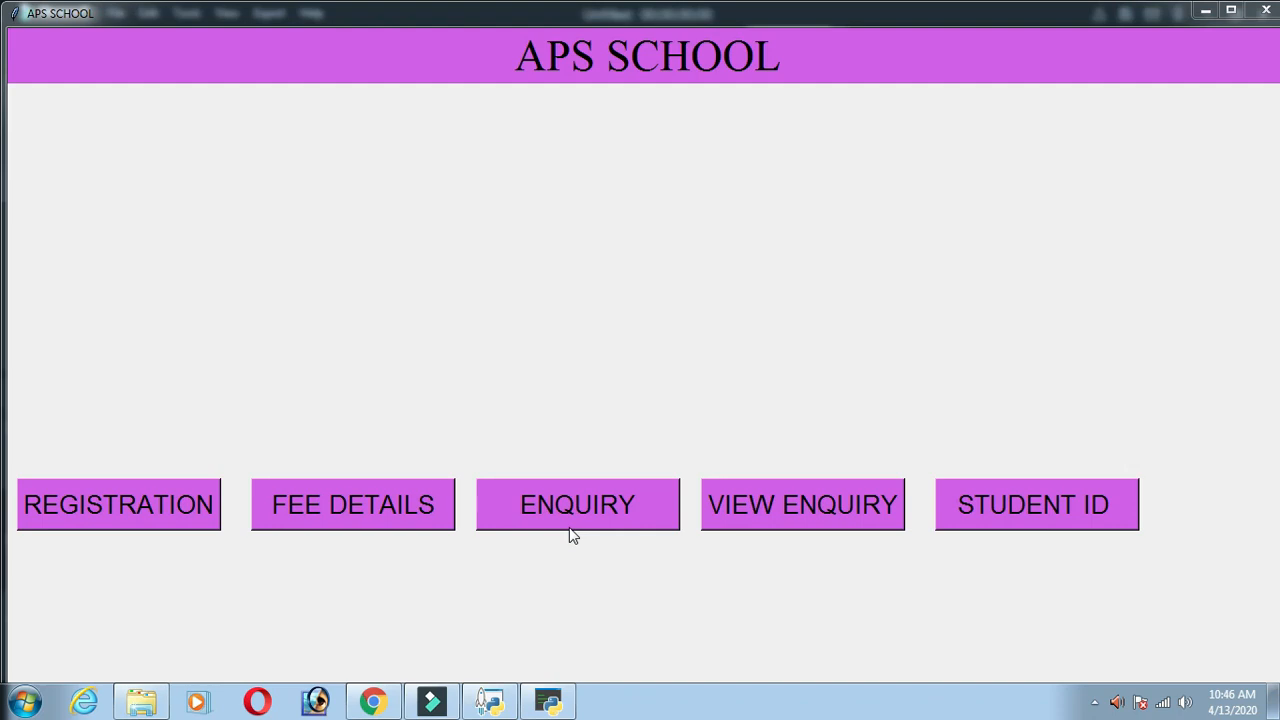
mouse_move(568, 556)
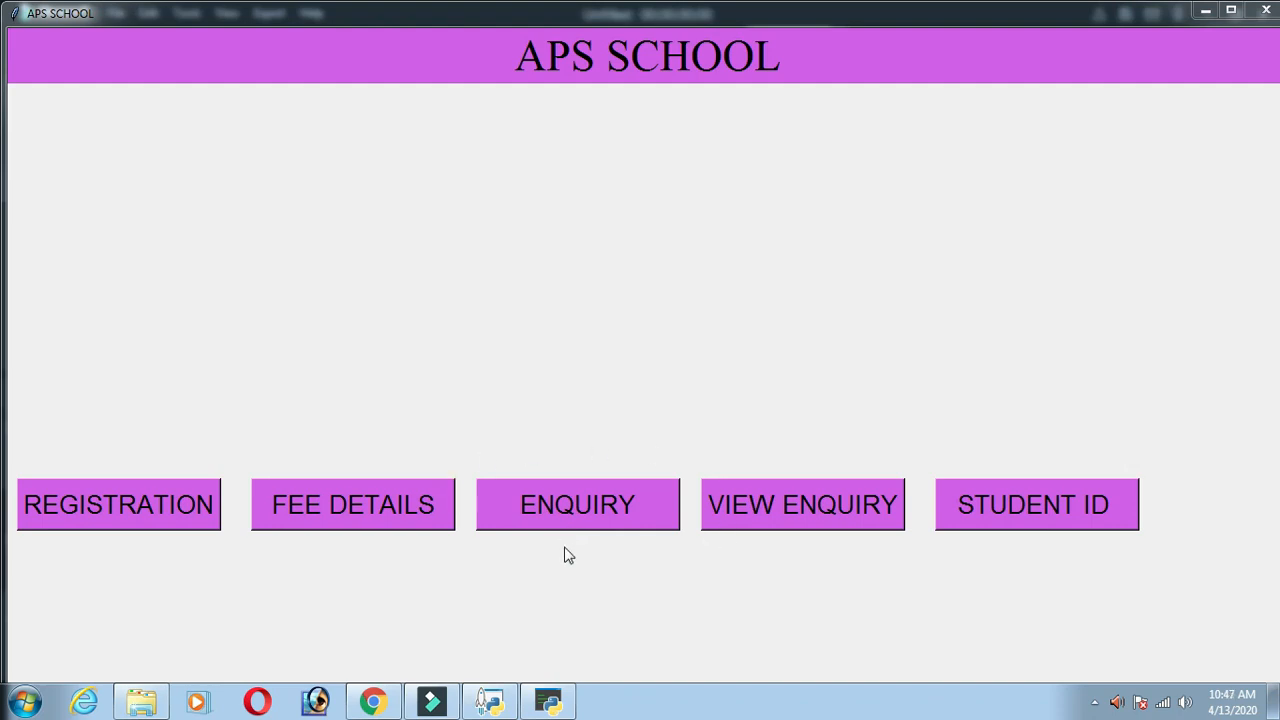
mouse_move(584, 516)
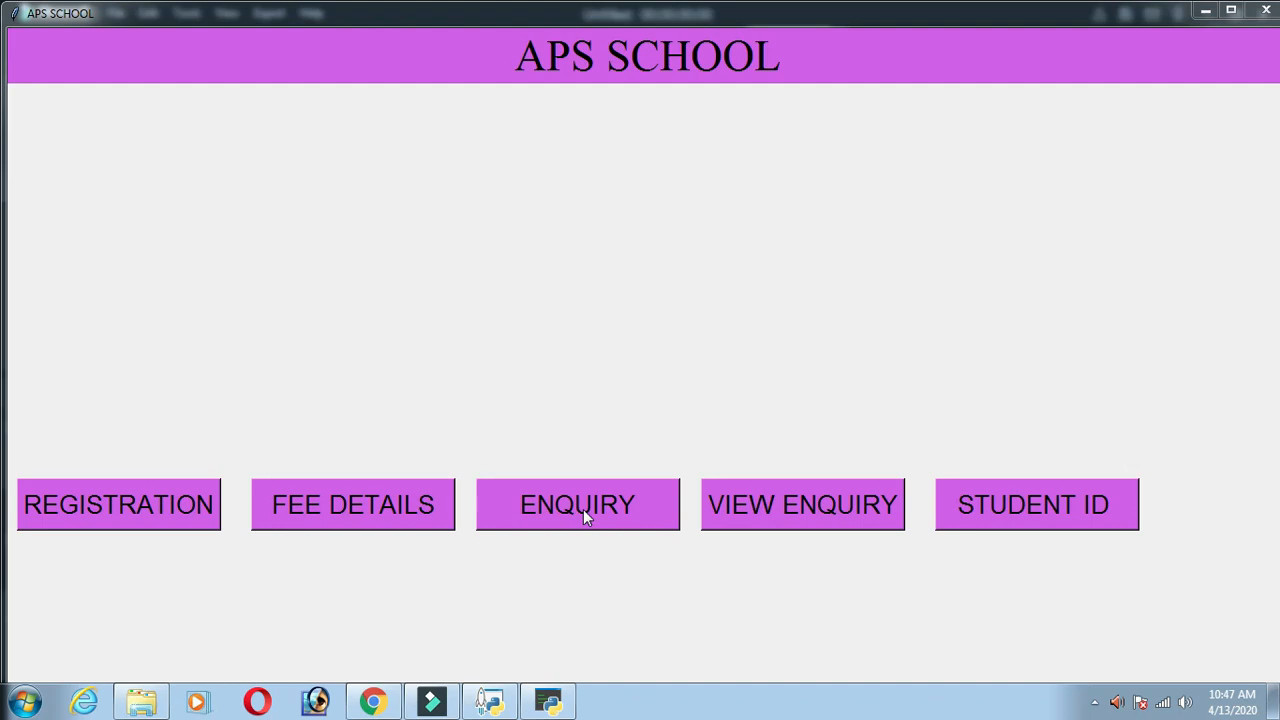
mouse_move(828, 504)
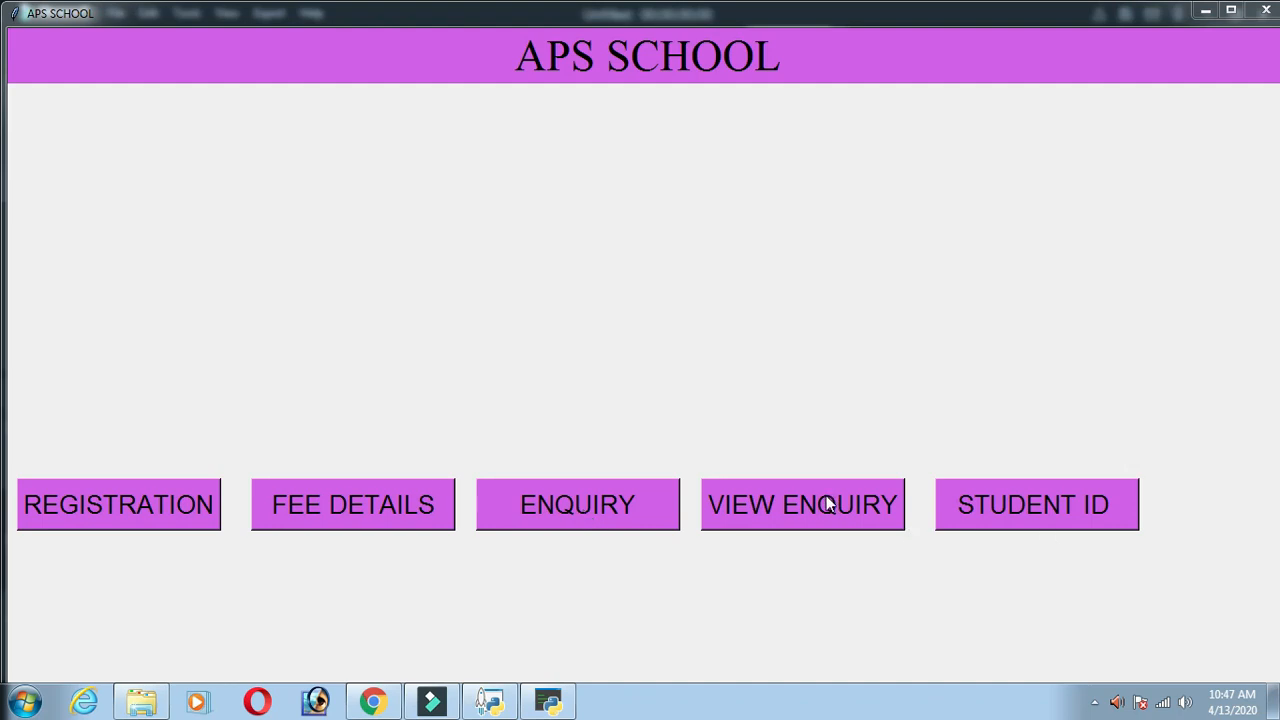
mouse_move(1004, 528)
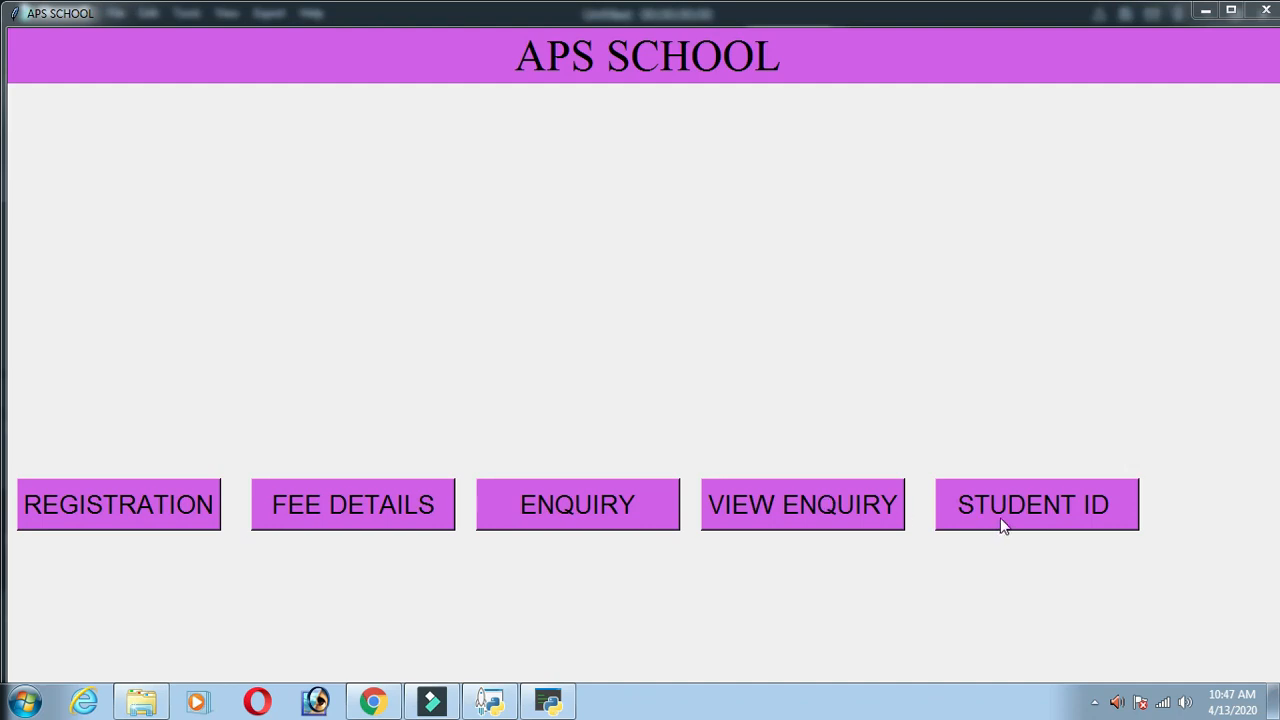
mouse_move(990, 560)
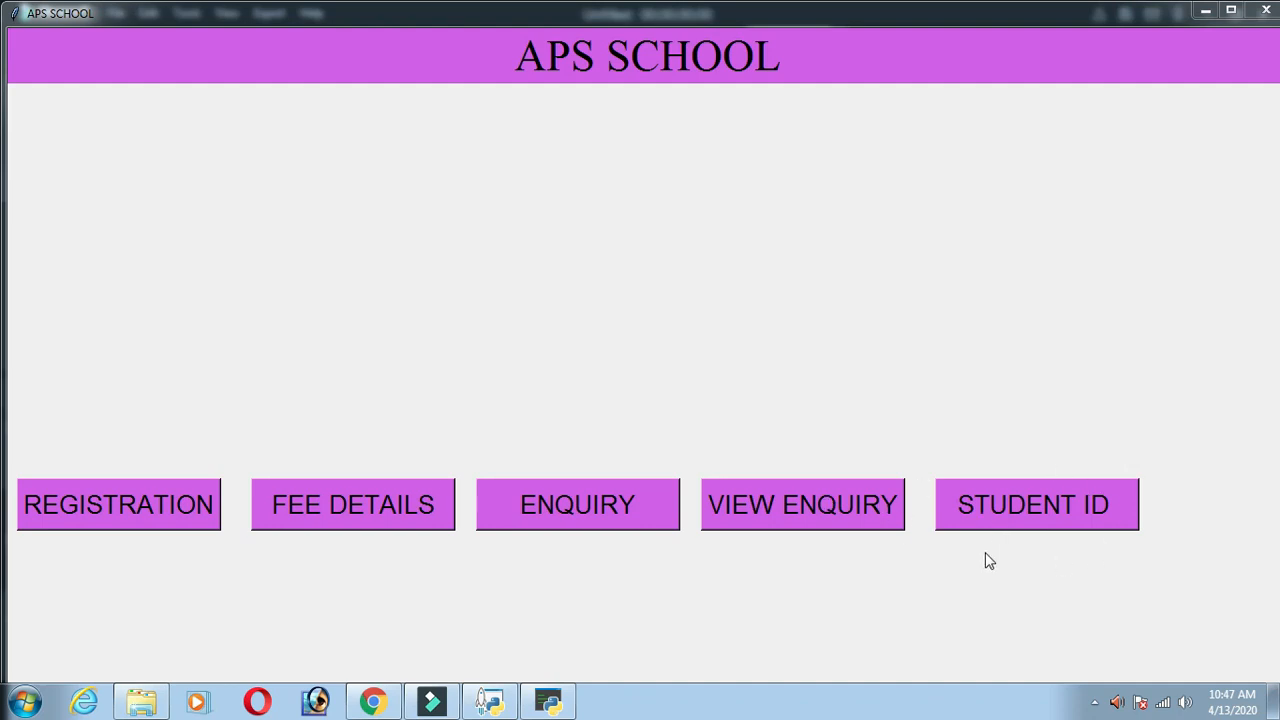
mouse_move(1064, 528)
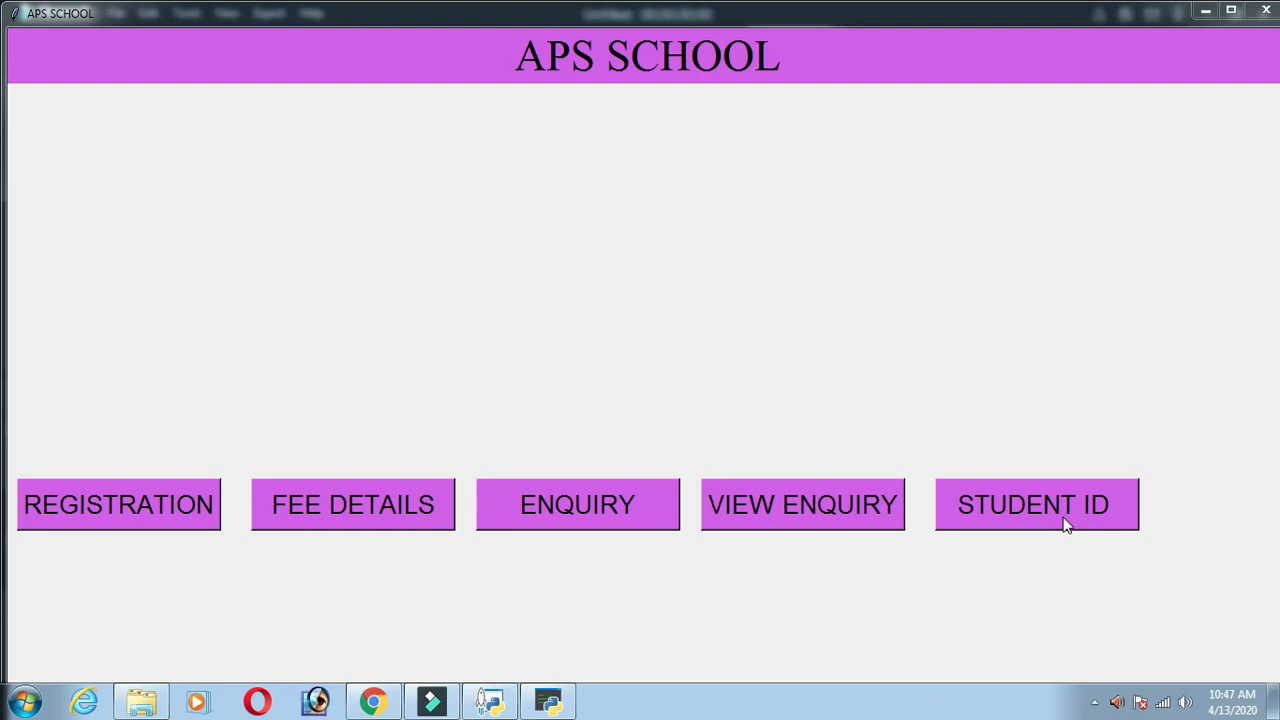
mouse_move(160, 510)
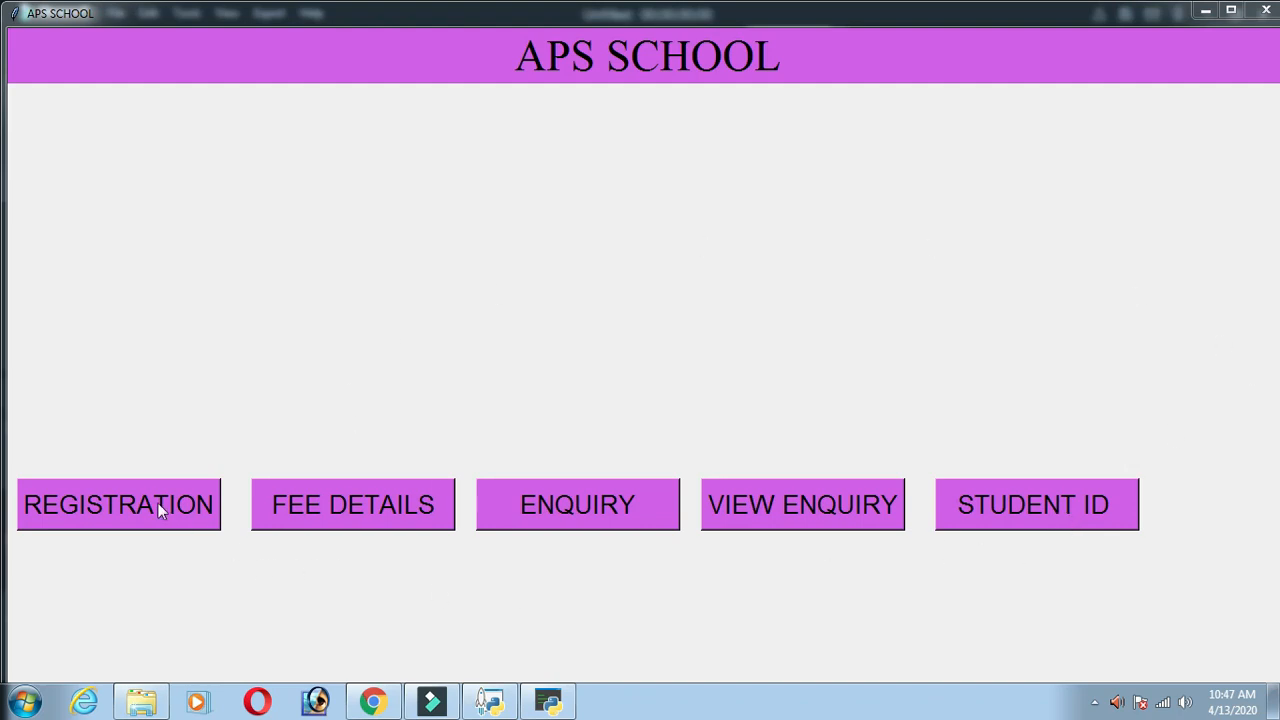
click(118, 504)
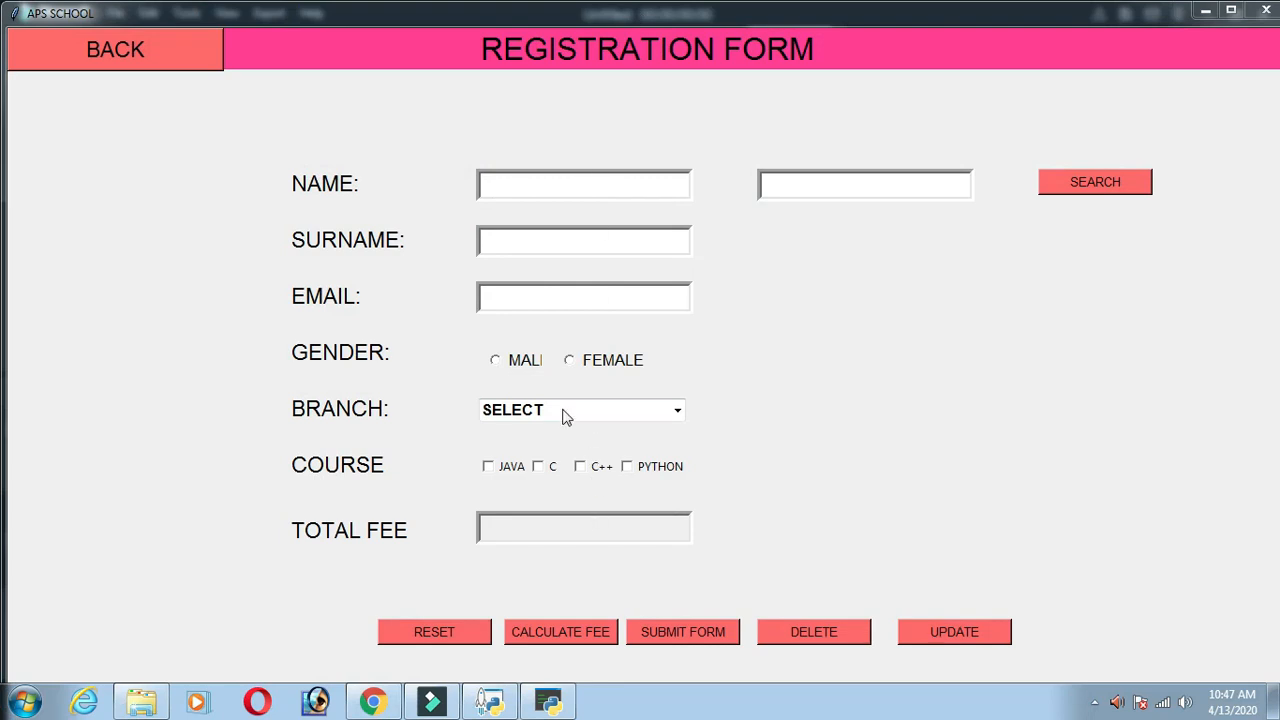
click(584, 184)
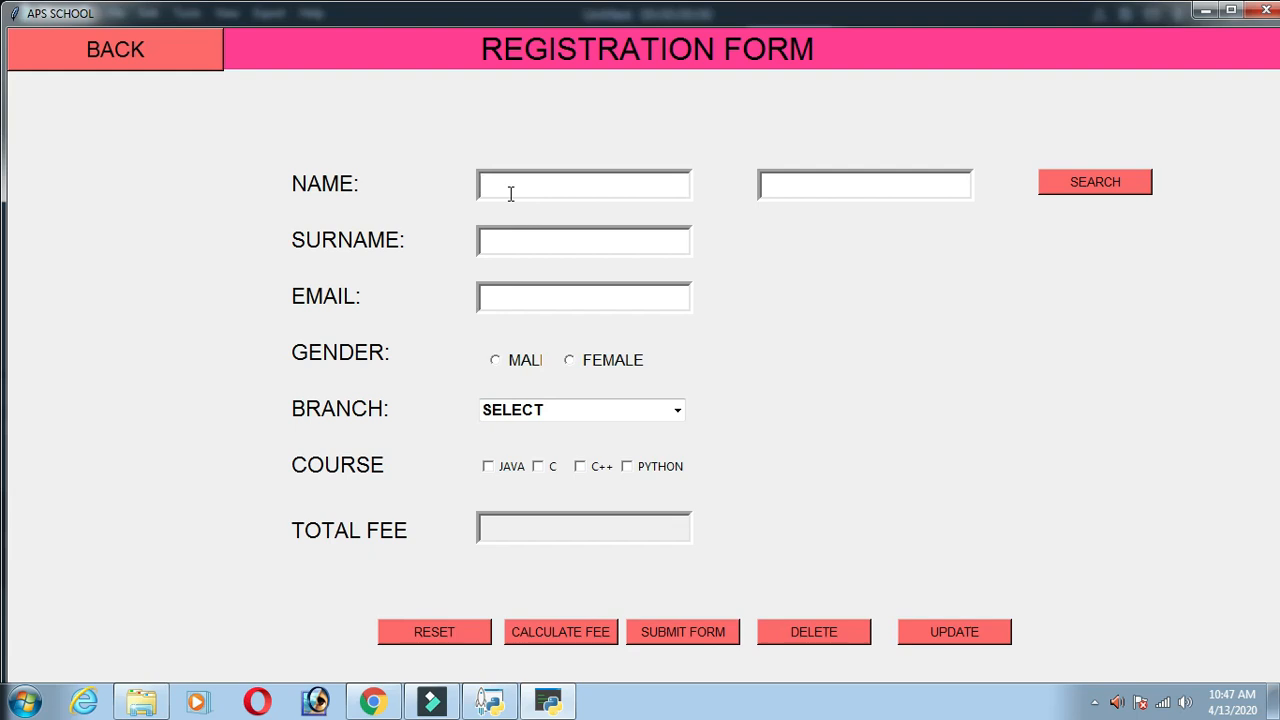
text(ram)
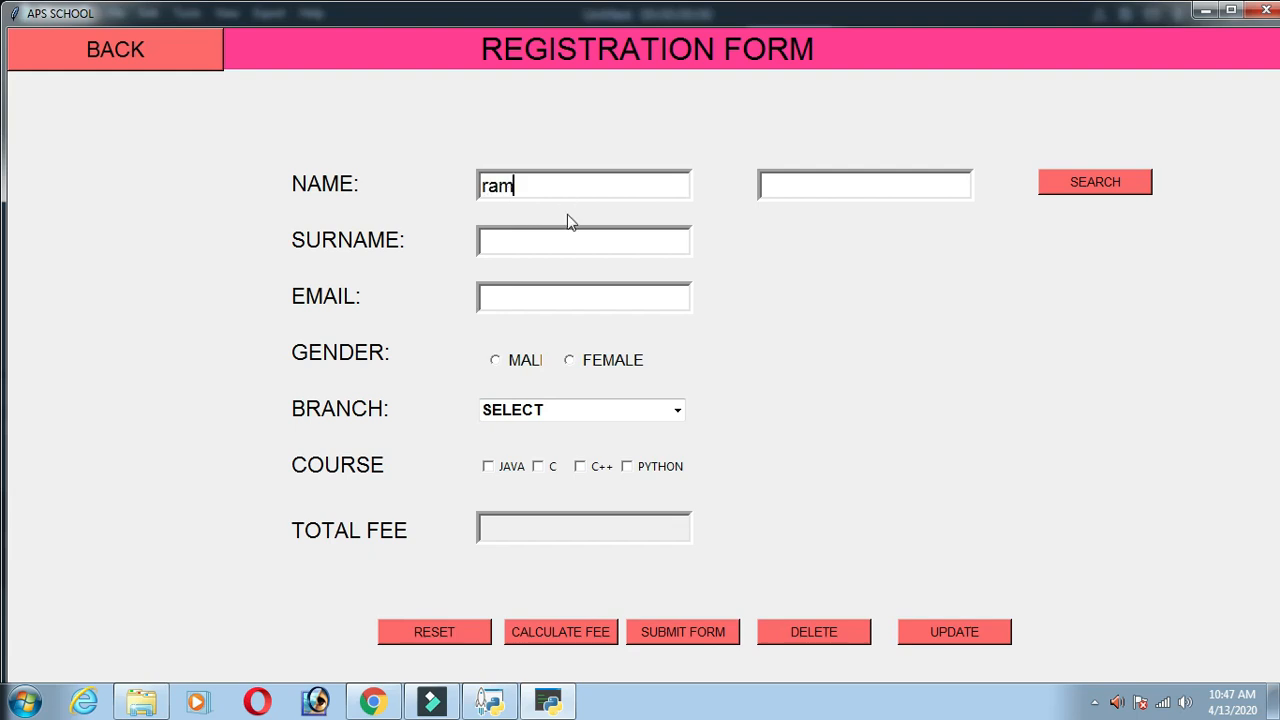
click(584, 240)
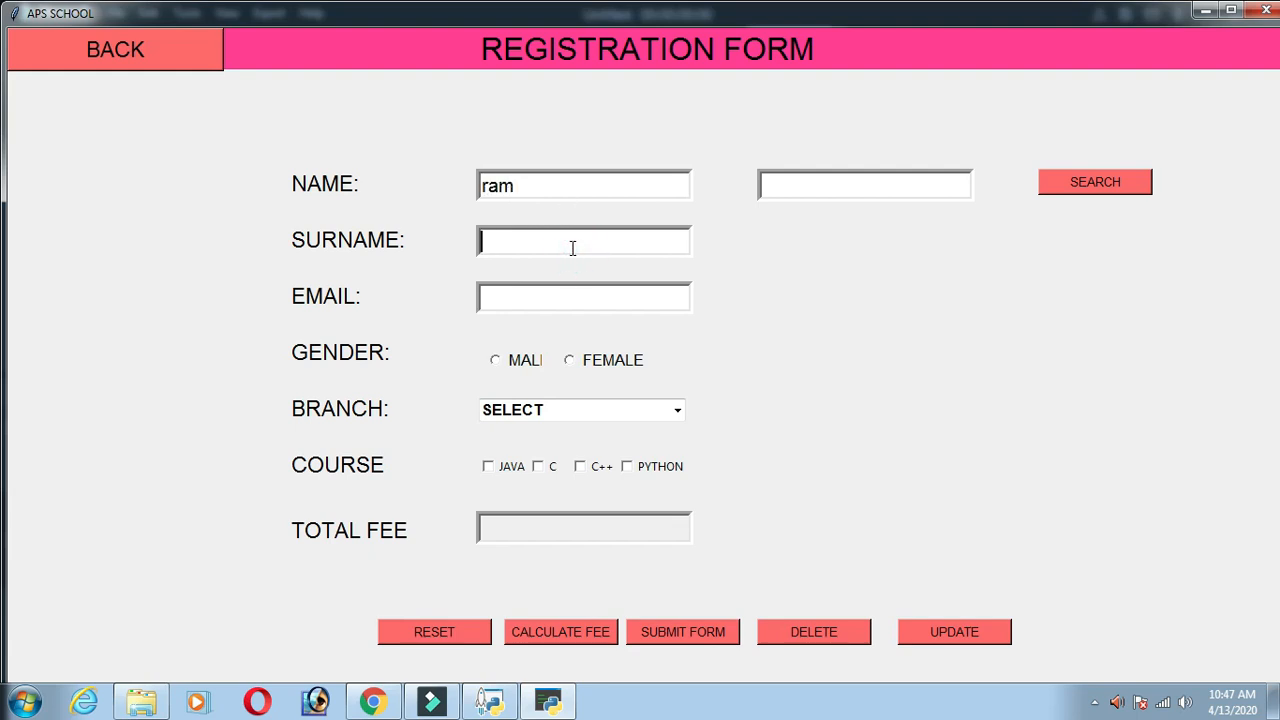
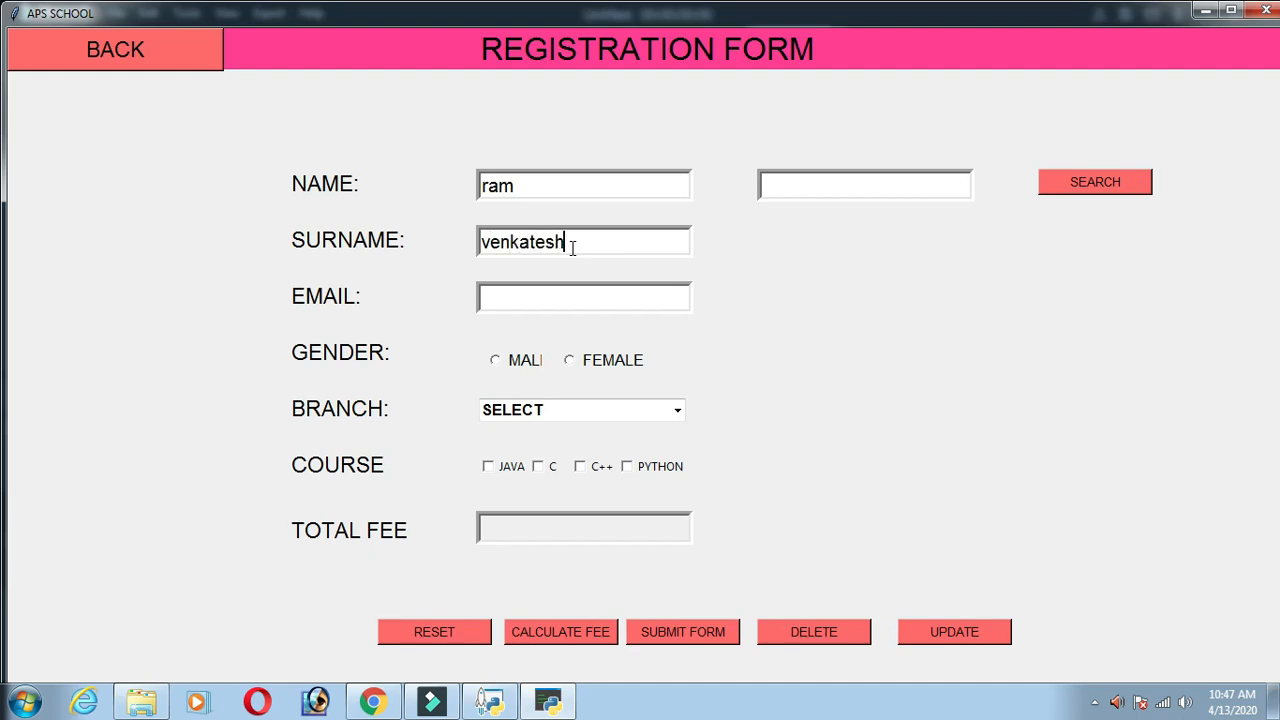
click(584, 296)
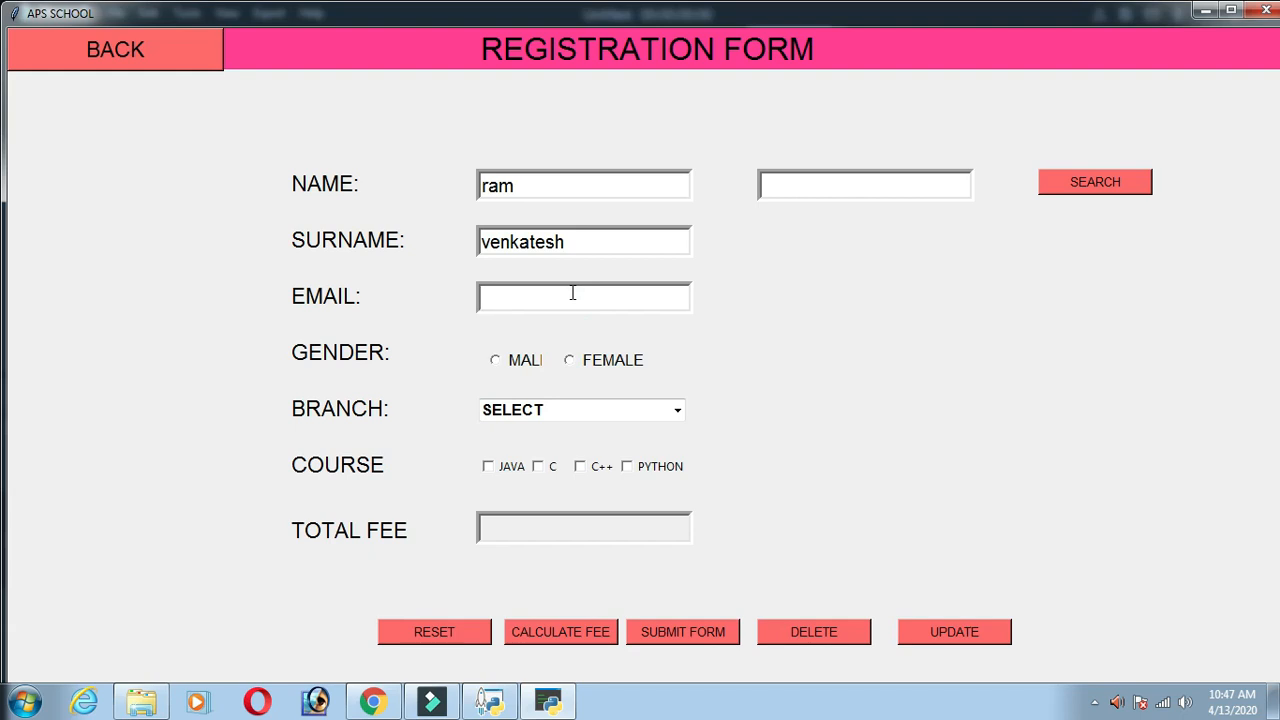
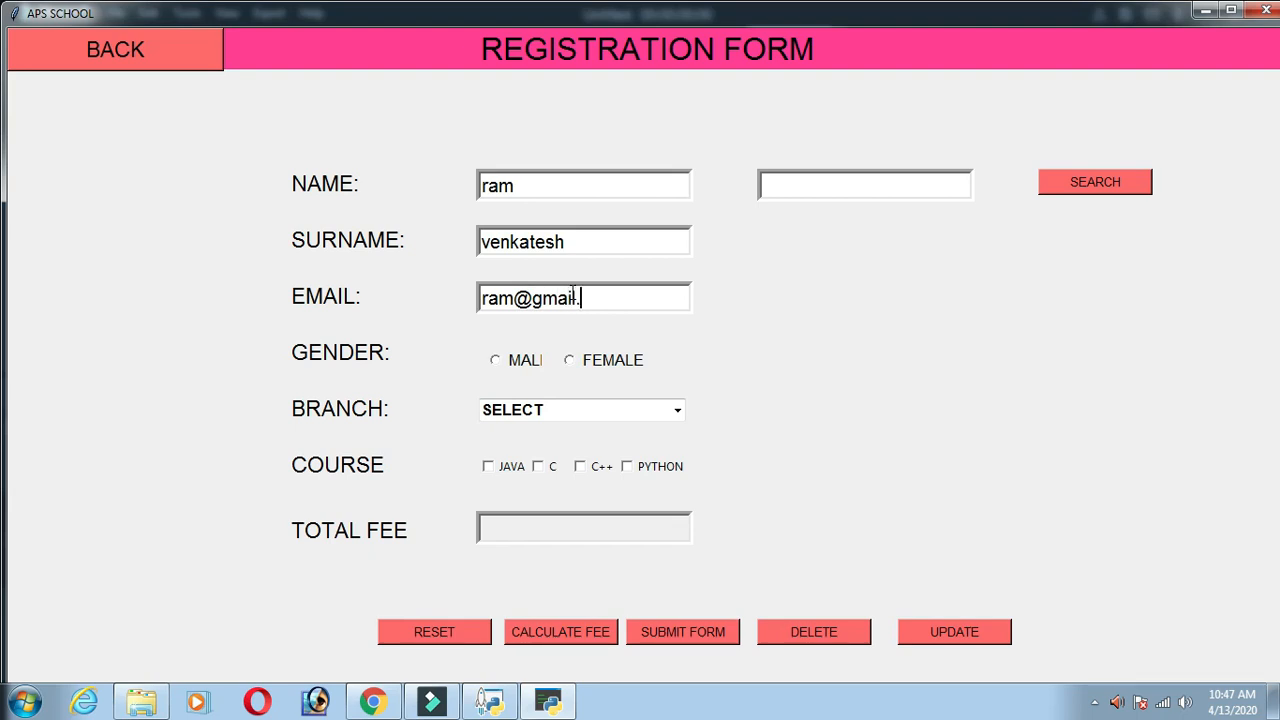
Mark the student male, Mechanical branch, Java course, and calculate the 2000 total fee
click(488, 360)
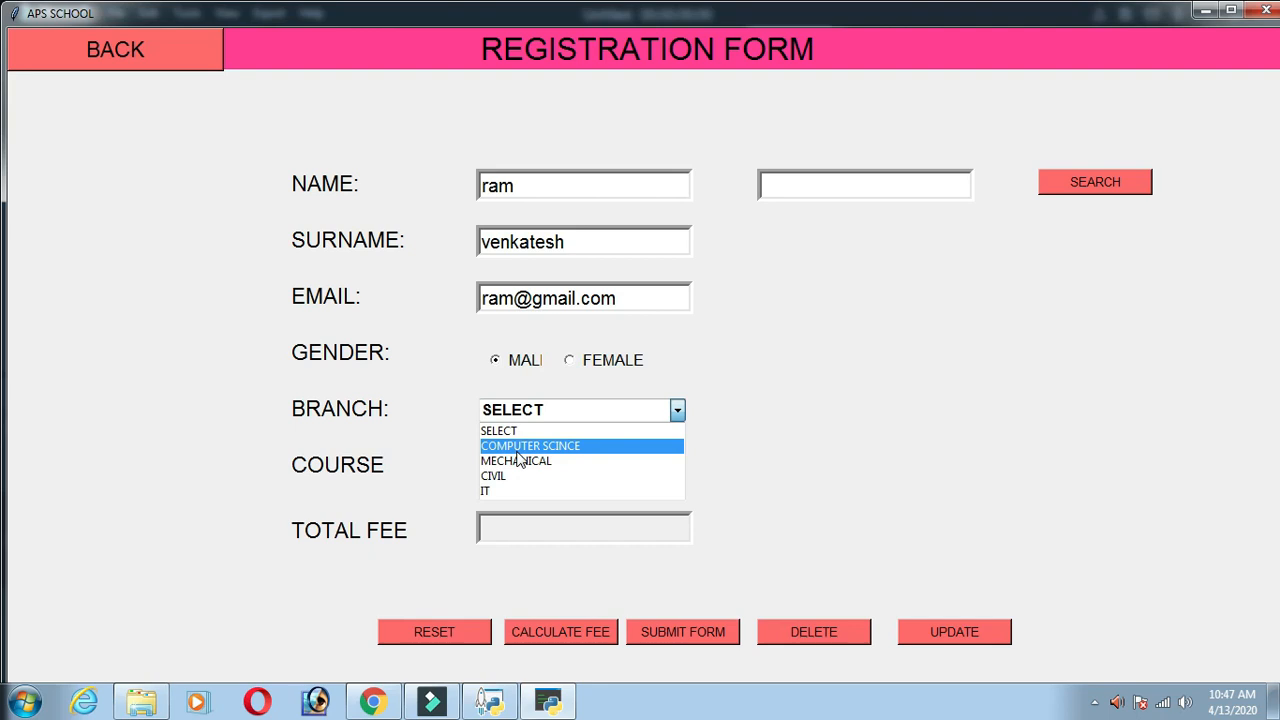
click(530, 446)
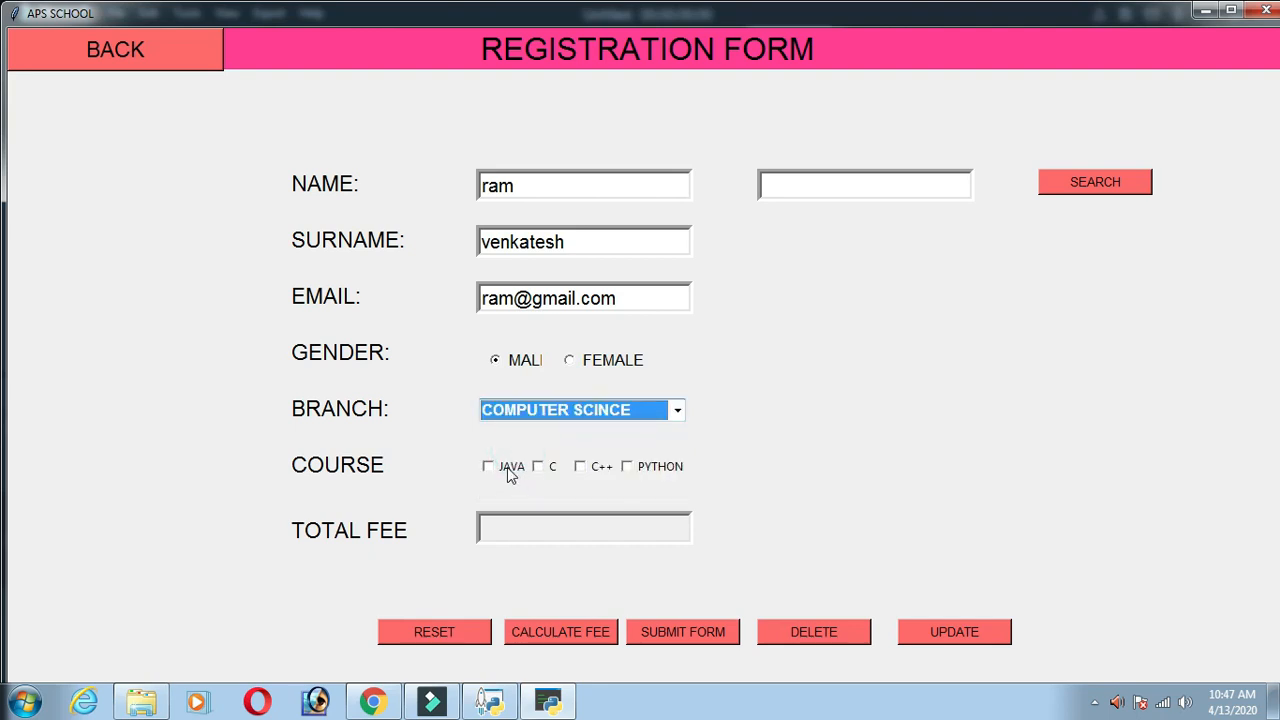
click(560, 632)
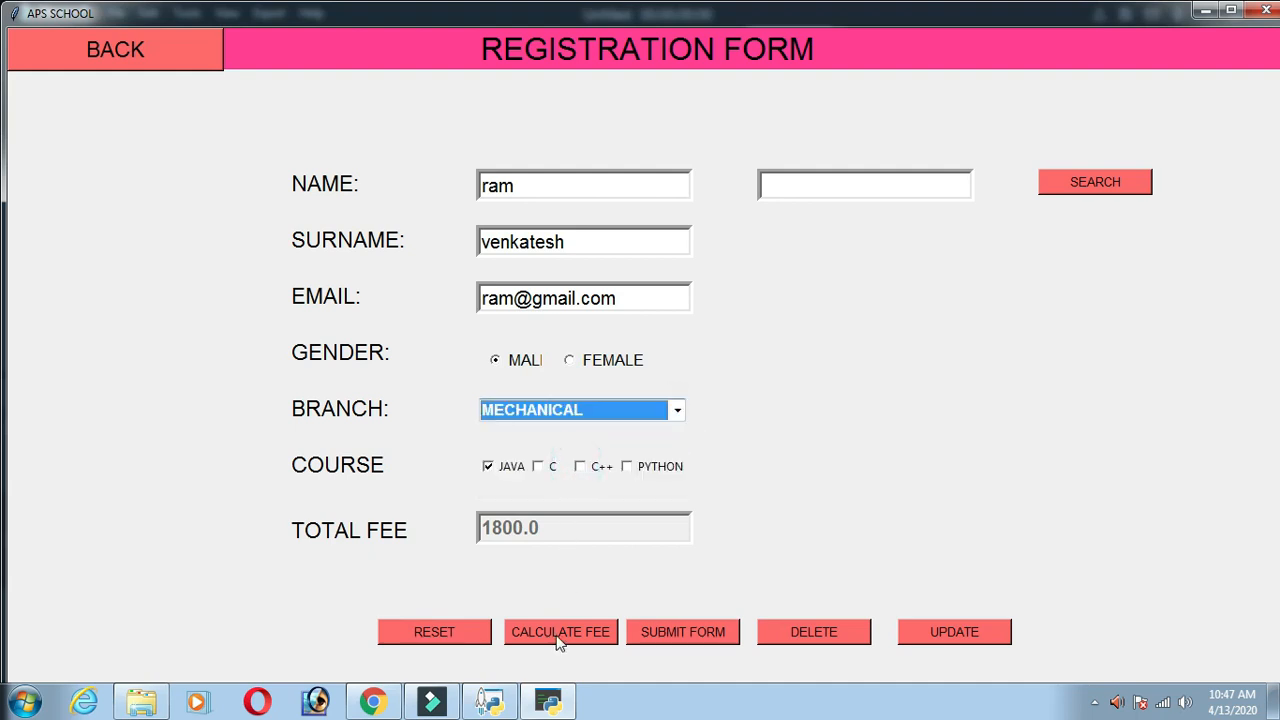
click(560, 632)
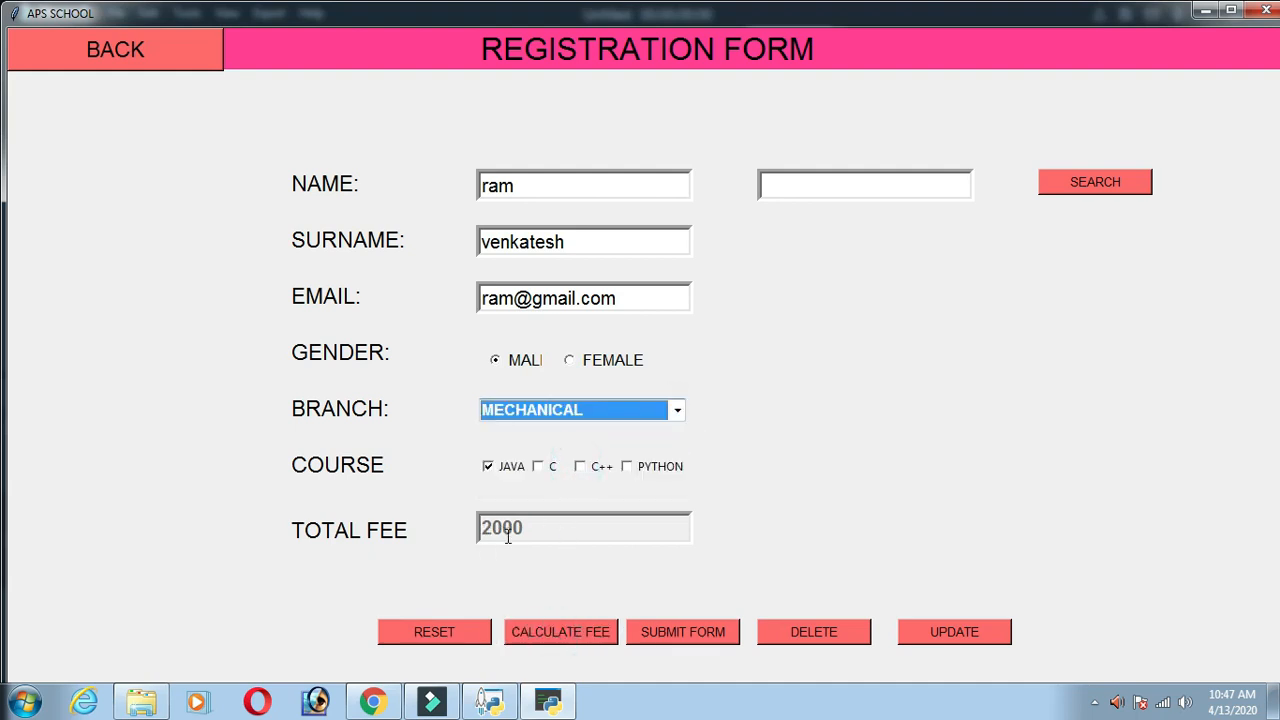
mouse_move(424, 540)
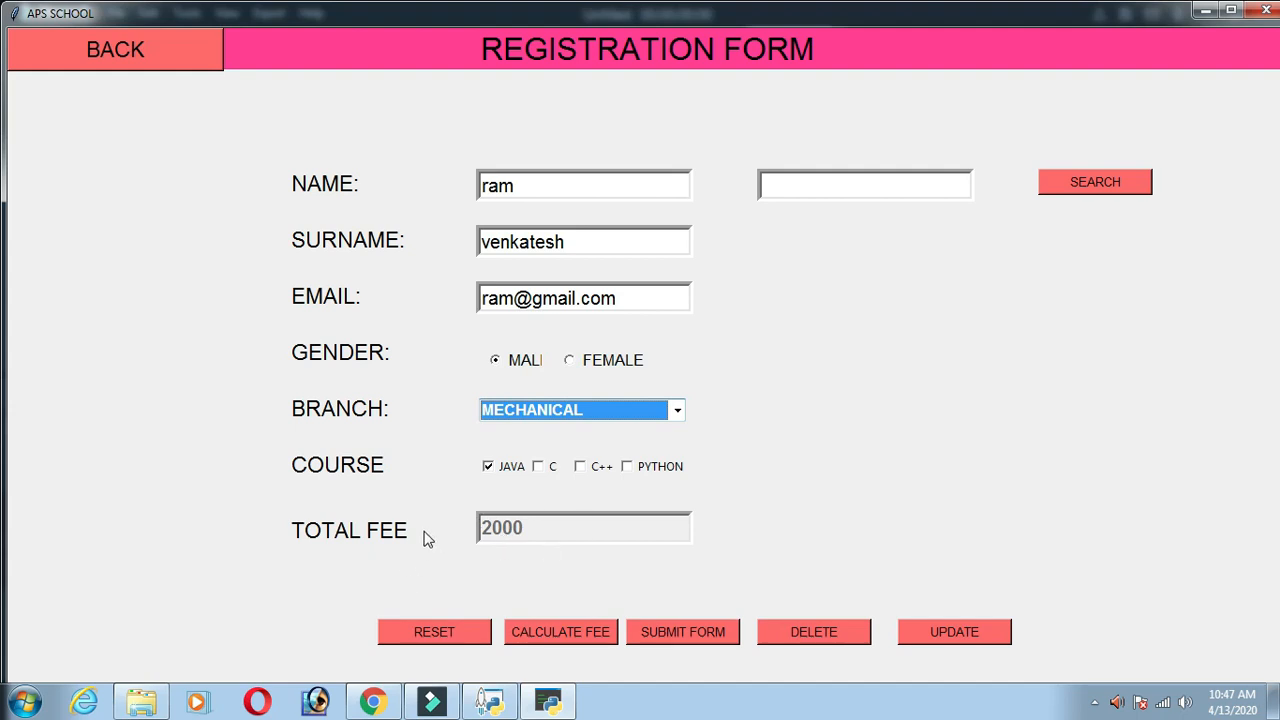
mouse_move(700, 644)
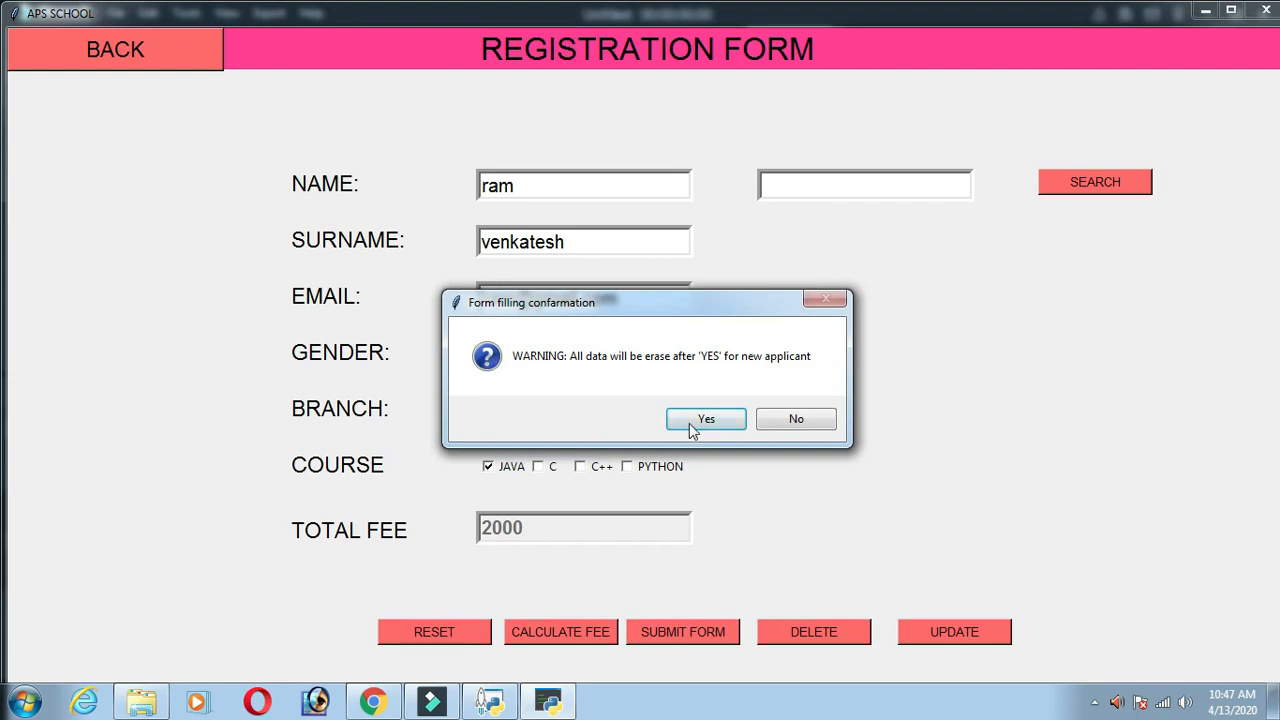
click(706, 418)
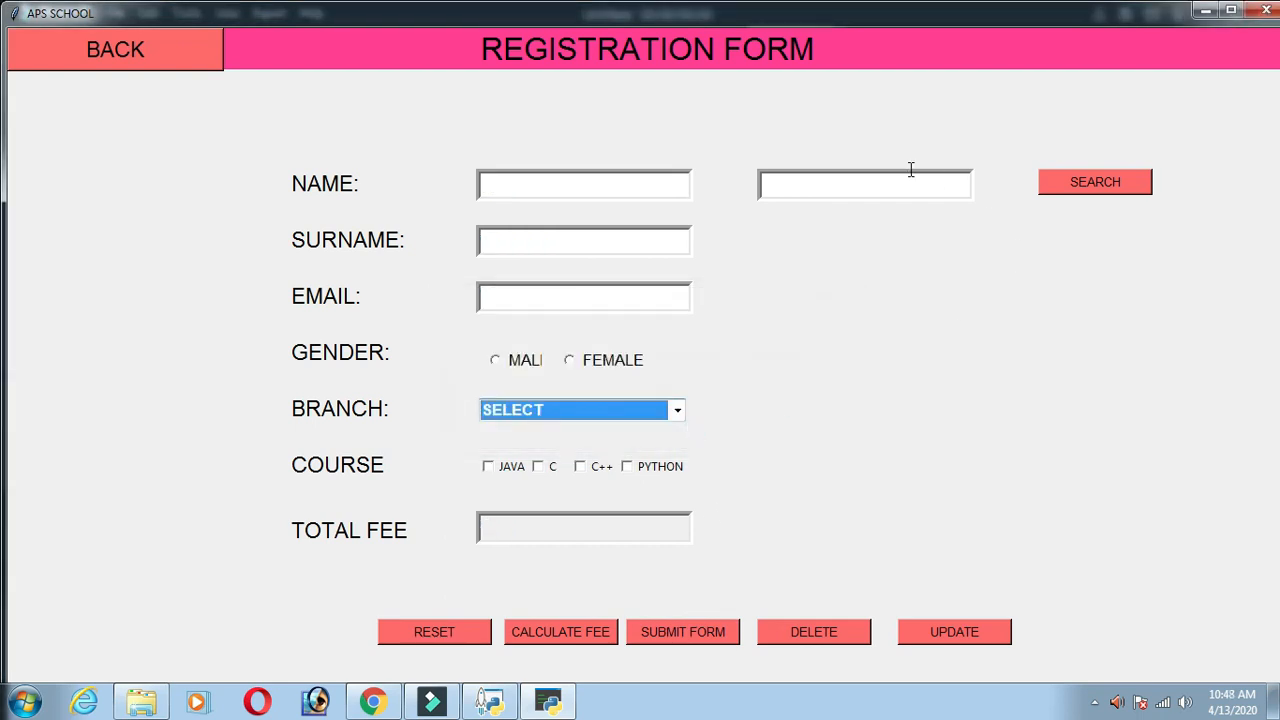
click(114, 48)
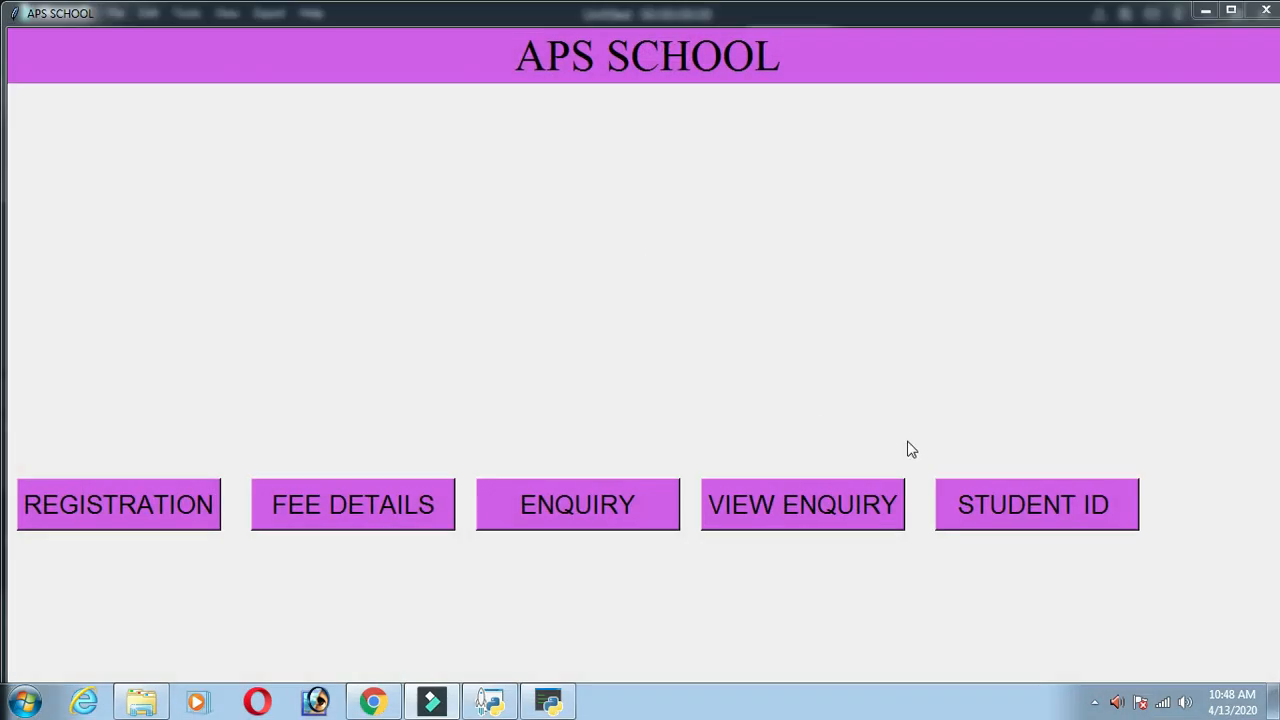
click(802, 504)
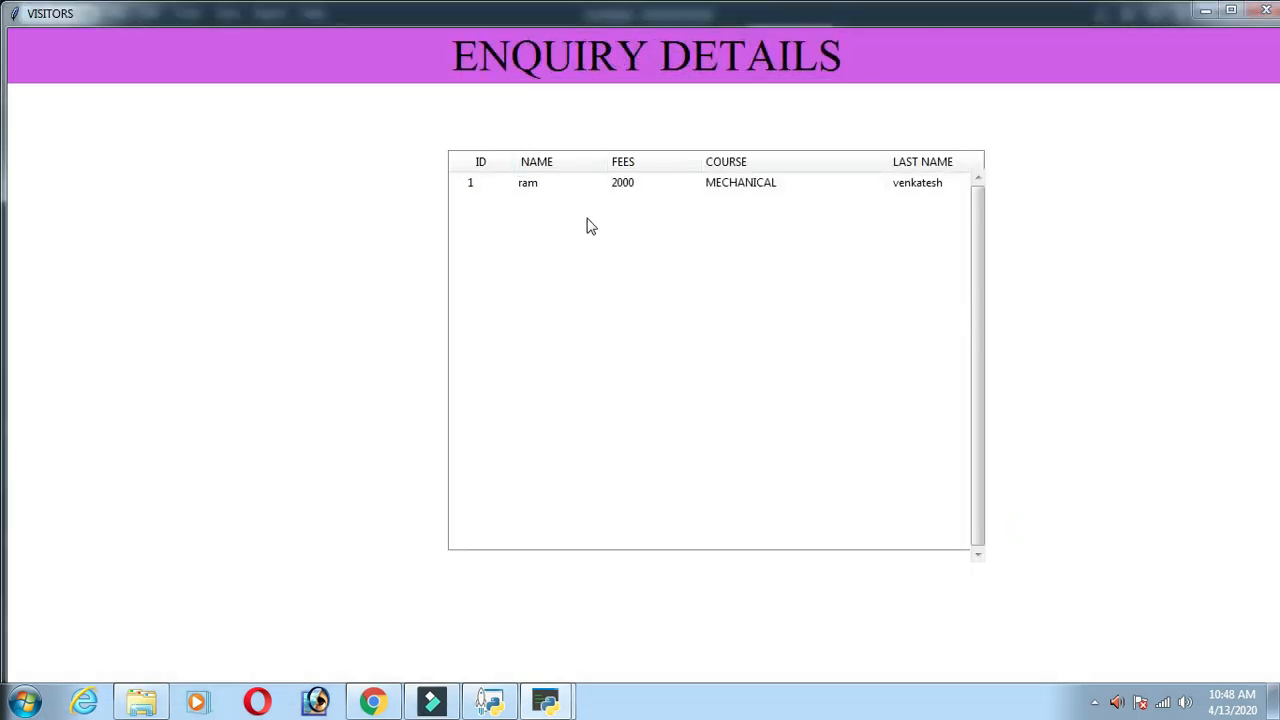
mouse_move(464, 220)
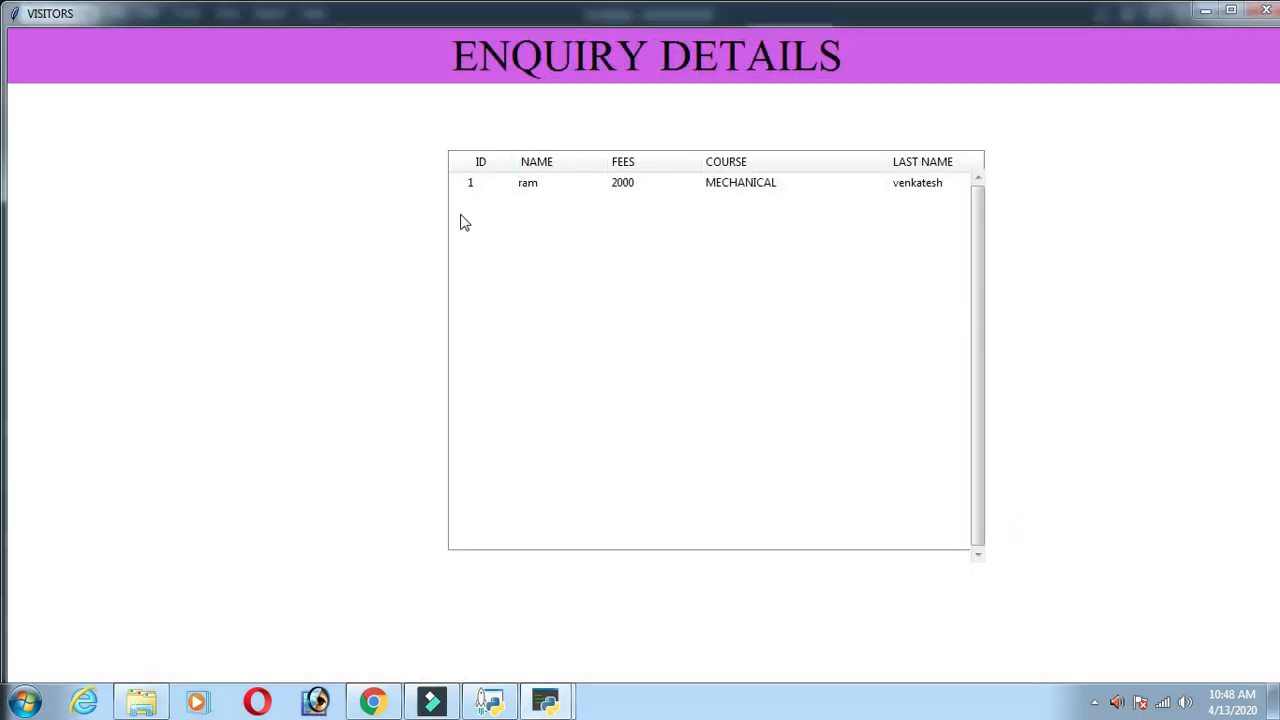
mouse_move(624, 204)
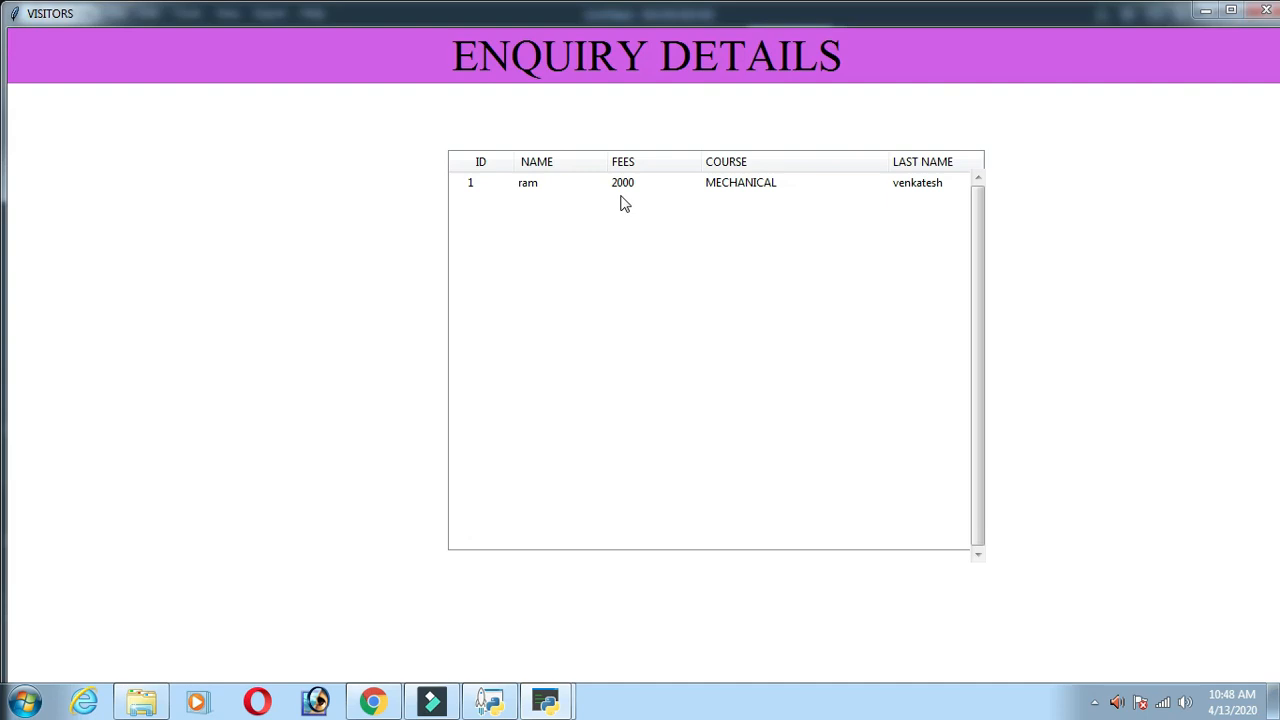
click(922, 160)
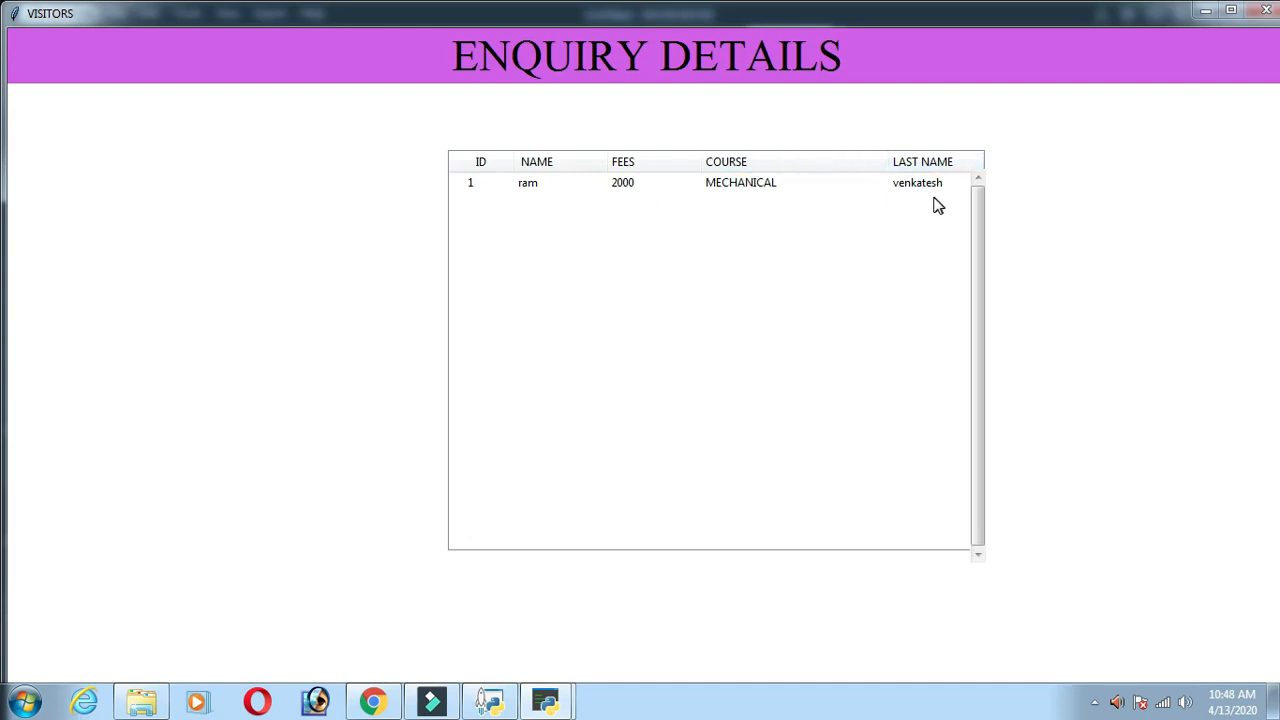
mouse_move(268, 132)
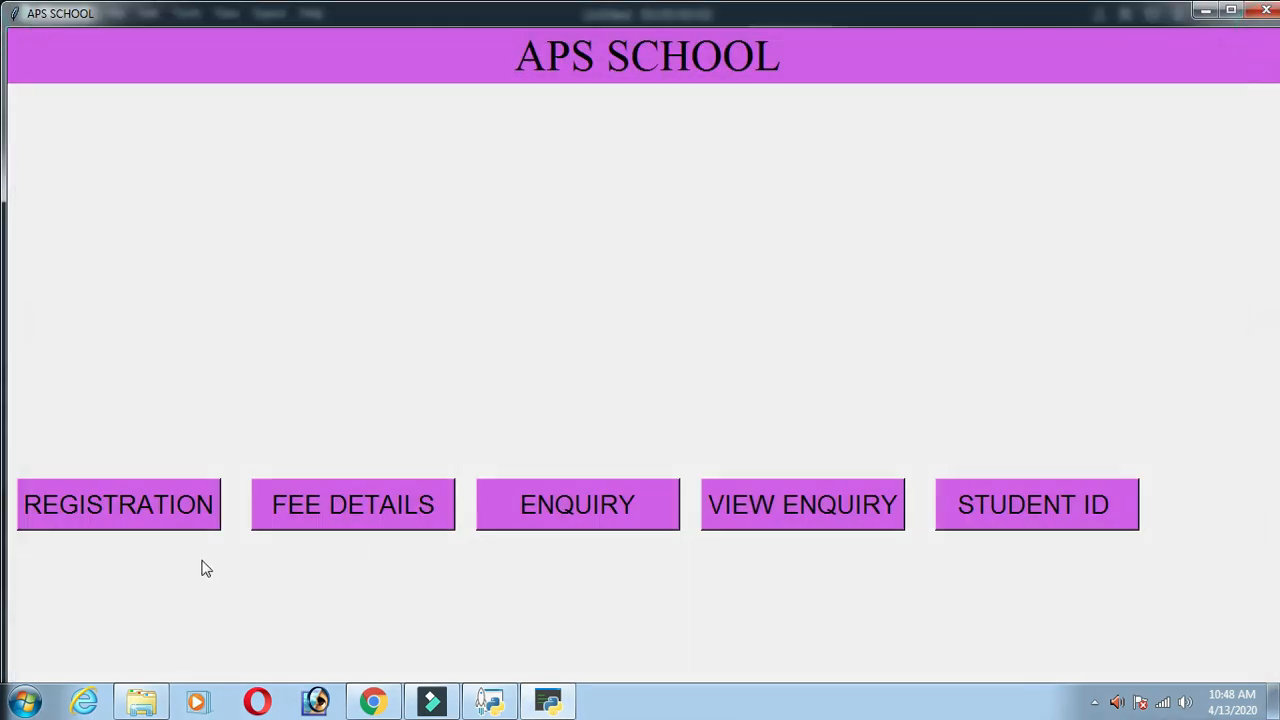
On the fee screen, add a 500 payment for student 1 (1500 of 2000 remaining), then reset and enter ID 2
click(352, 504)
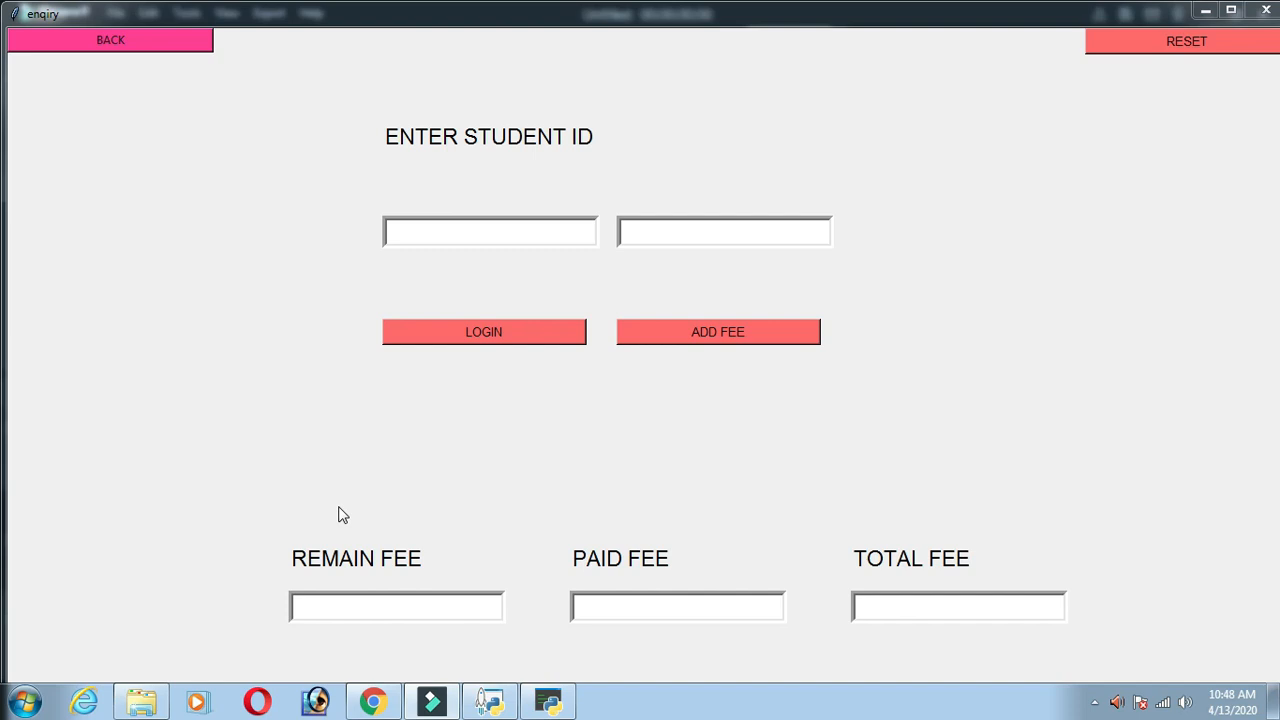
mouse_move(620, 332)
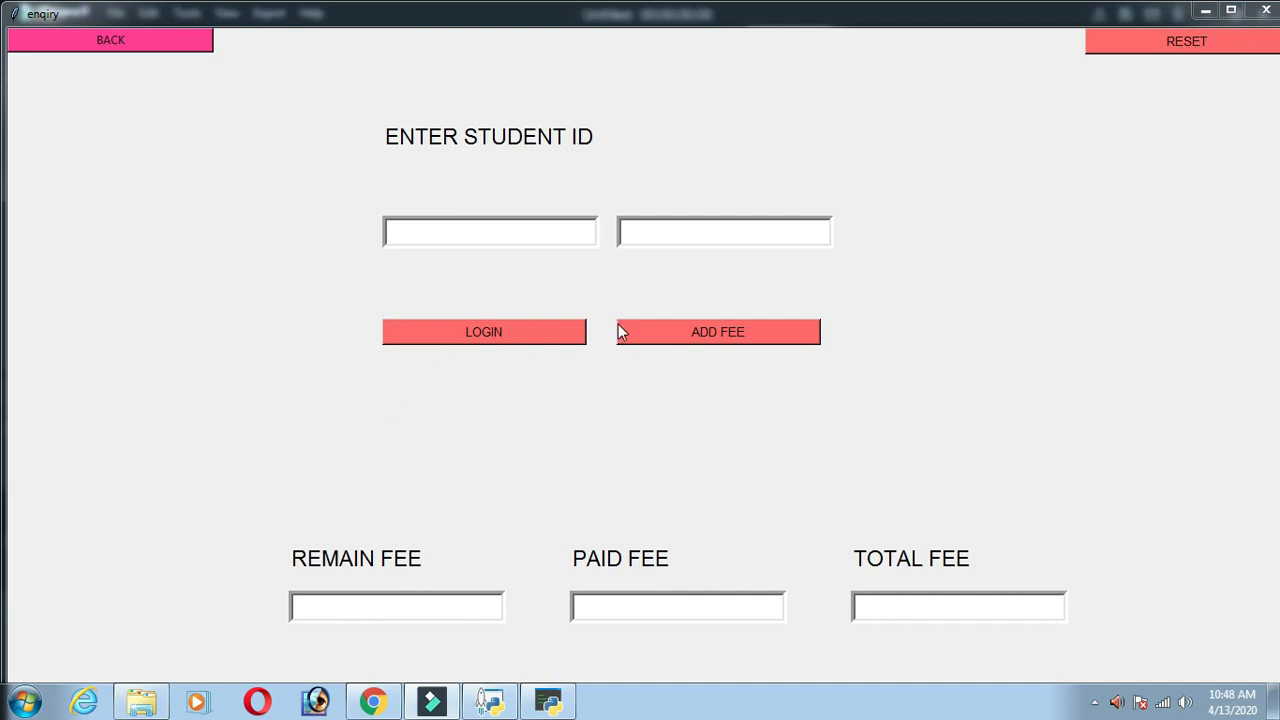
click(490, 232)
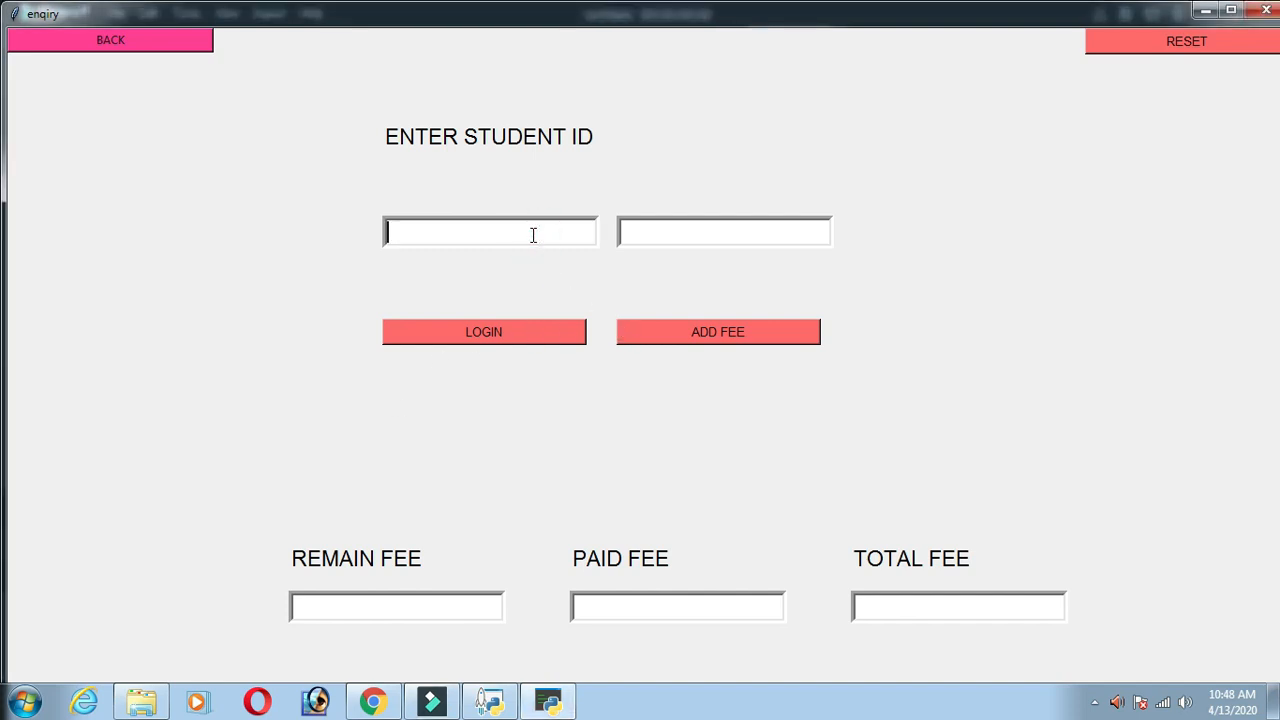
click(110, 40)
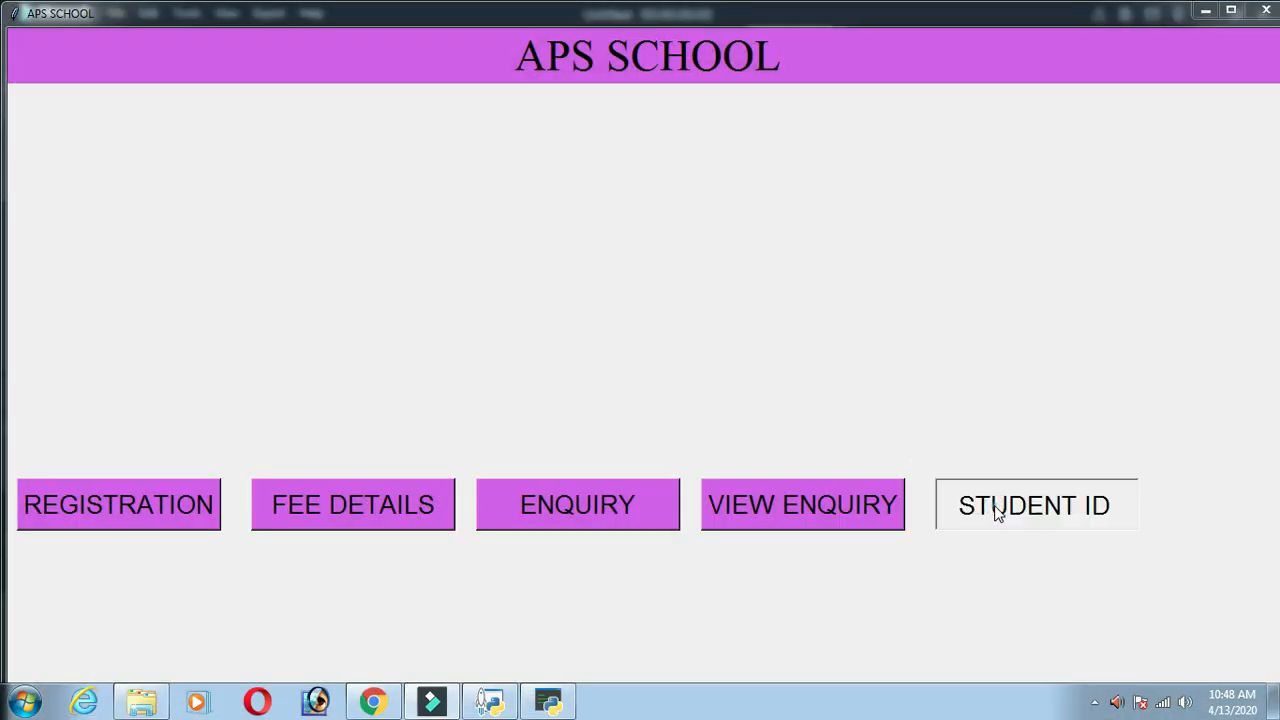
click(802, 504)
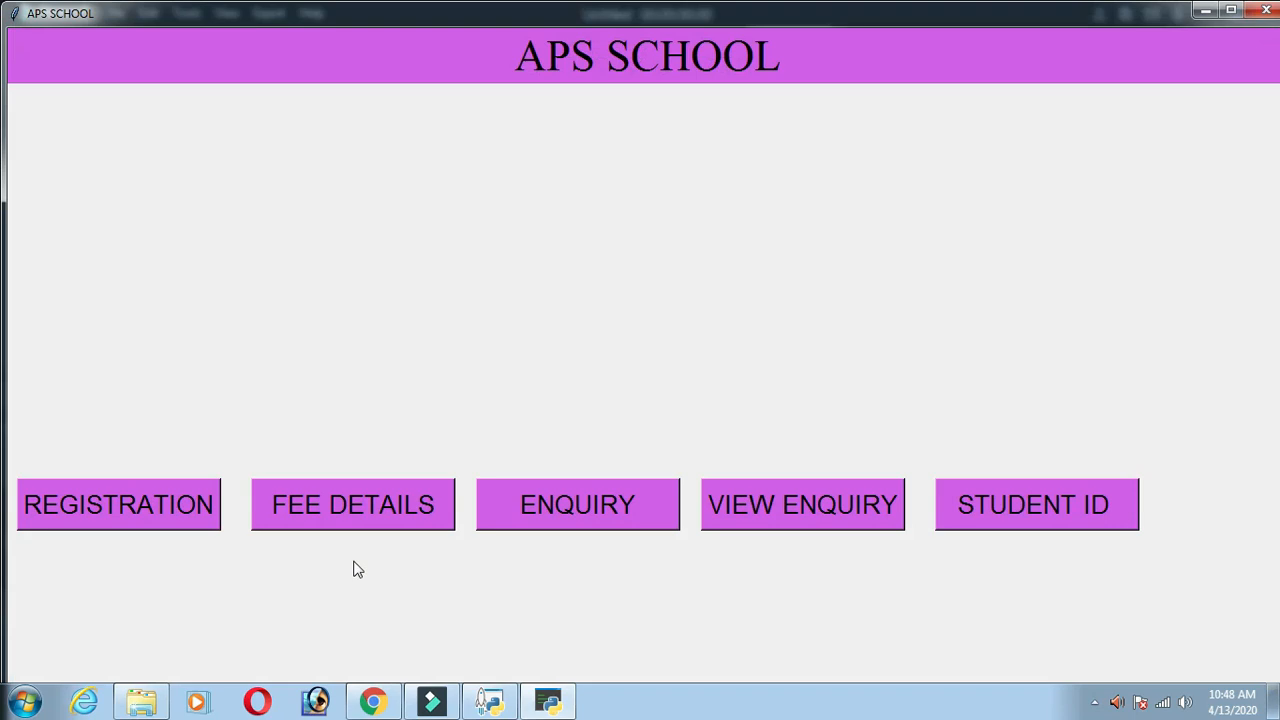
click(352, 504)
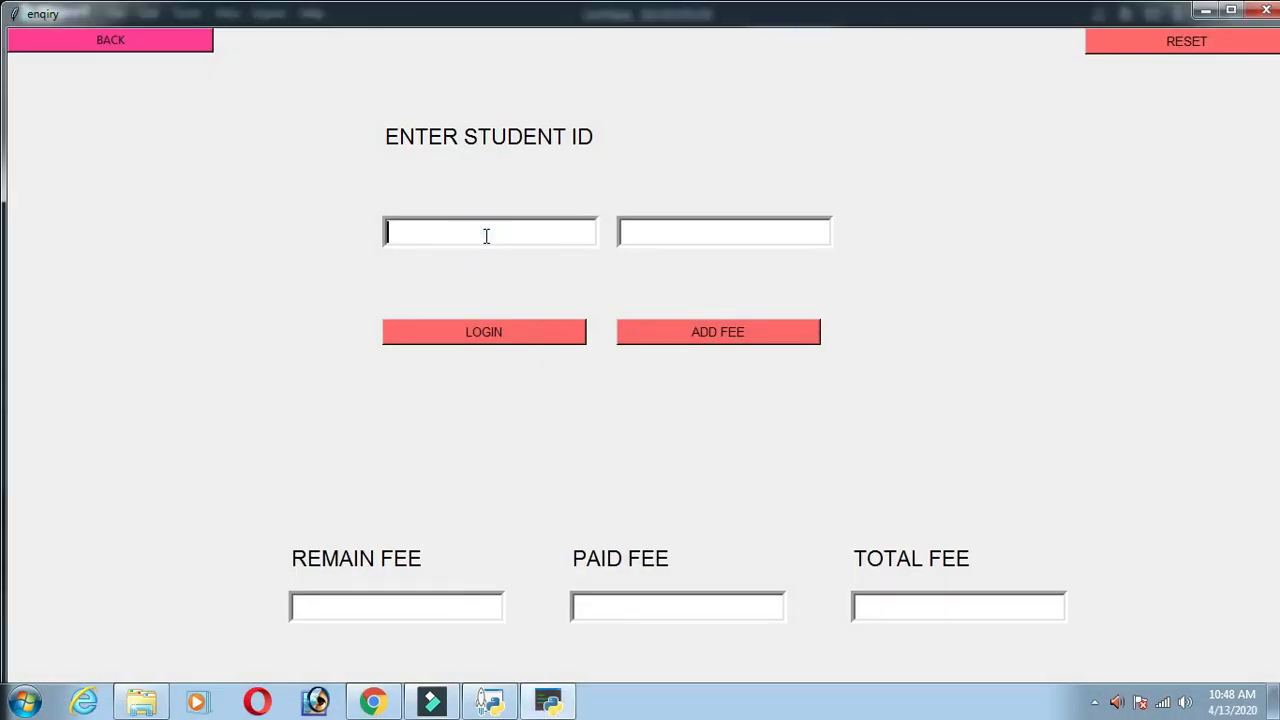
click(484, 332)
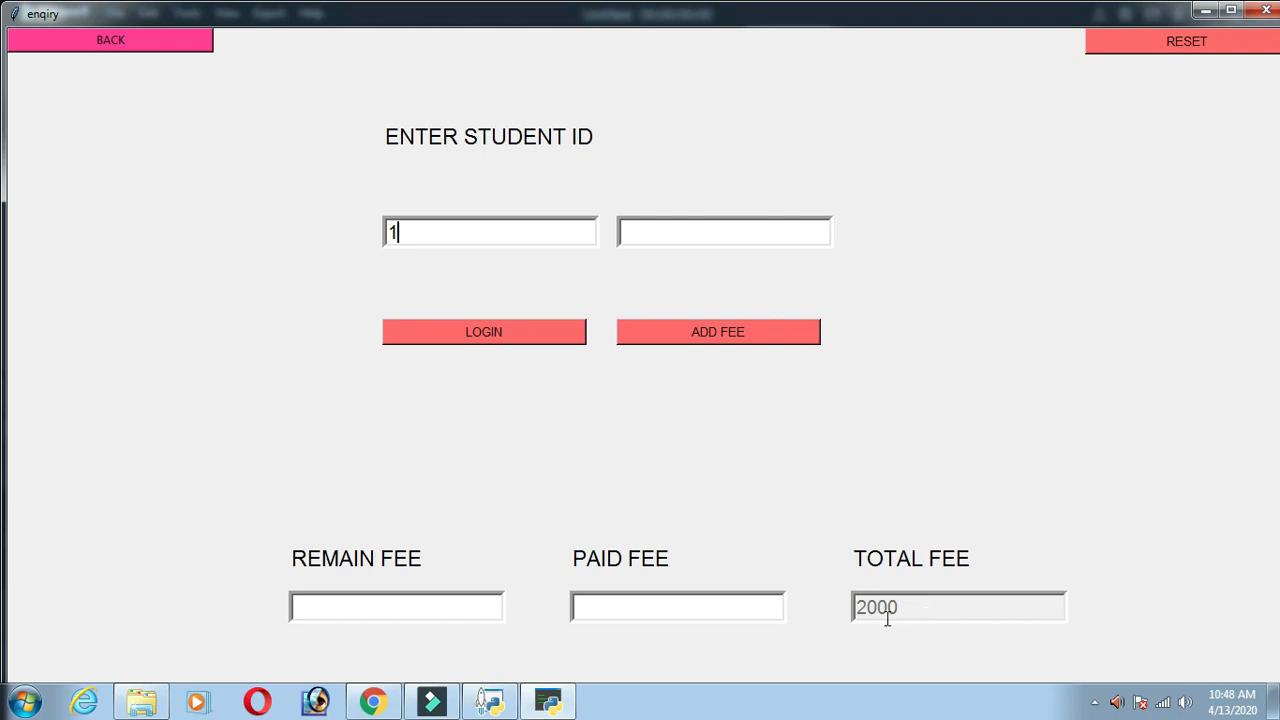
text(5)
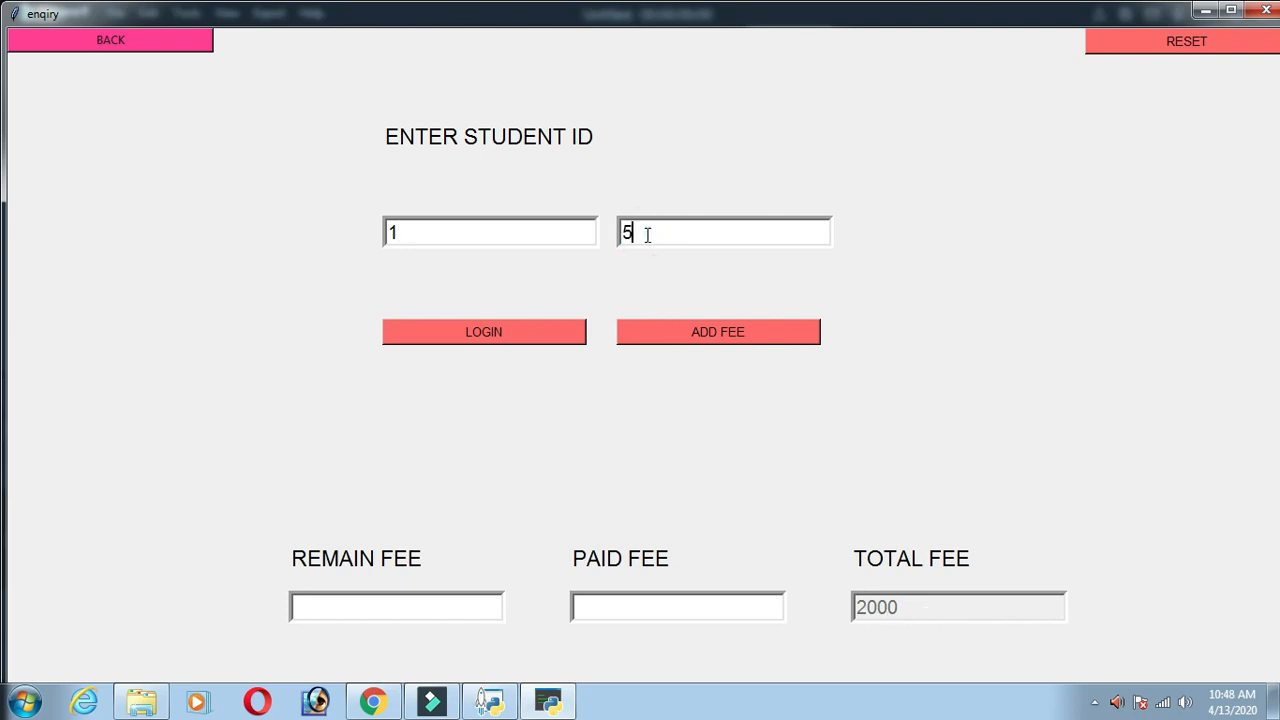
click(716, 332)
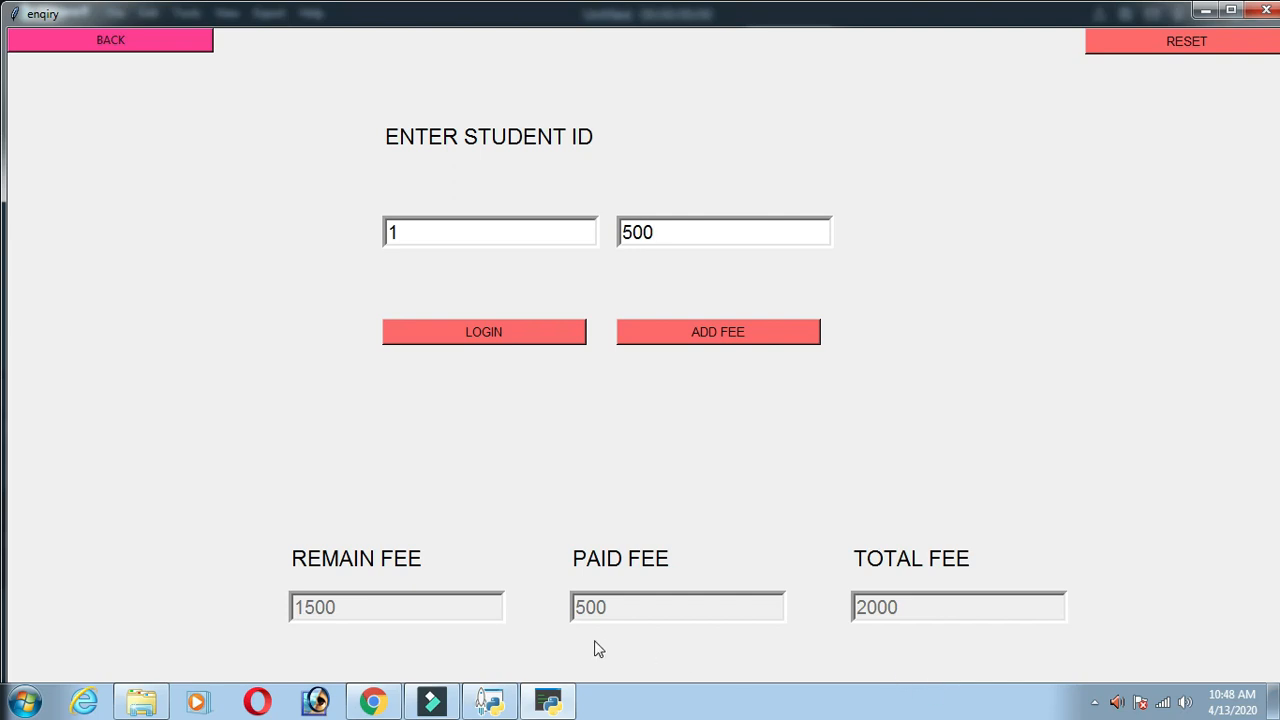
mouse_move(1180, 76)
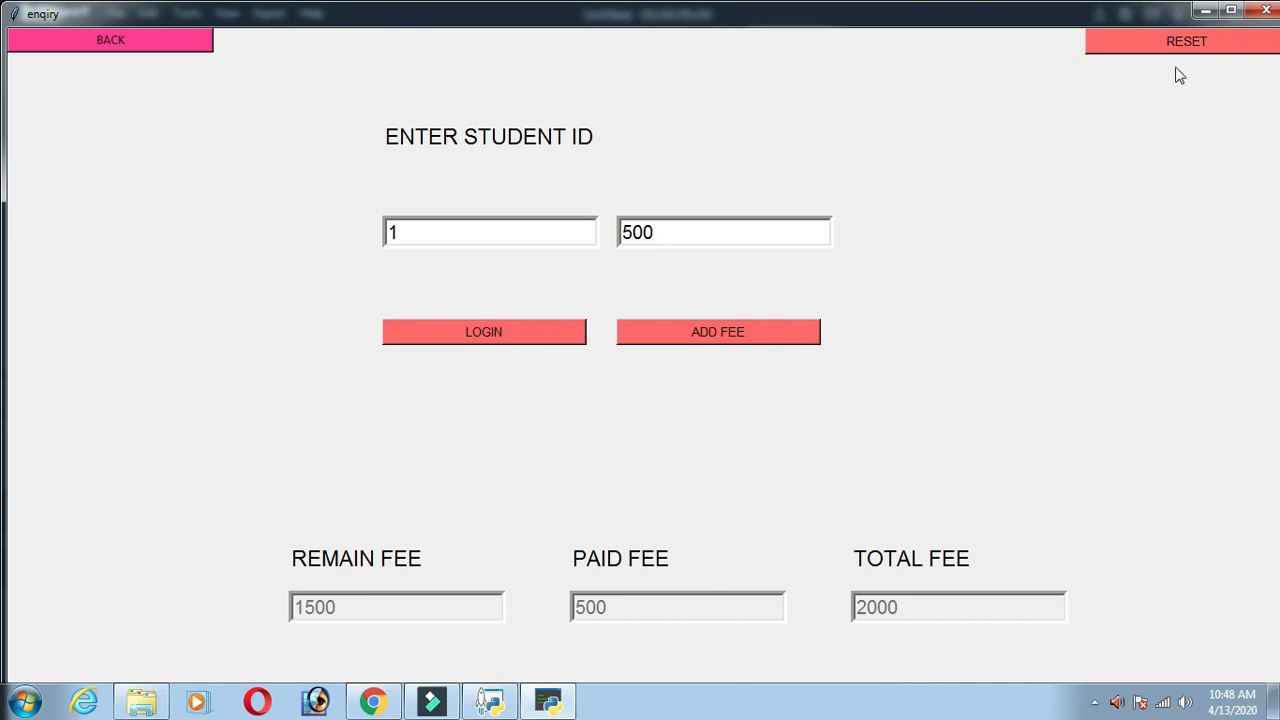
click(1186, 40)
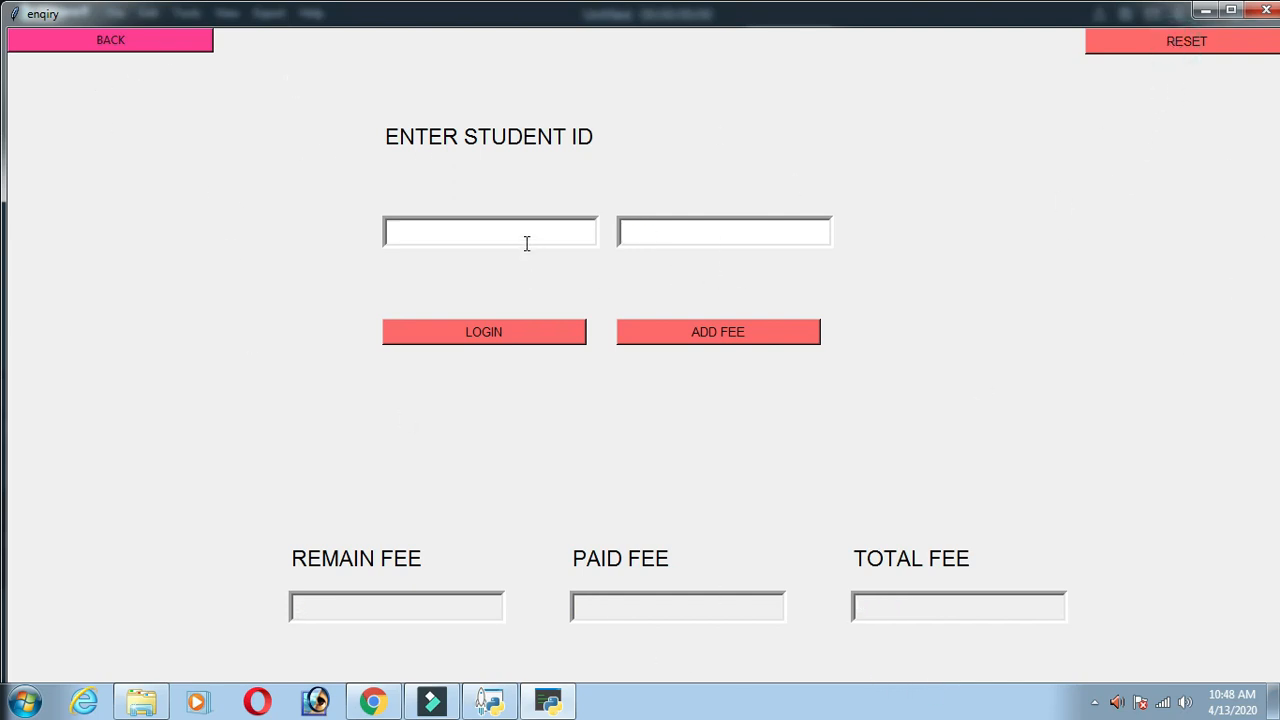
text(2)
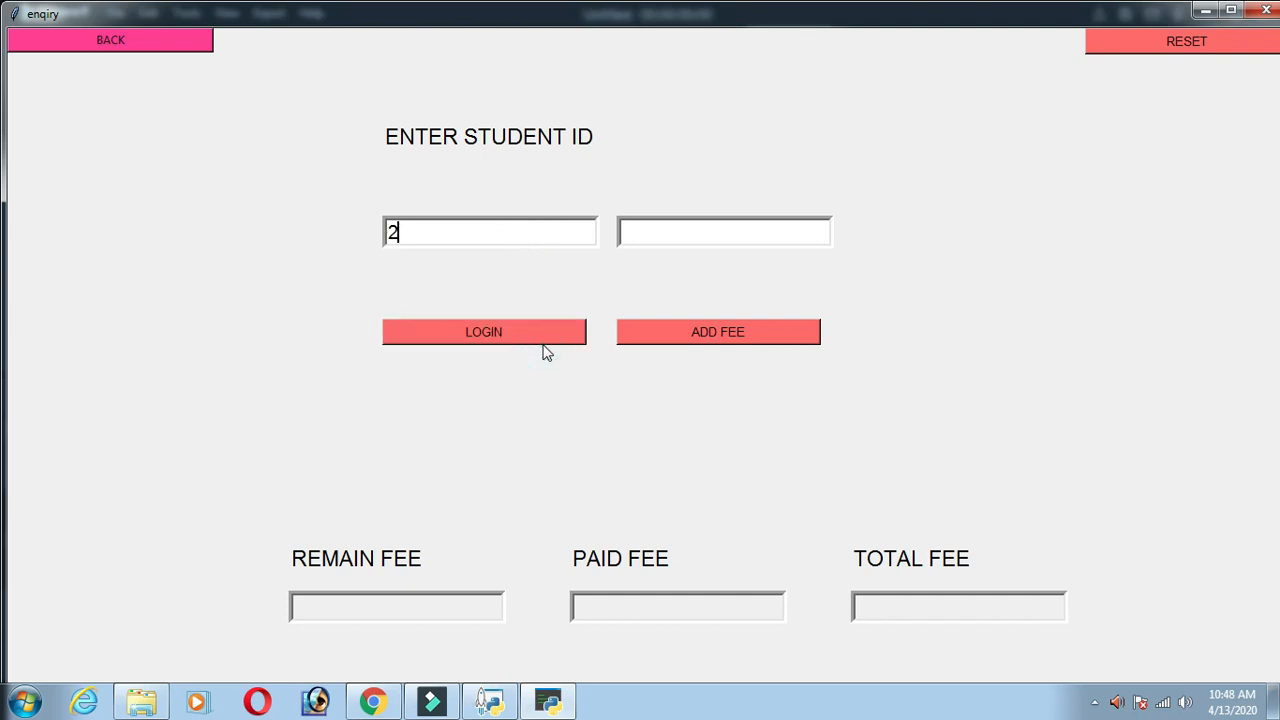
click(110, 40)
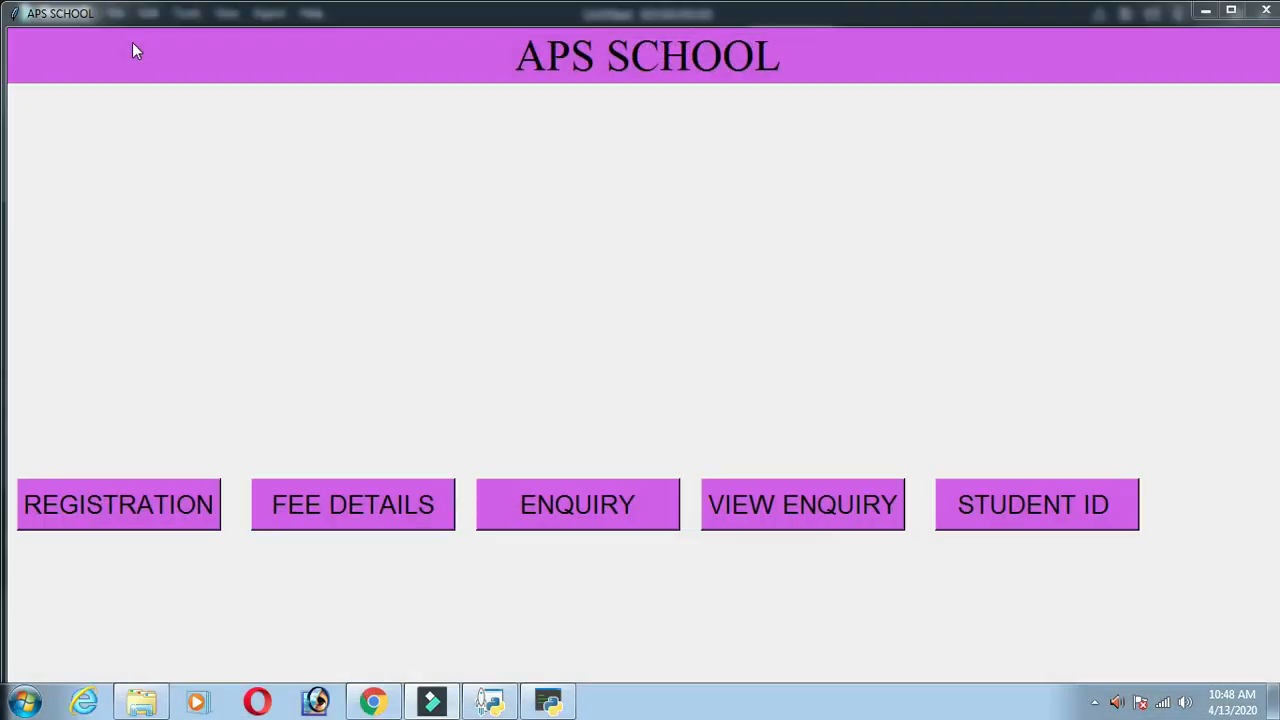
mouse_move(504, 520)
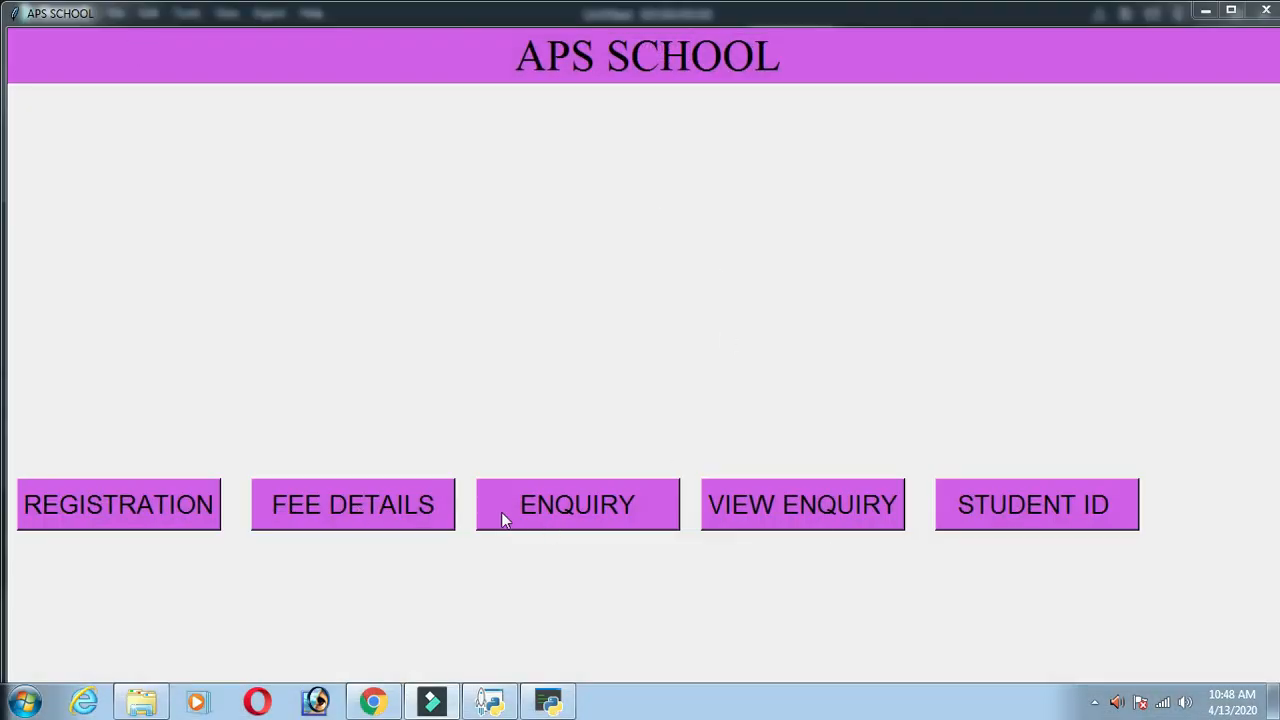
click(576, 504)
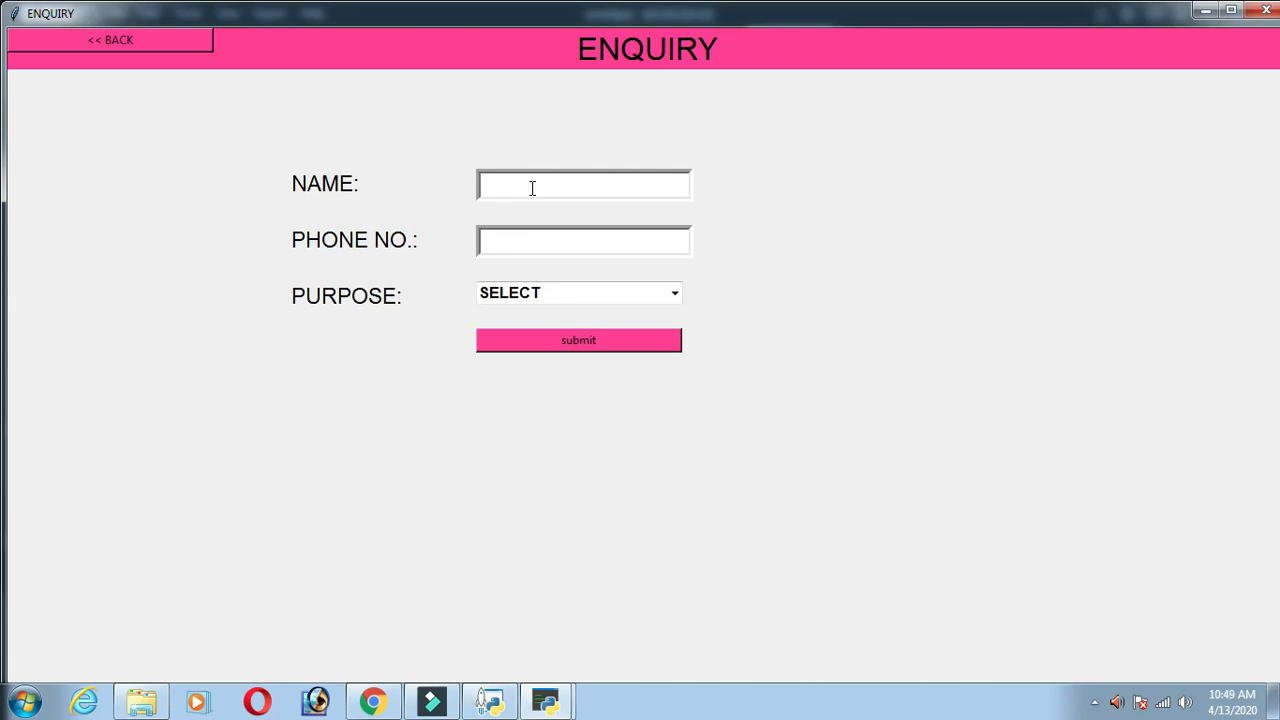
text(r)
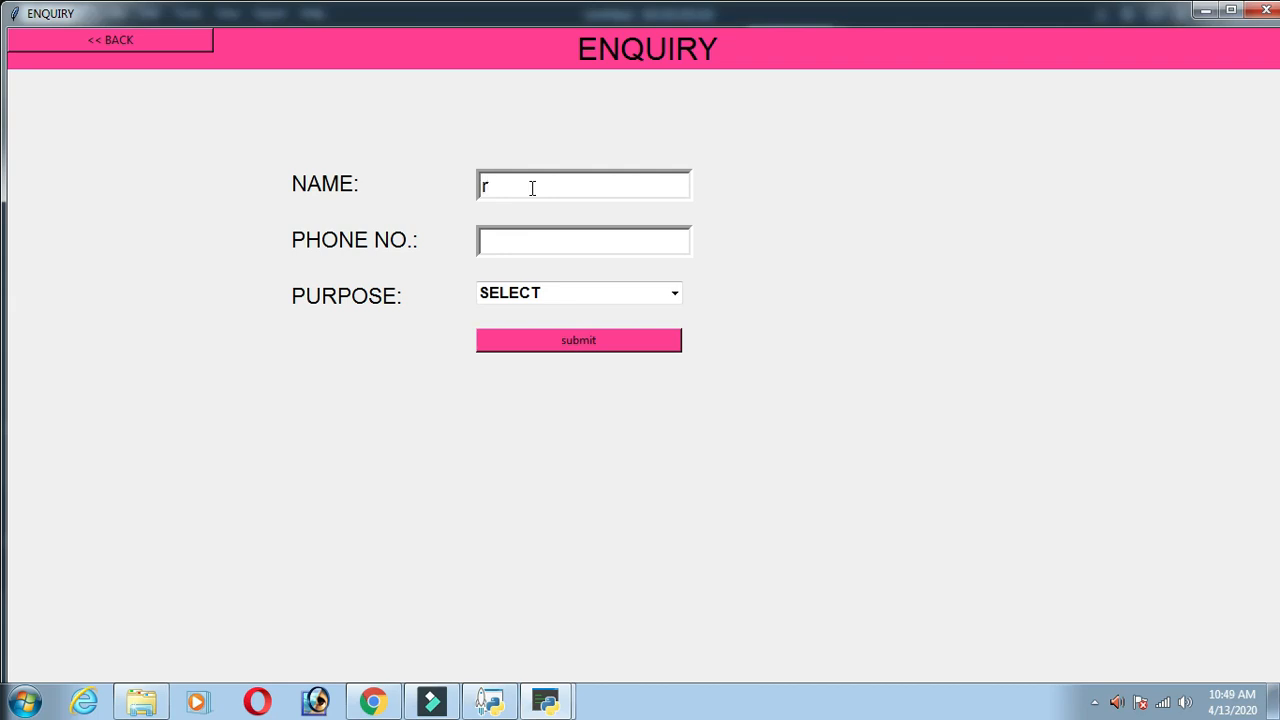
text(a)
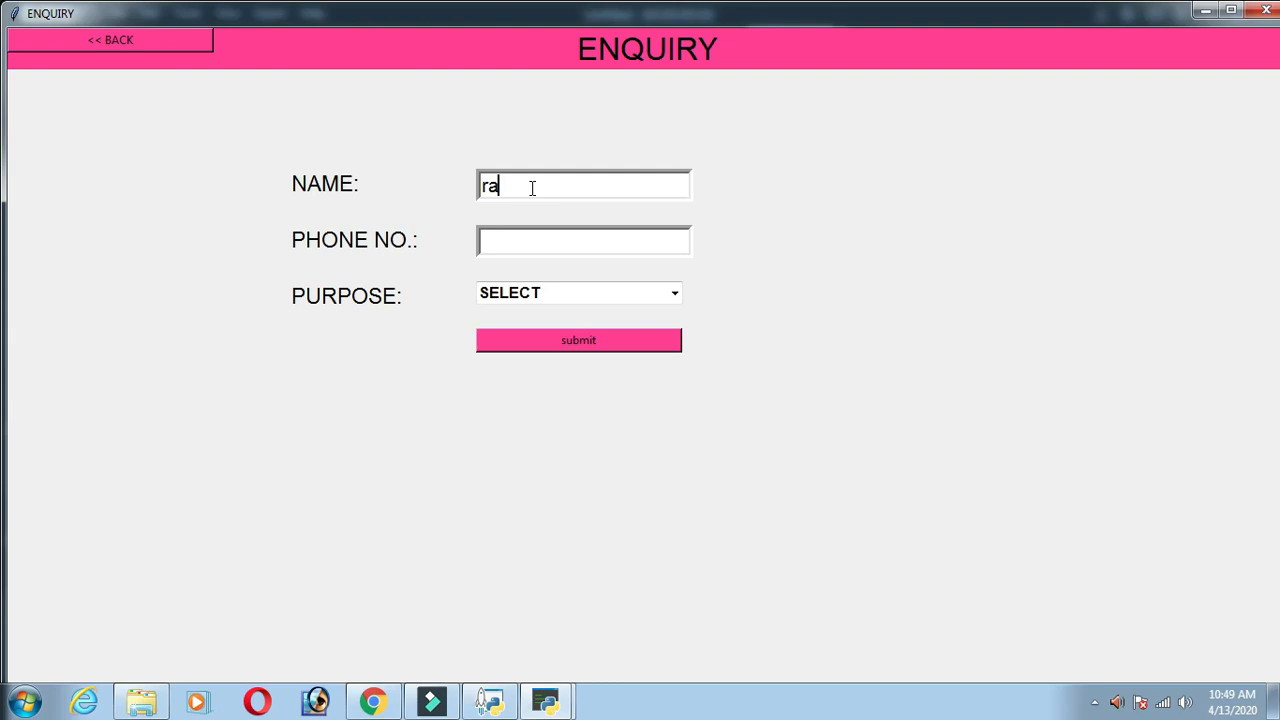
text(mesh)
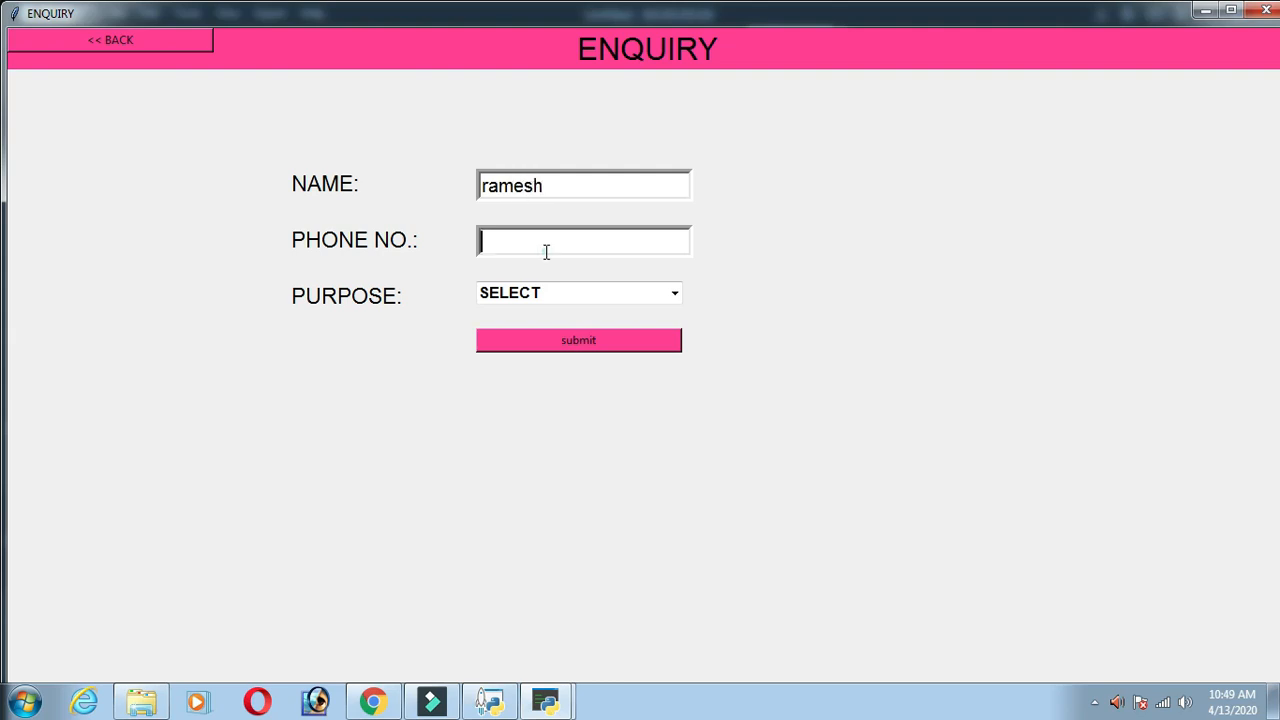
text(0000000000)
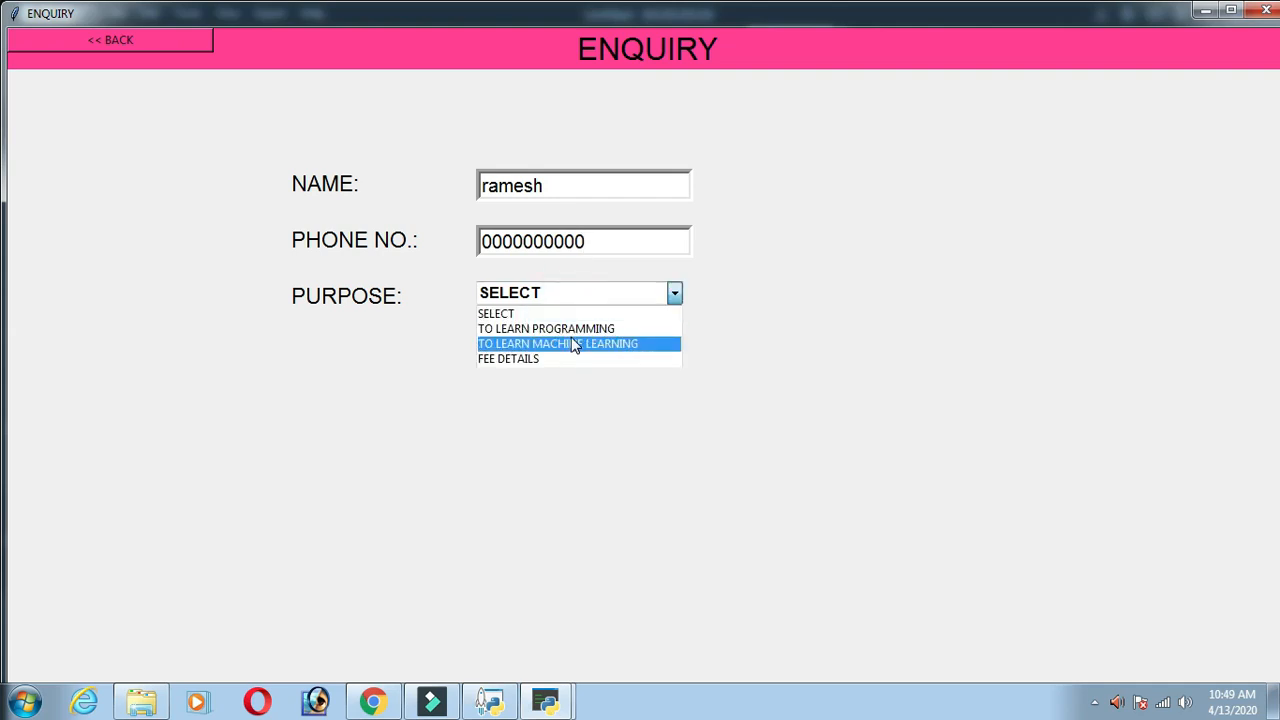
click(558, 344)
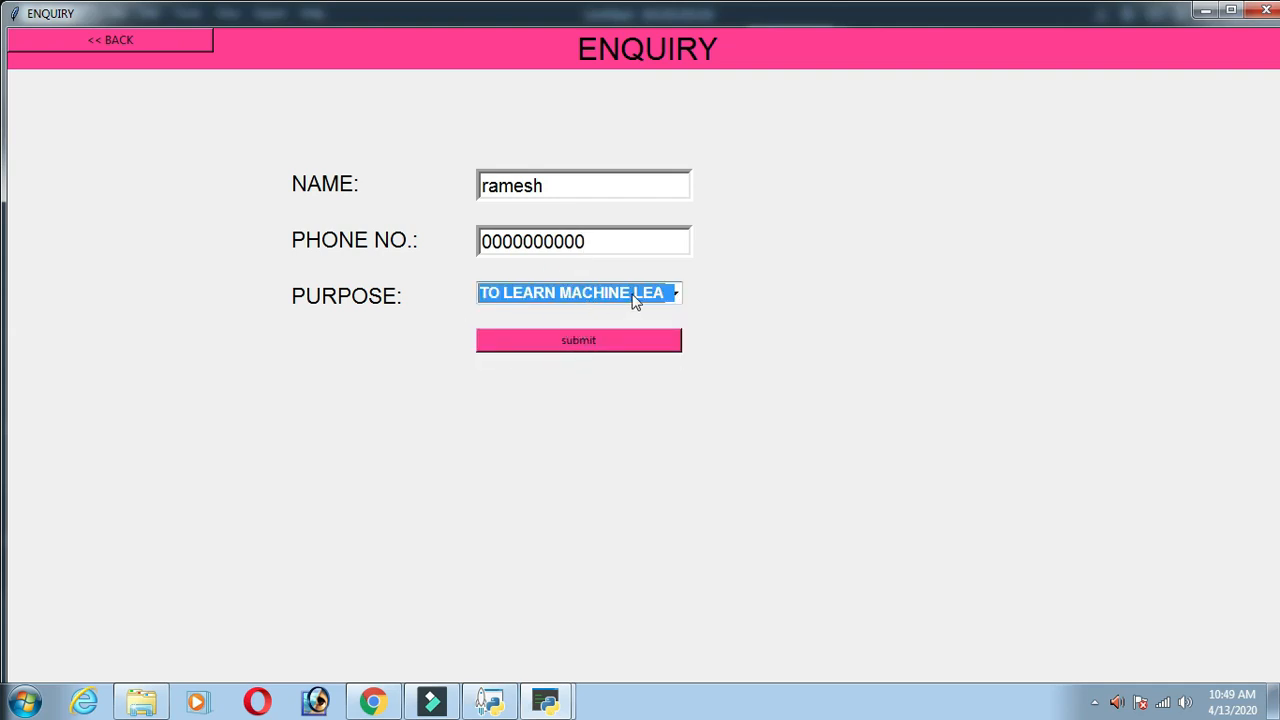
mouse_move(620, 352)
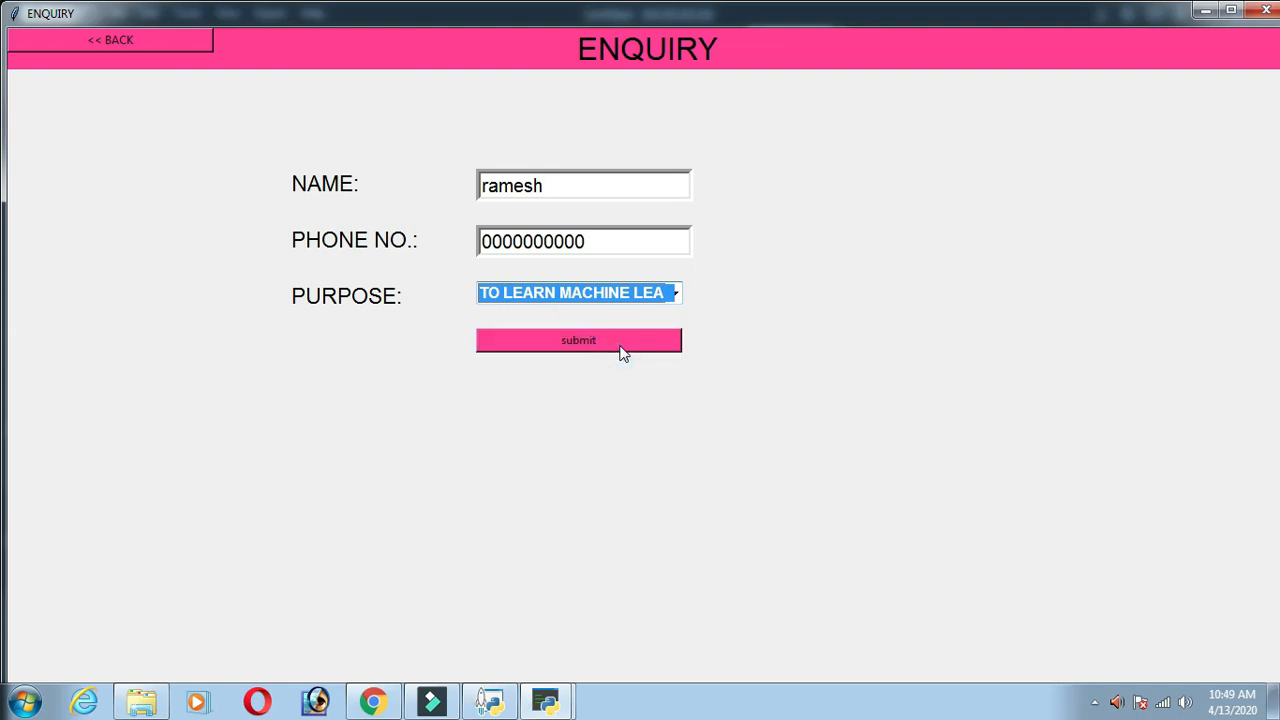
Submit ramesh's enquiry and view the visitor list showing it dated 2020-04-13
click(578, 340)
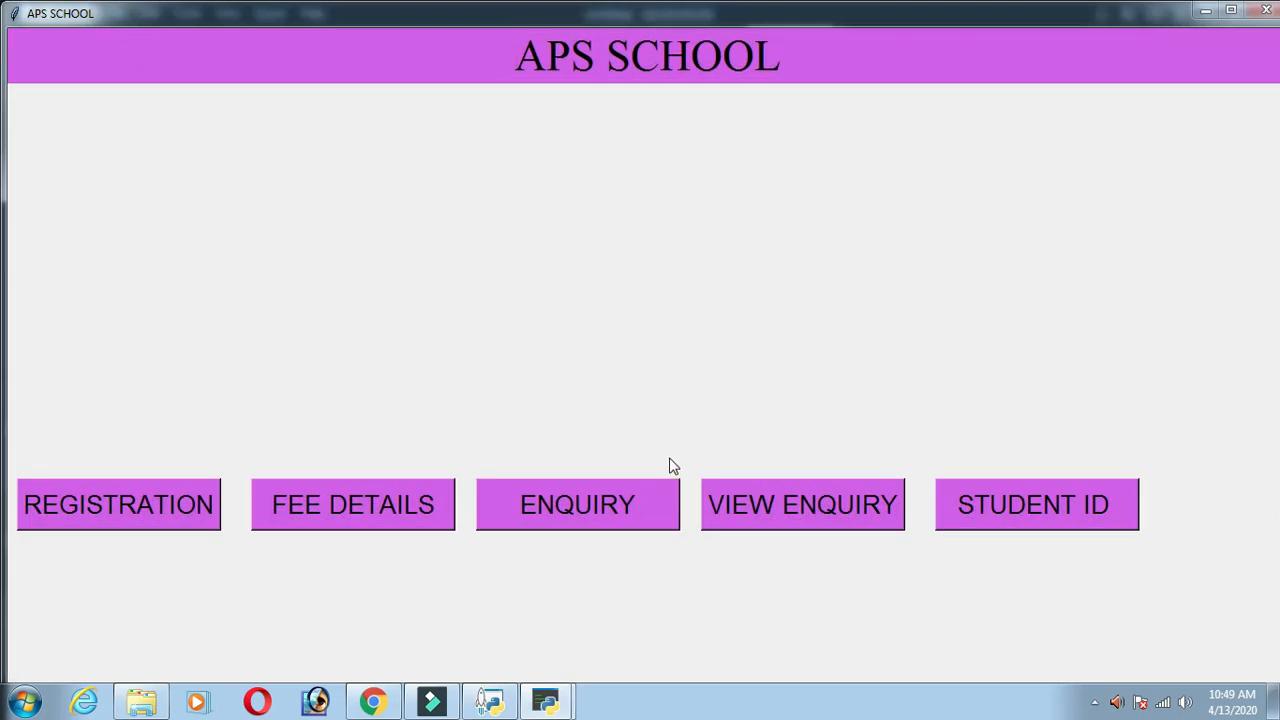
click(802, 504)
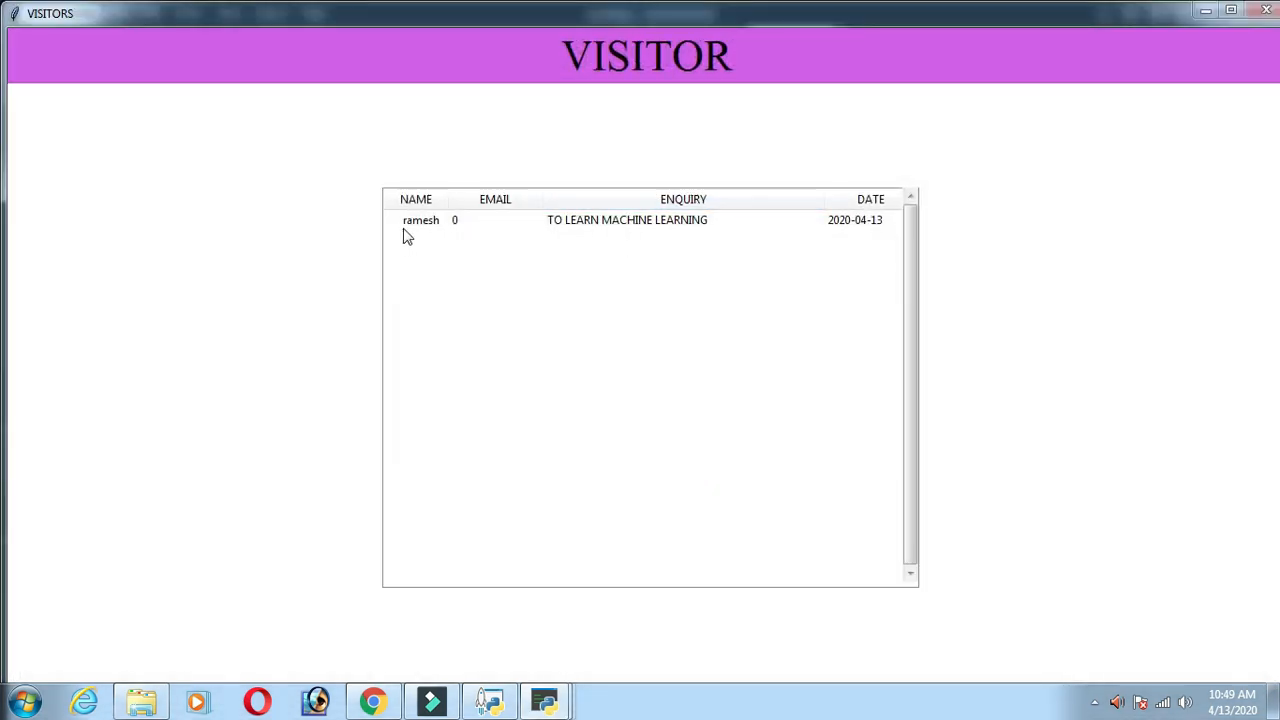
mouse_move(464, 220)
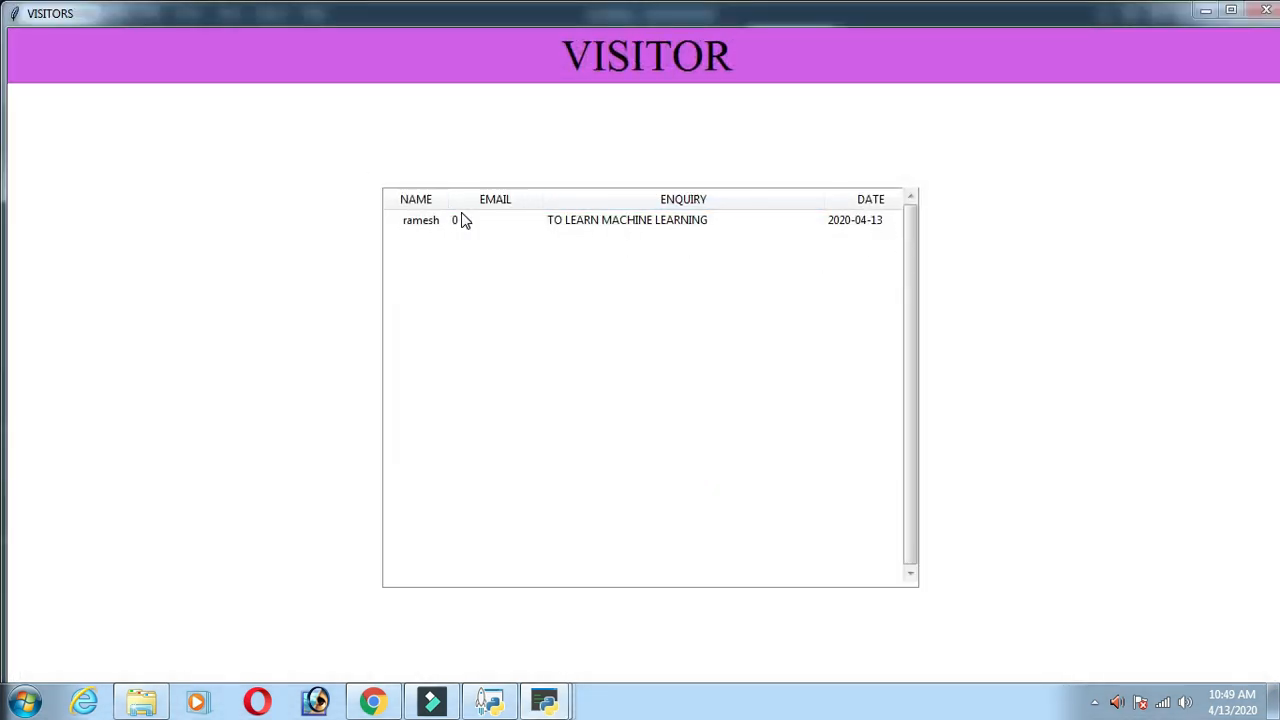
mouse_move(520, 348)
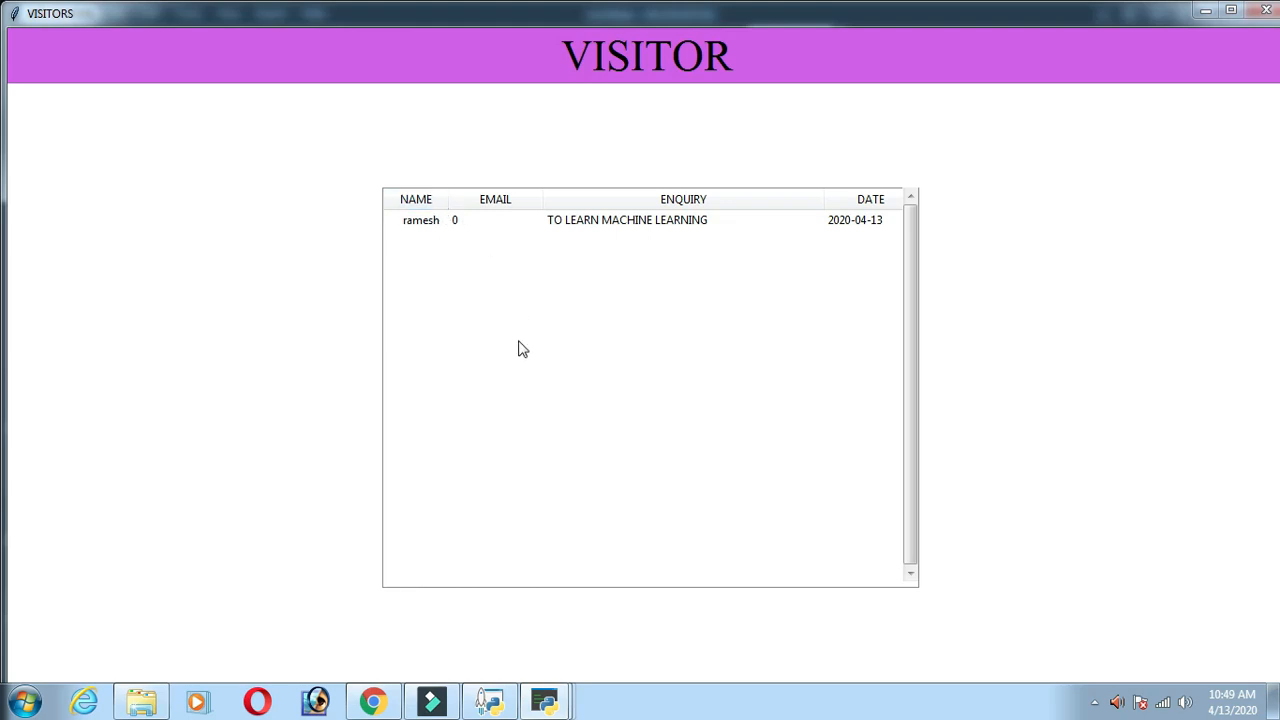
mouse_move(630, 288)
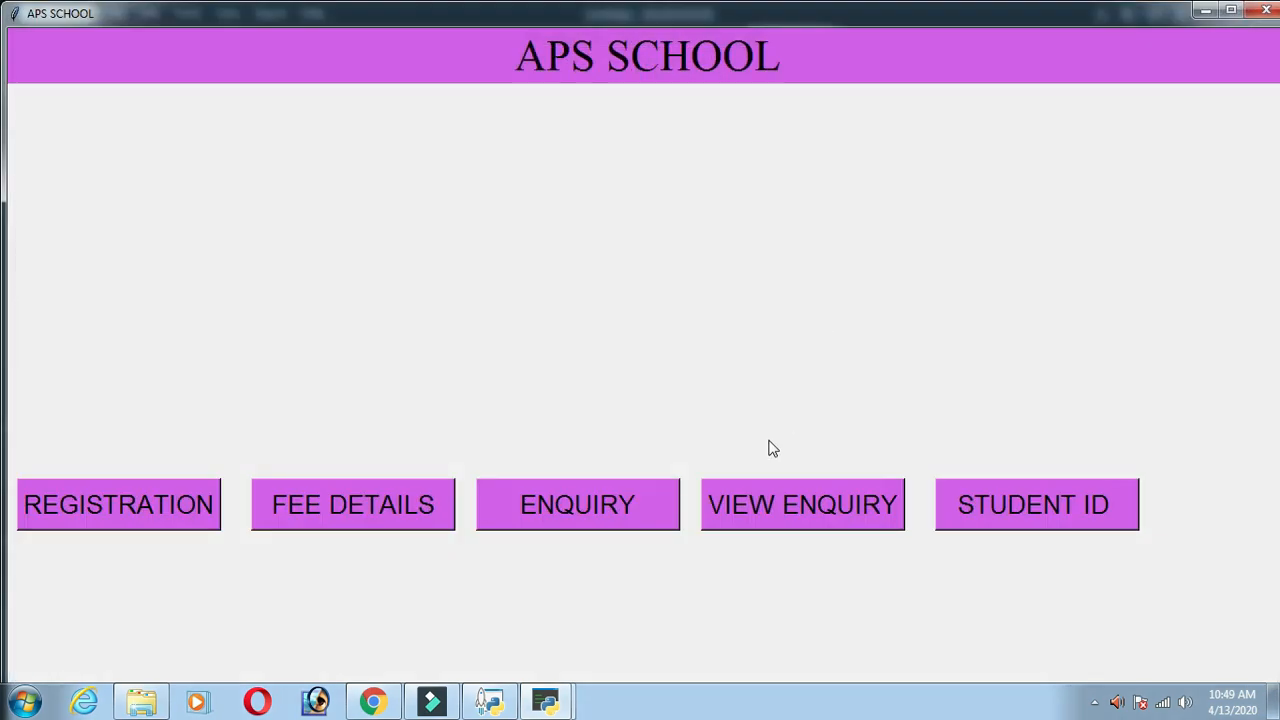
mouse_move(208, 524)
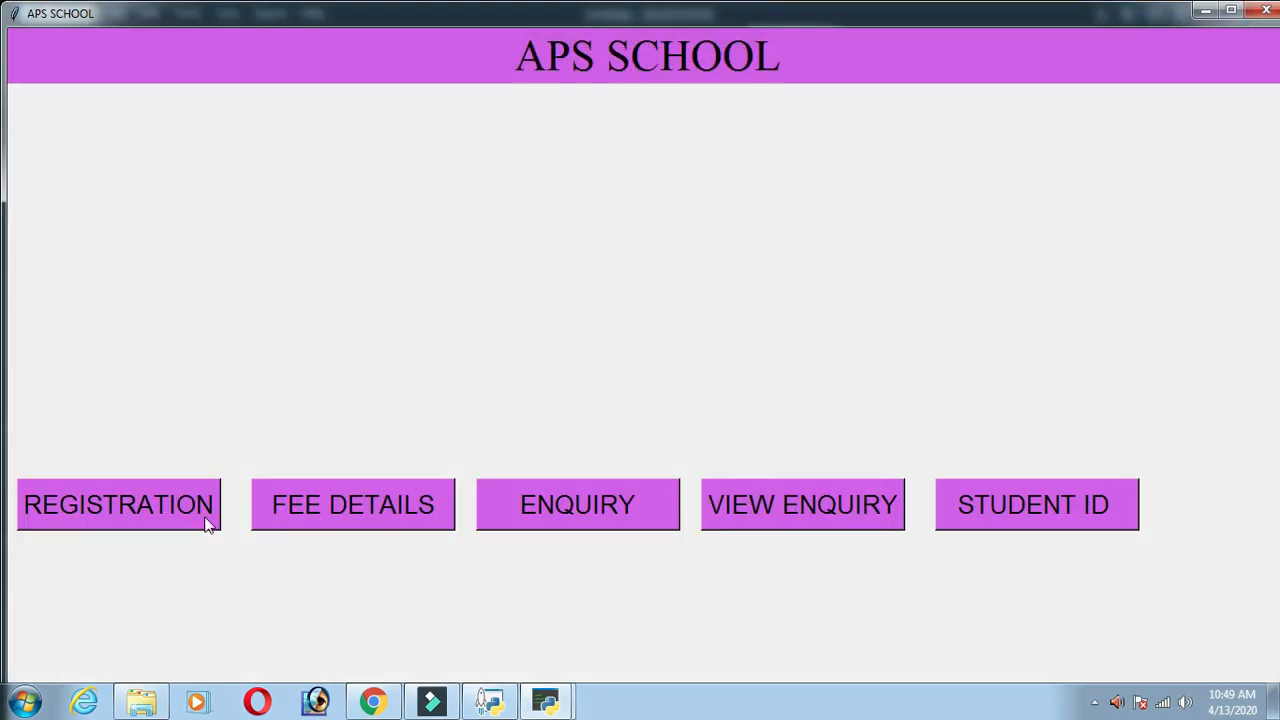
Look up student ID 1 on the registration form, find blank fields, and return to the main menu
click(118, 504)
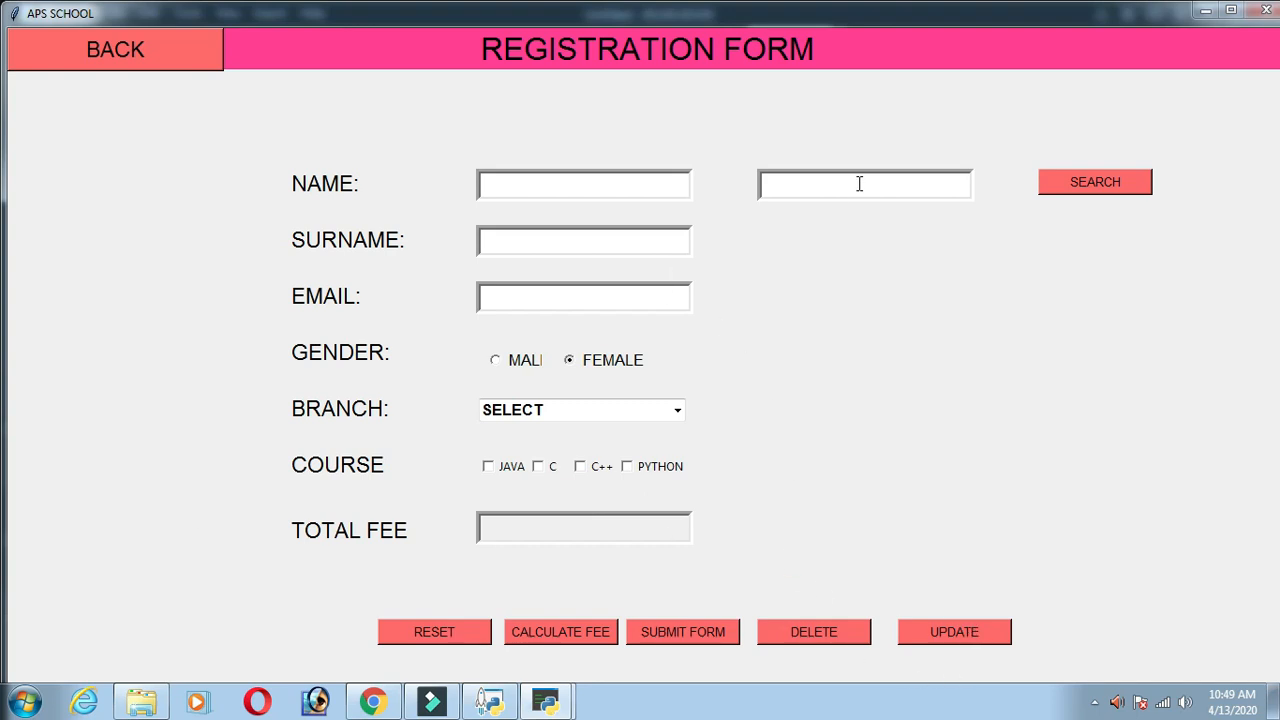
text(1)
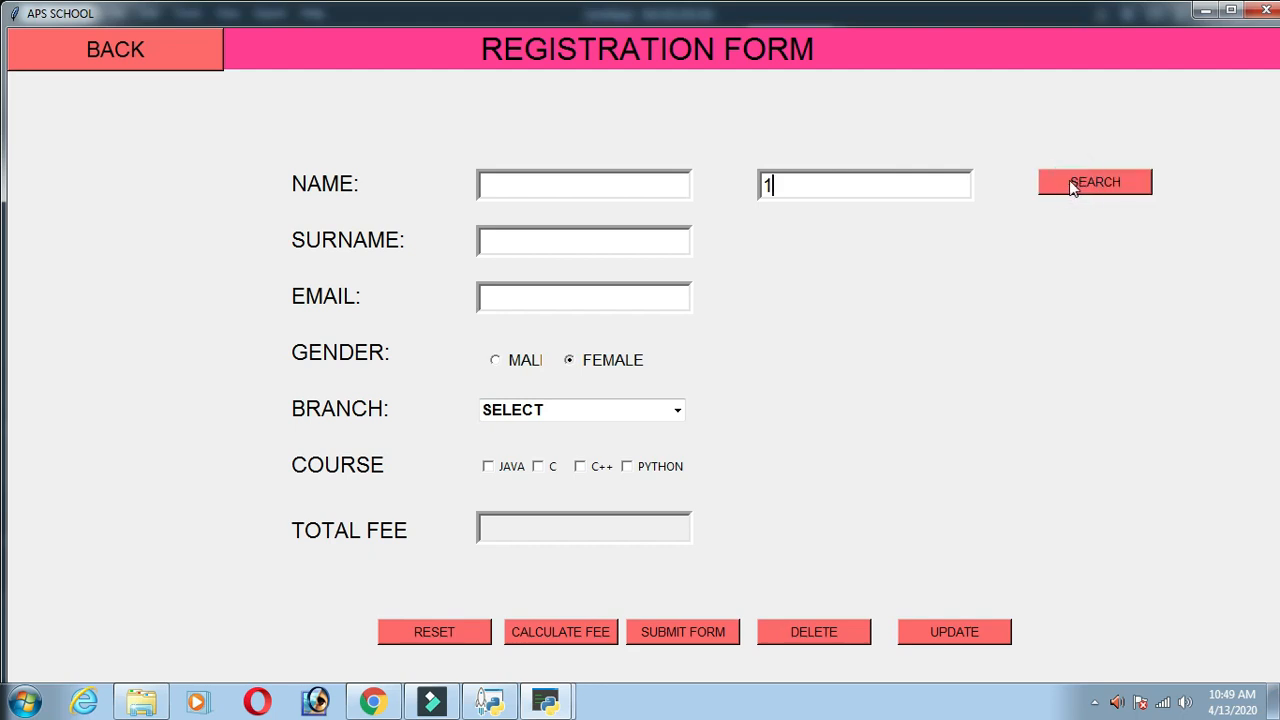
click(1094, 182)
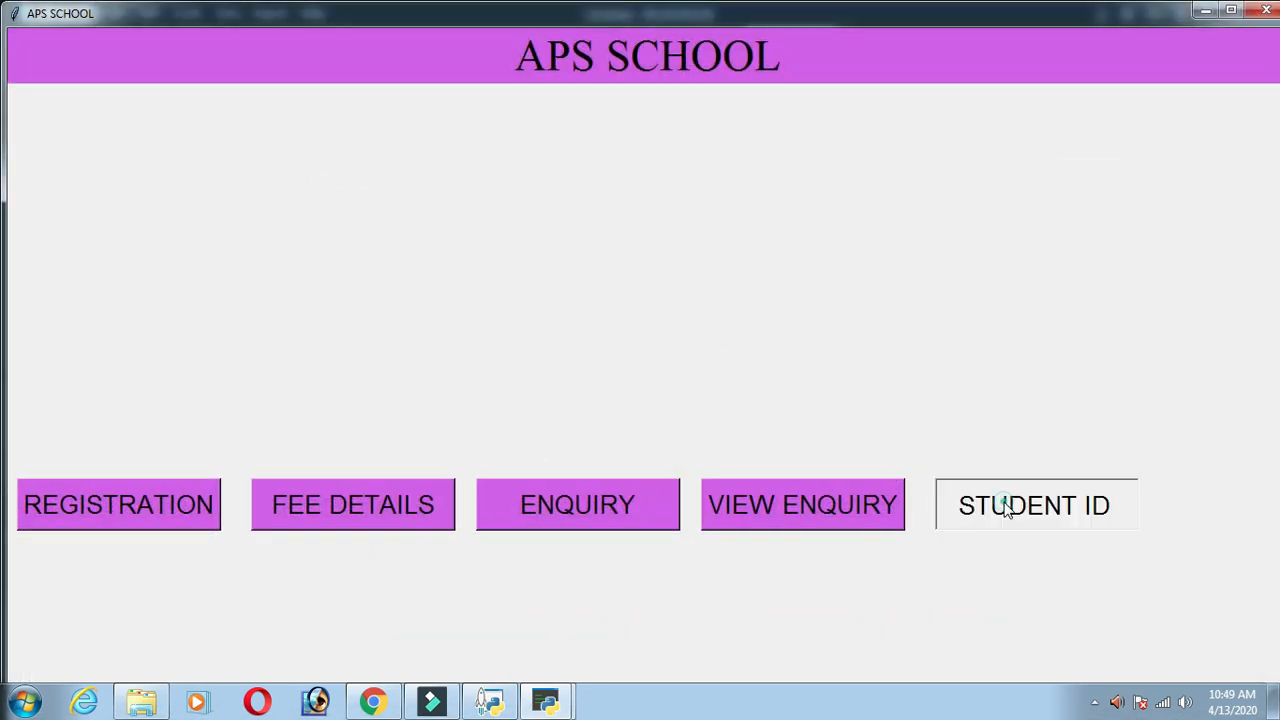
click(802, 504)
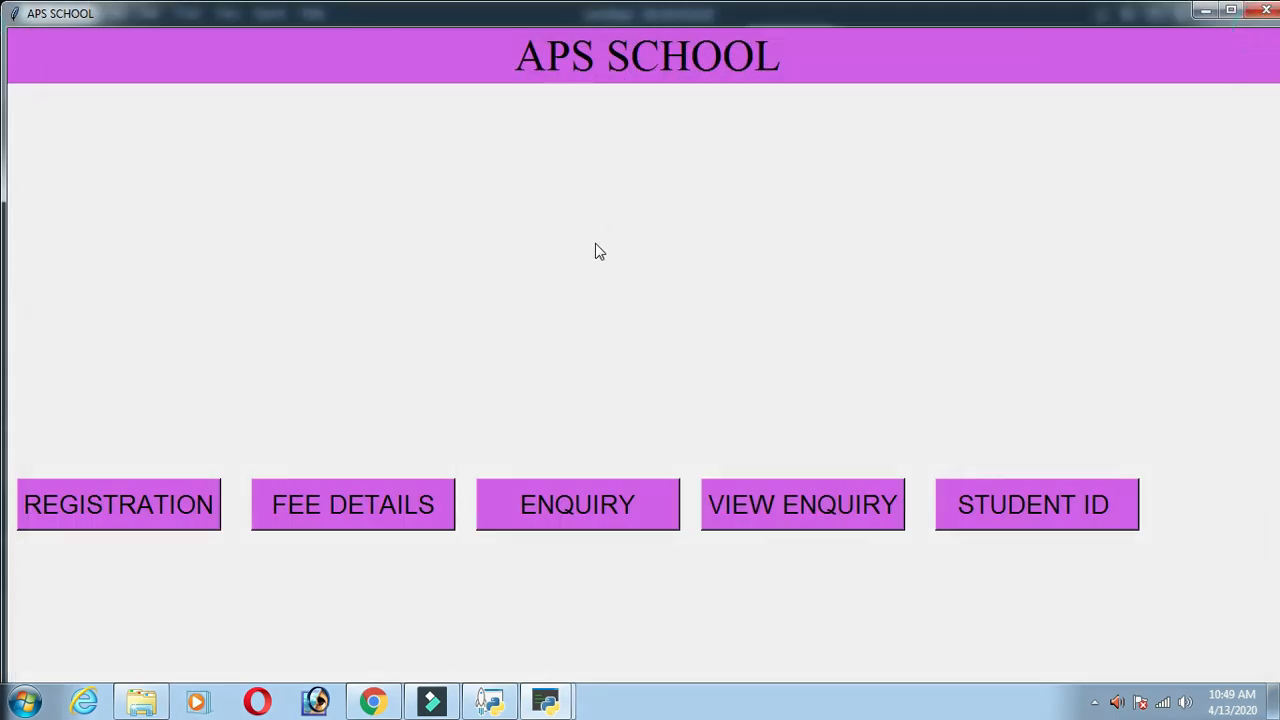
click(118, 504)
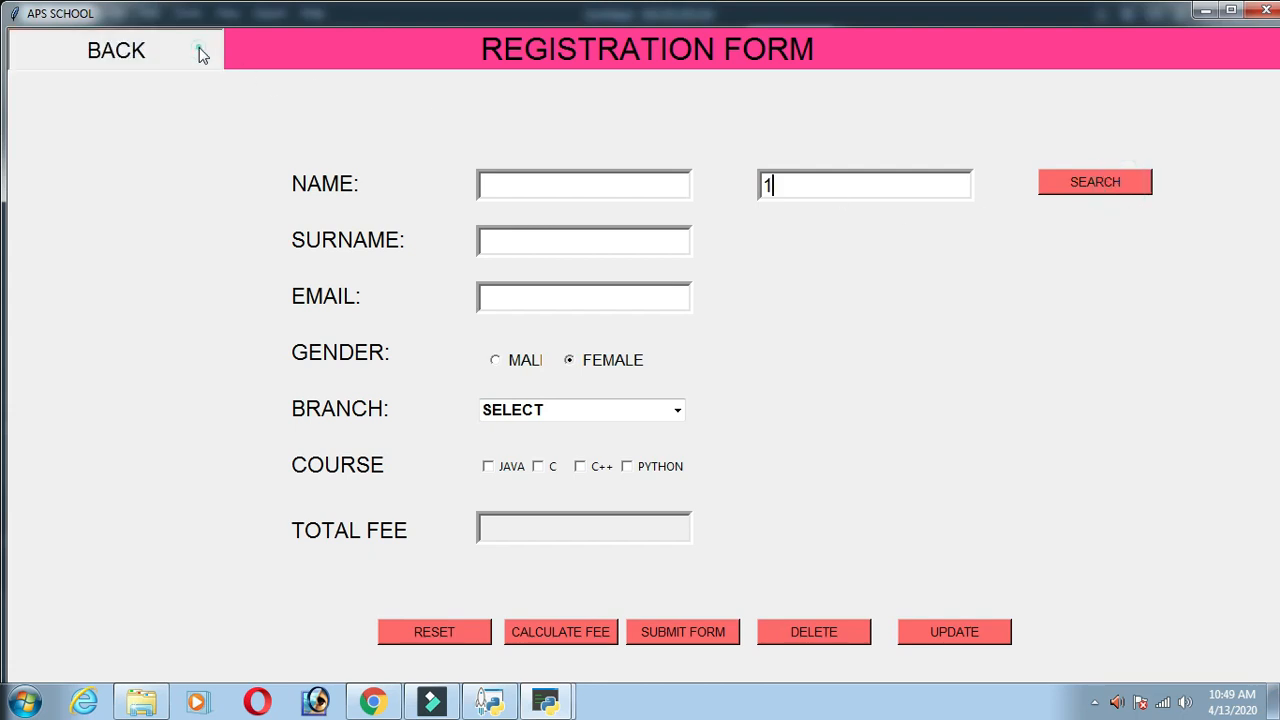
click(116, 50)
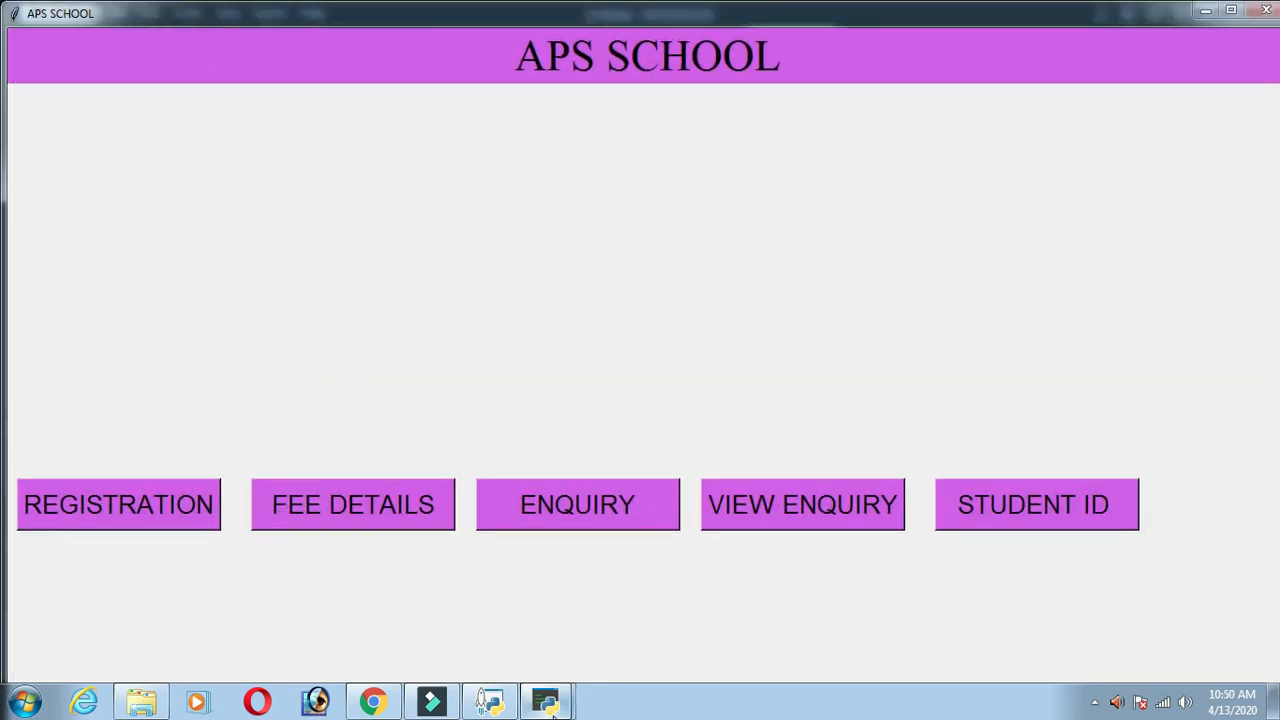
mouse_move(548, 700)
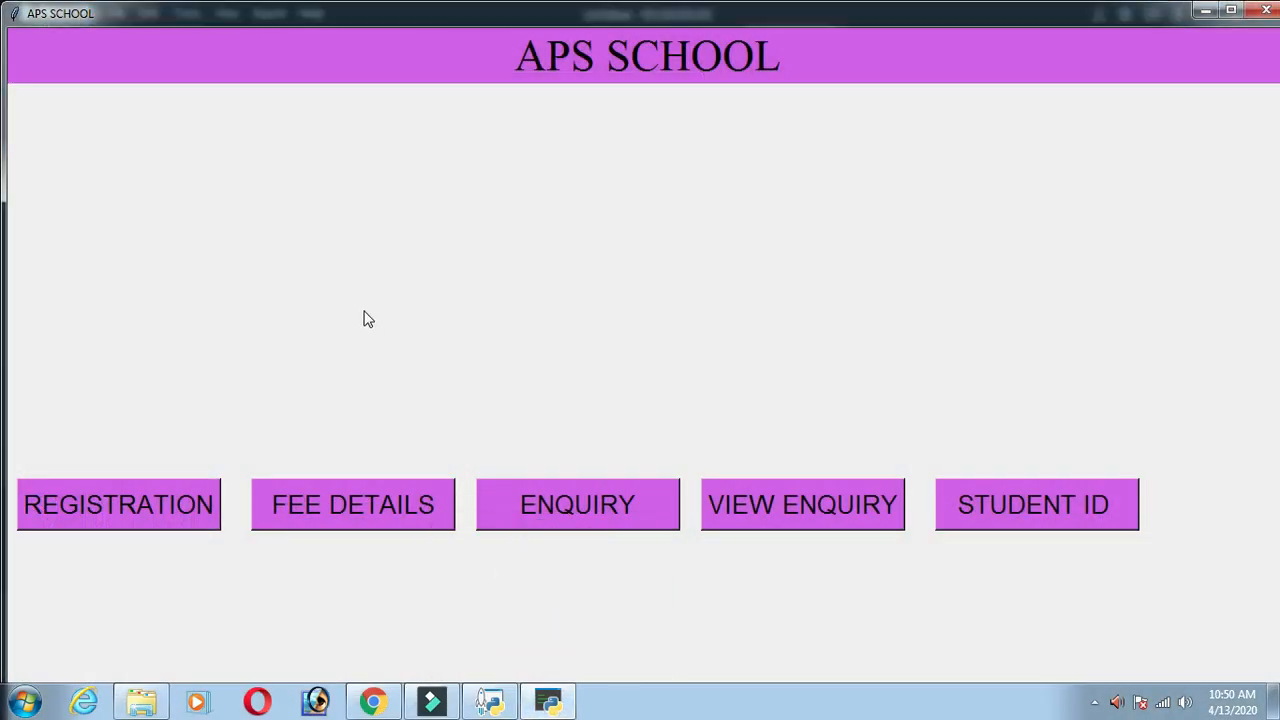
click(118, 504)
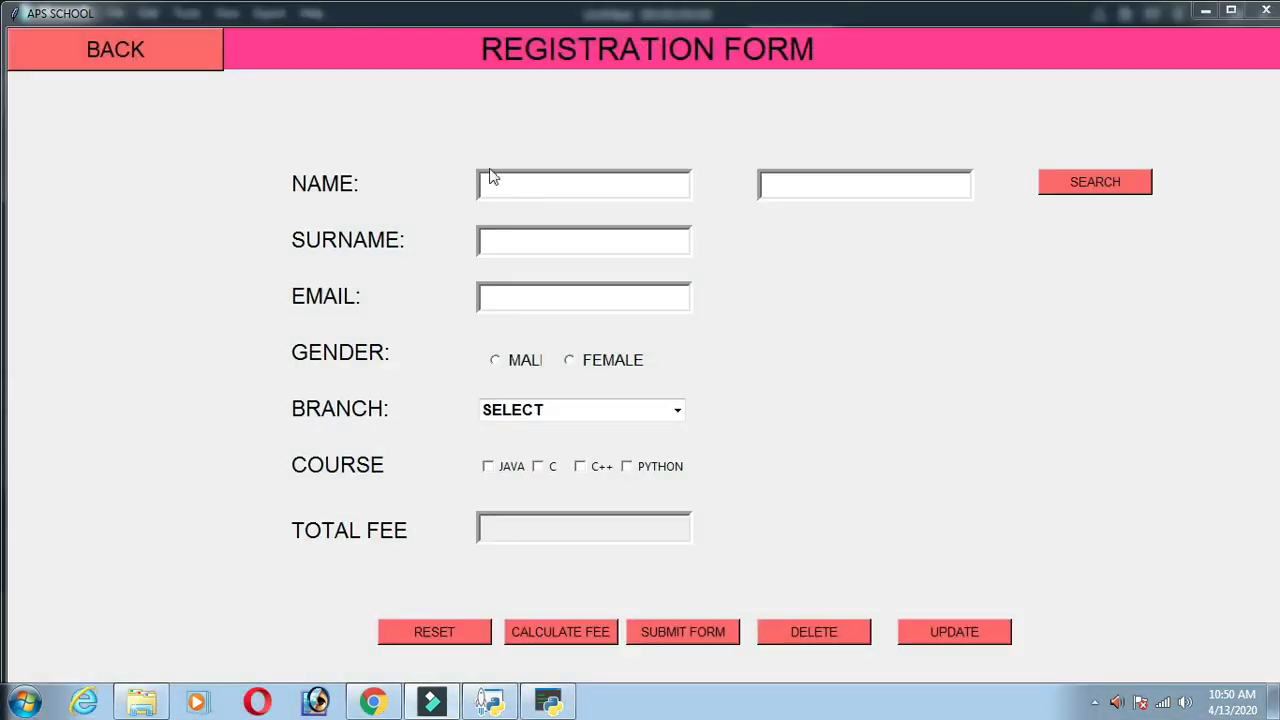
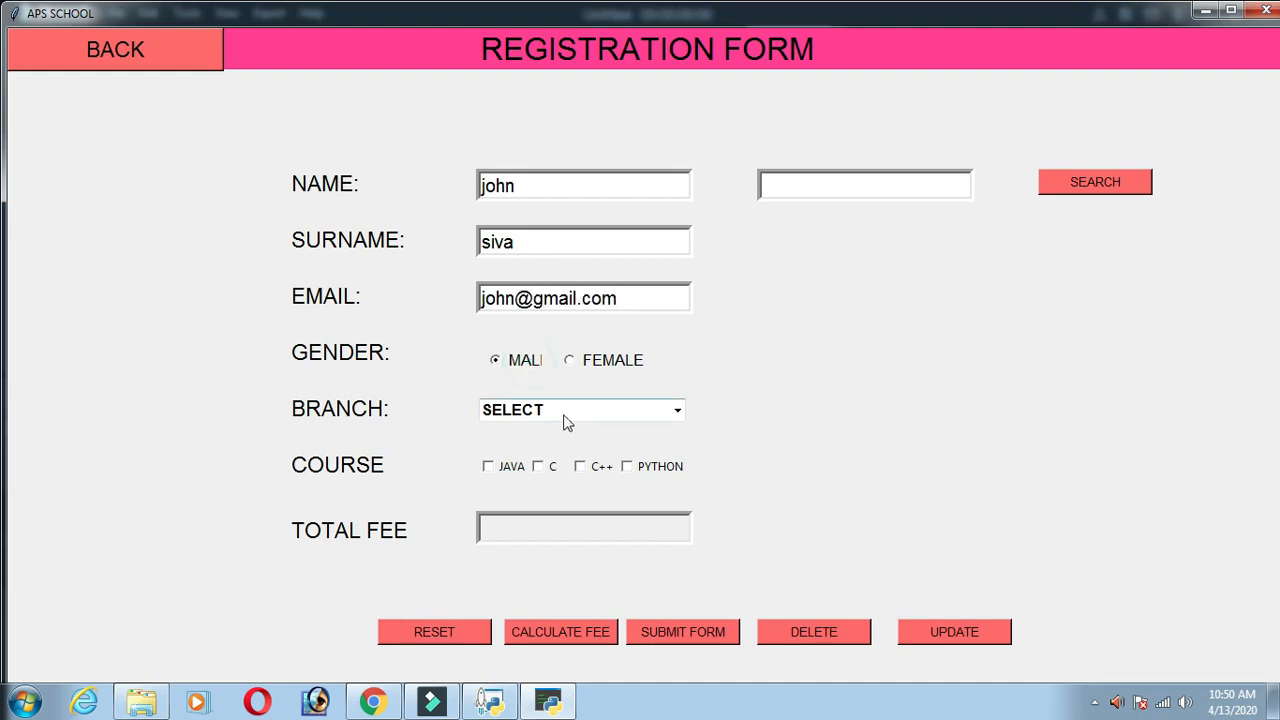
click(580, 408)
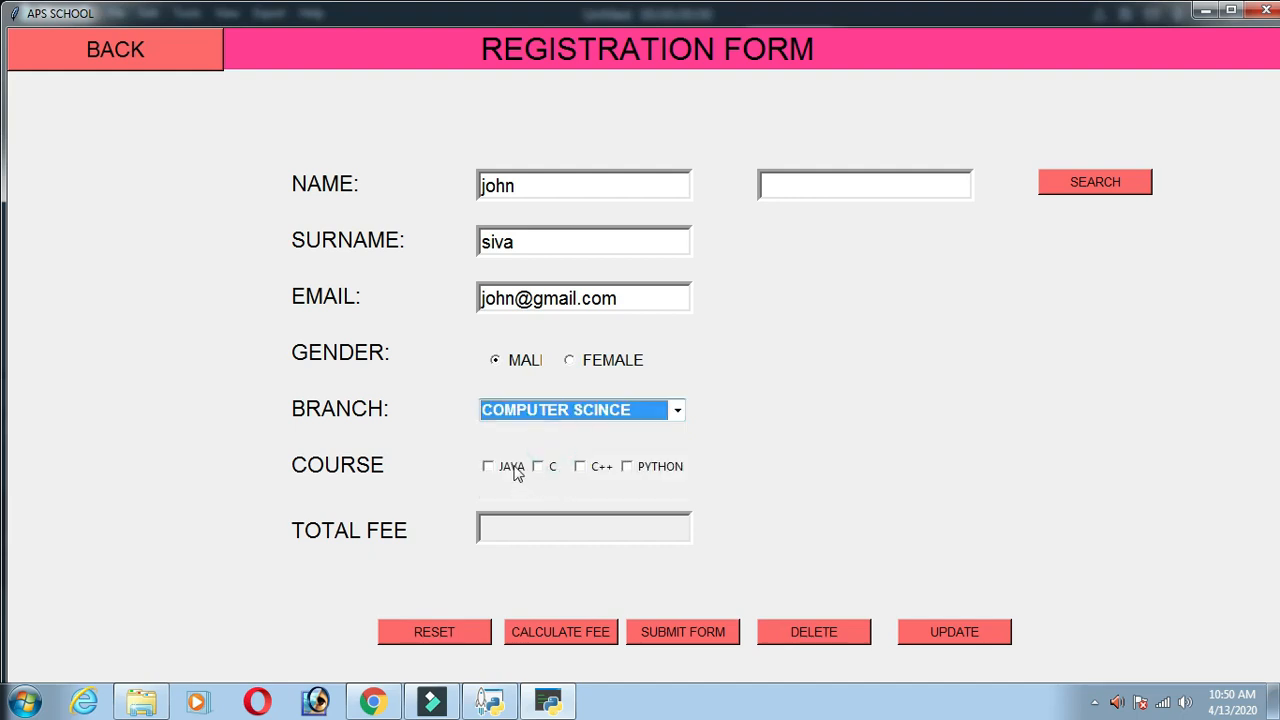
click(628, 466)
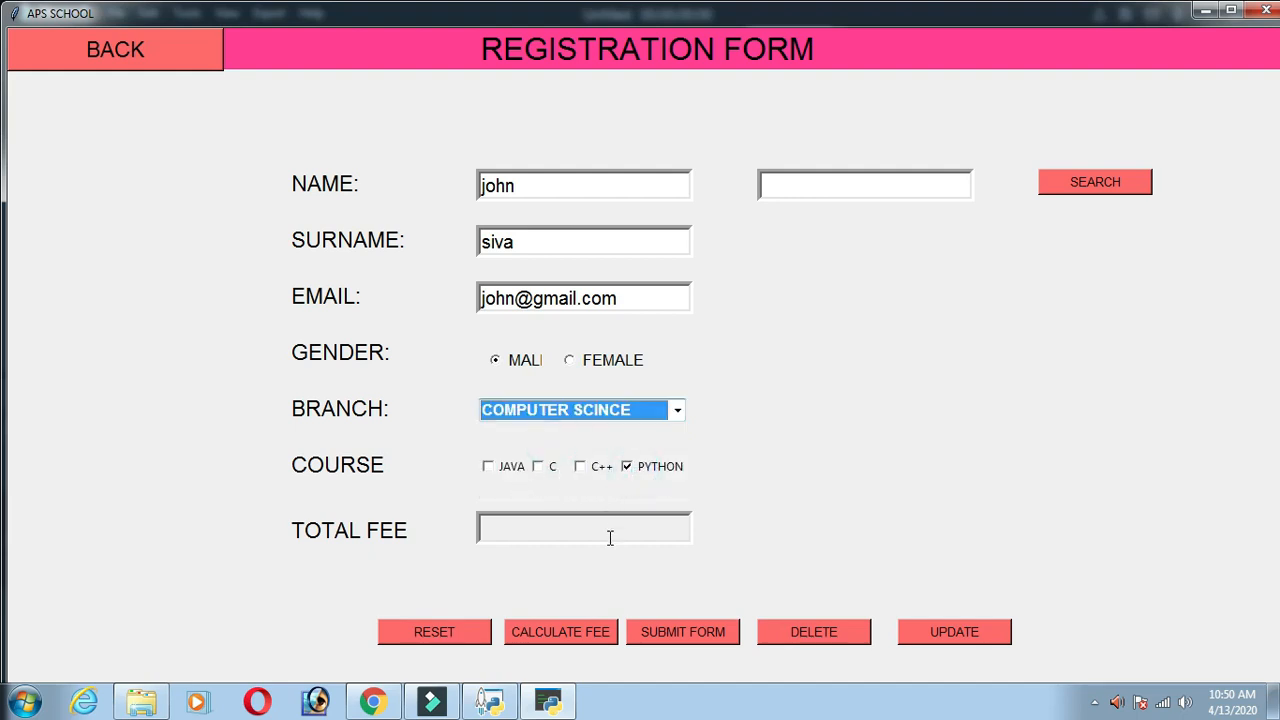
click(560, 632)
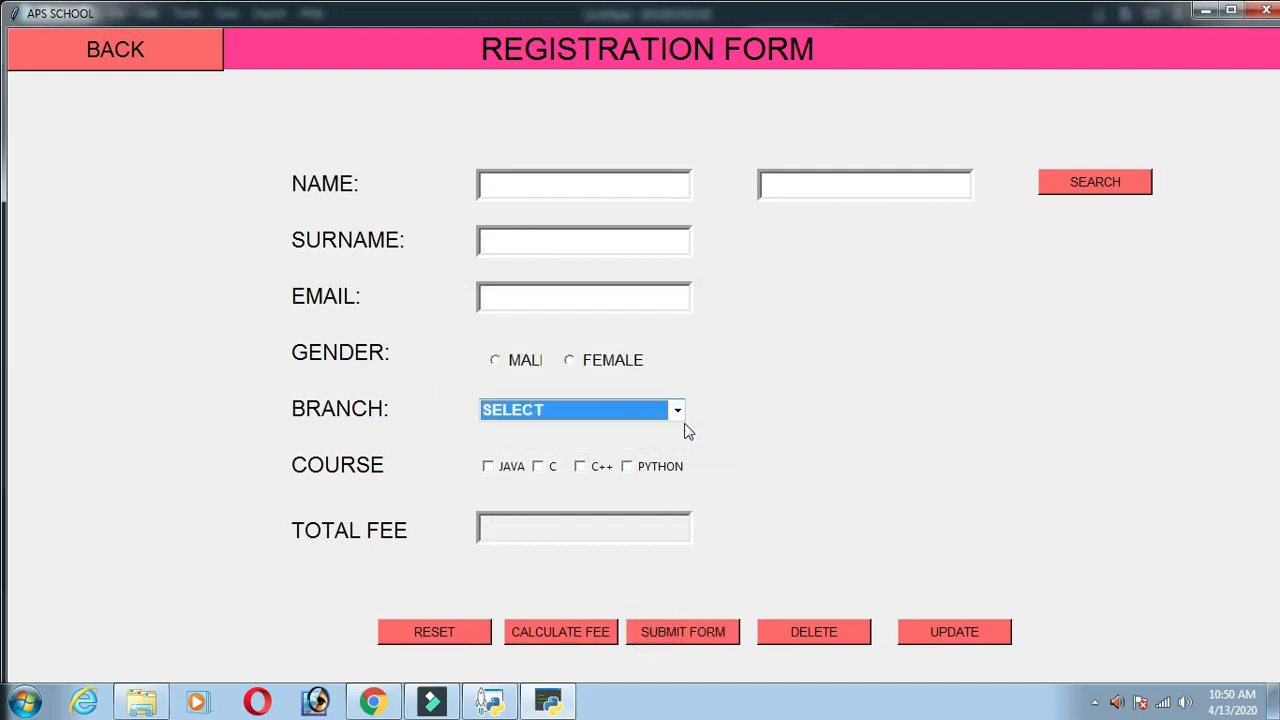
mouse_move(404, 592)
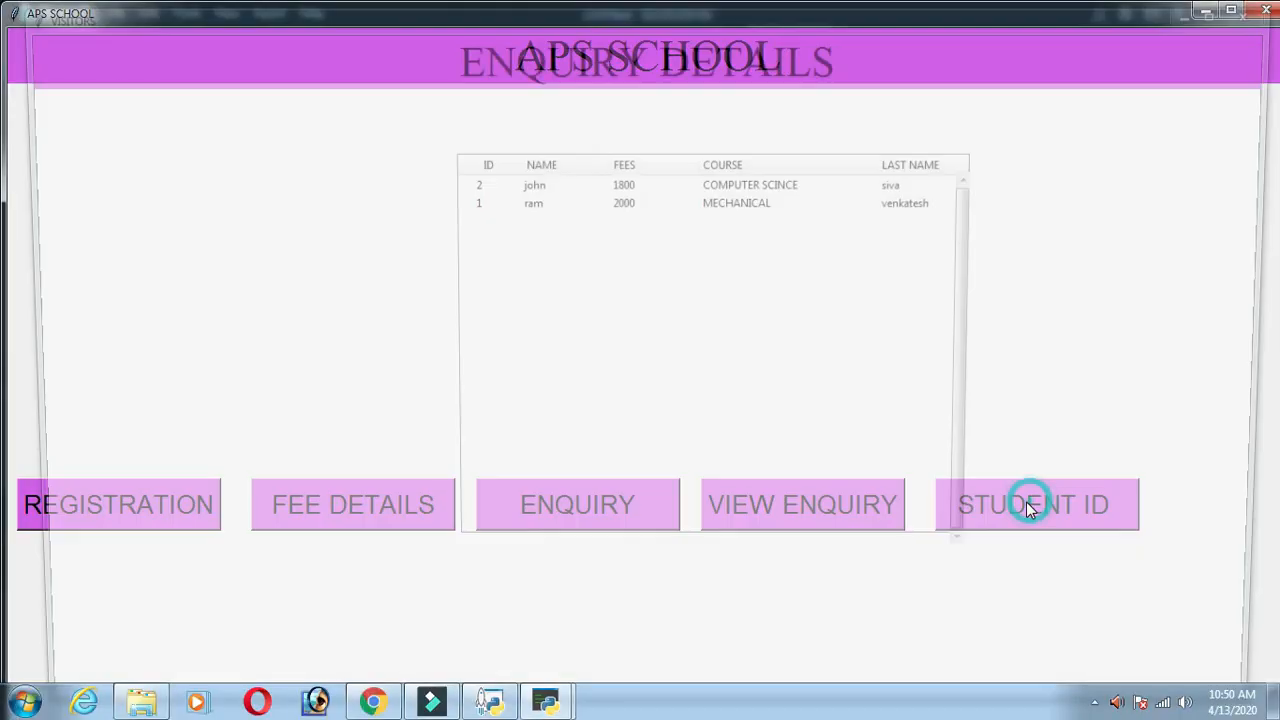
Bring up the Enquiry Details listing john (ID 2, 1800) and ram (ID 1, 2000)
click(1036, 504)
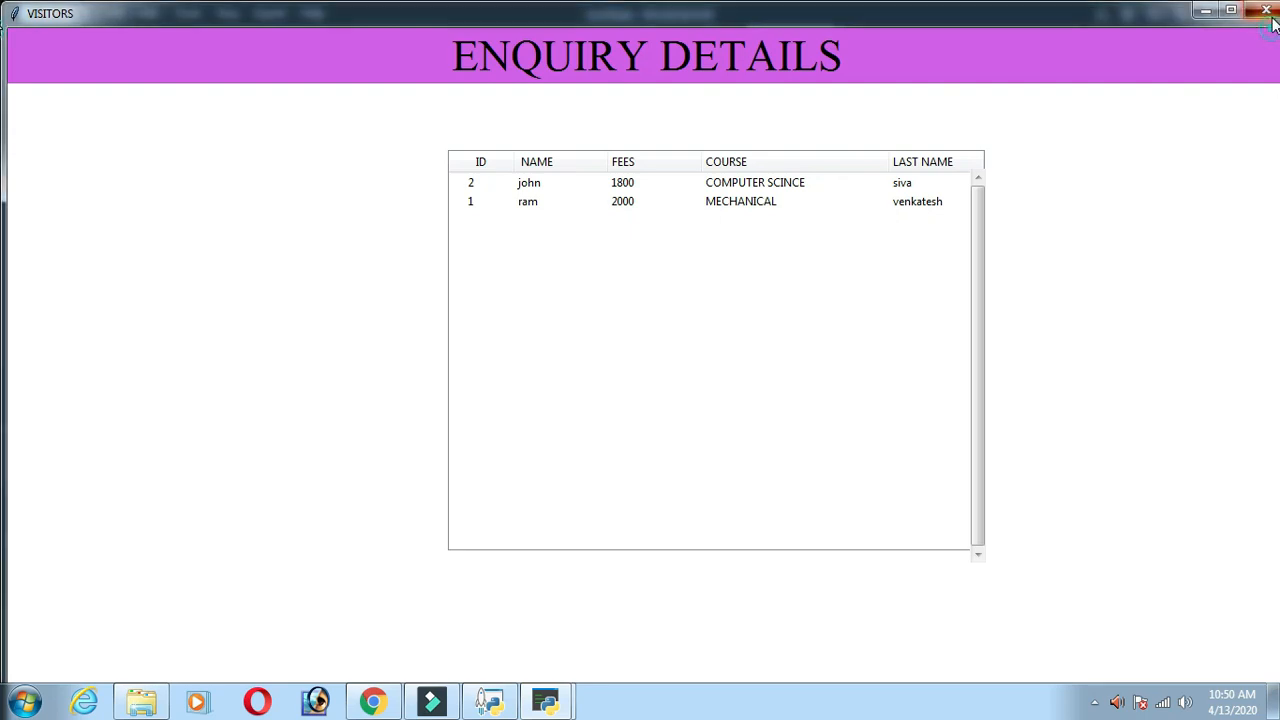
click(1266, 12)
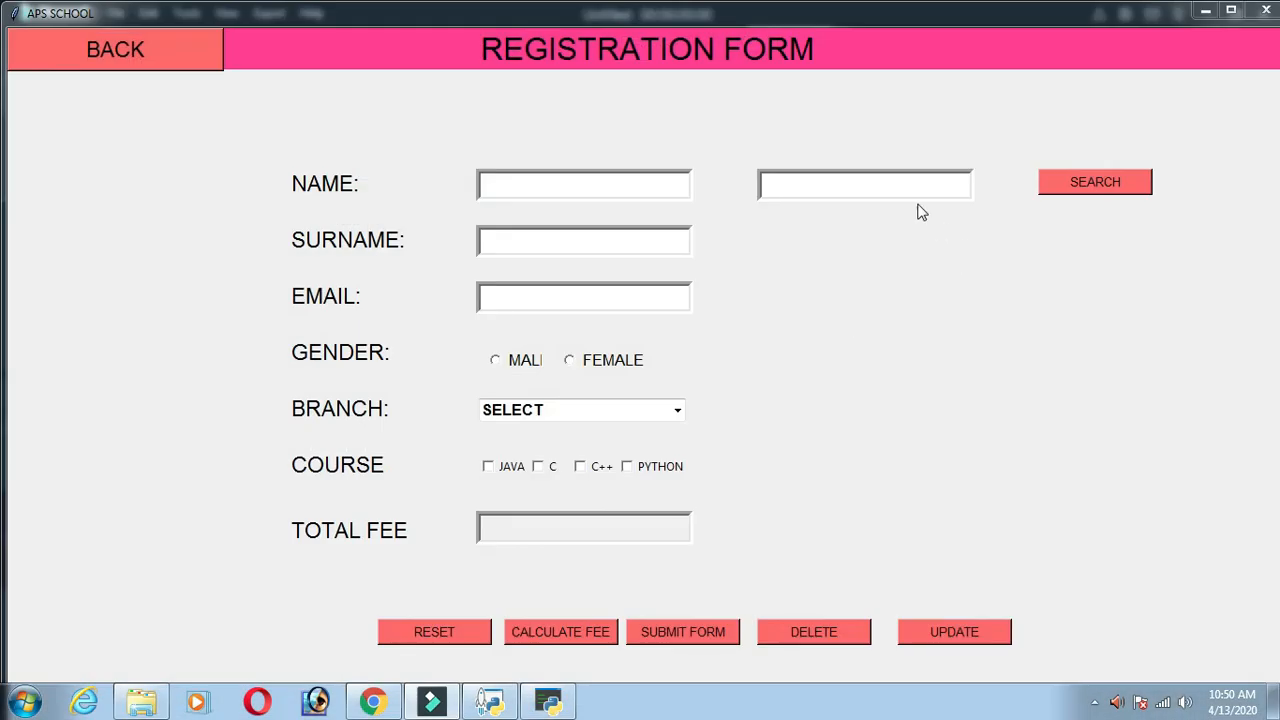
text(2)
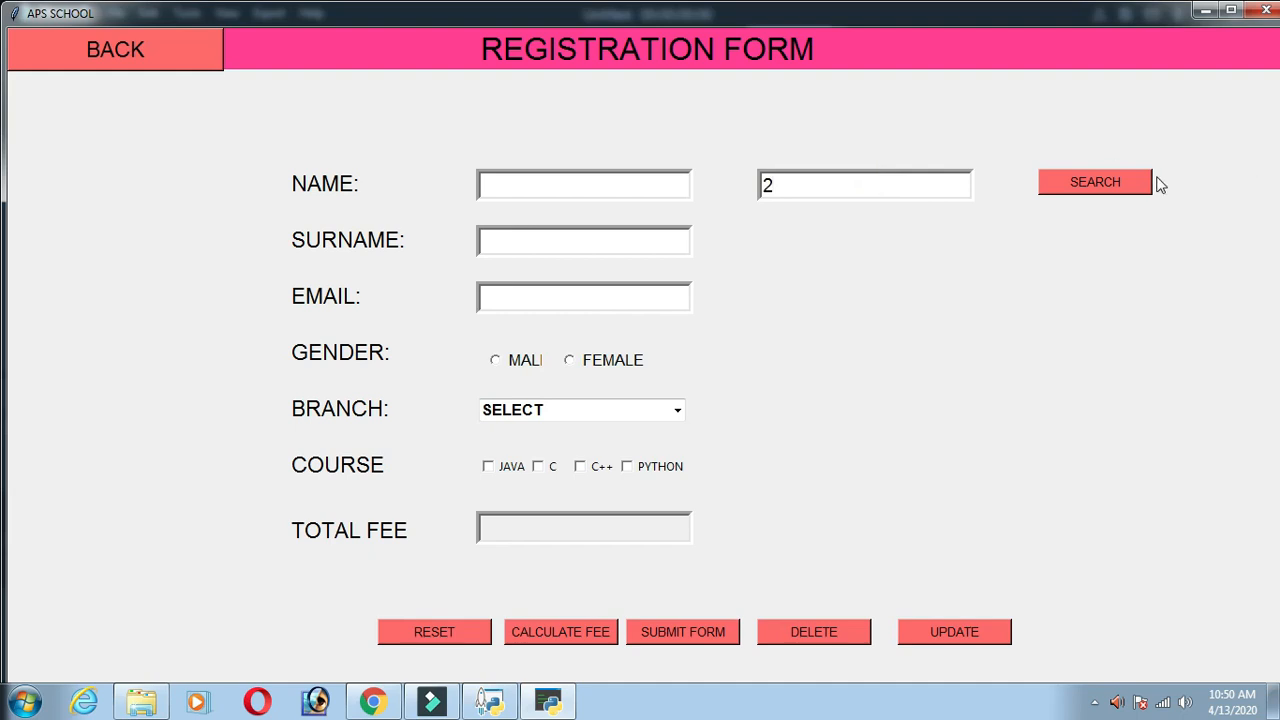
click(1094, 180)
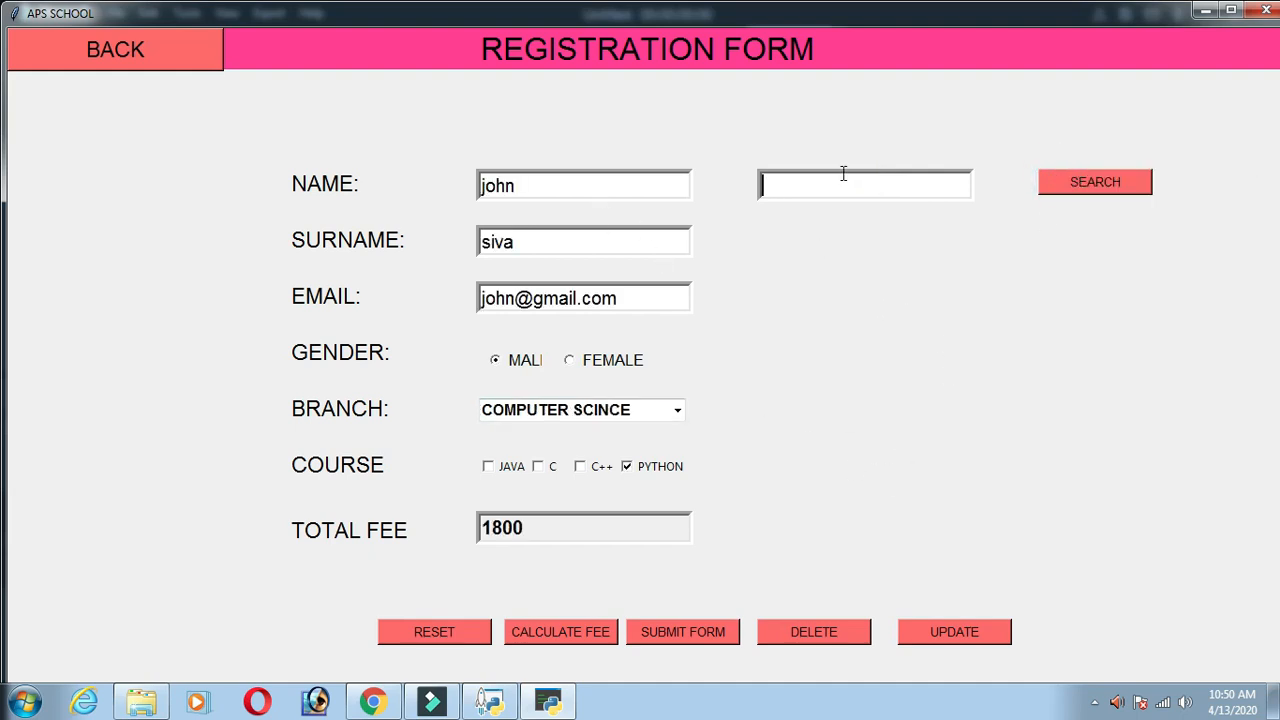
click(1094, 182)
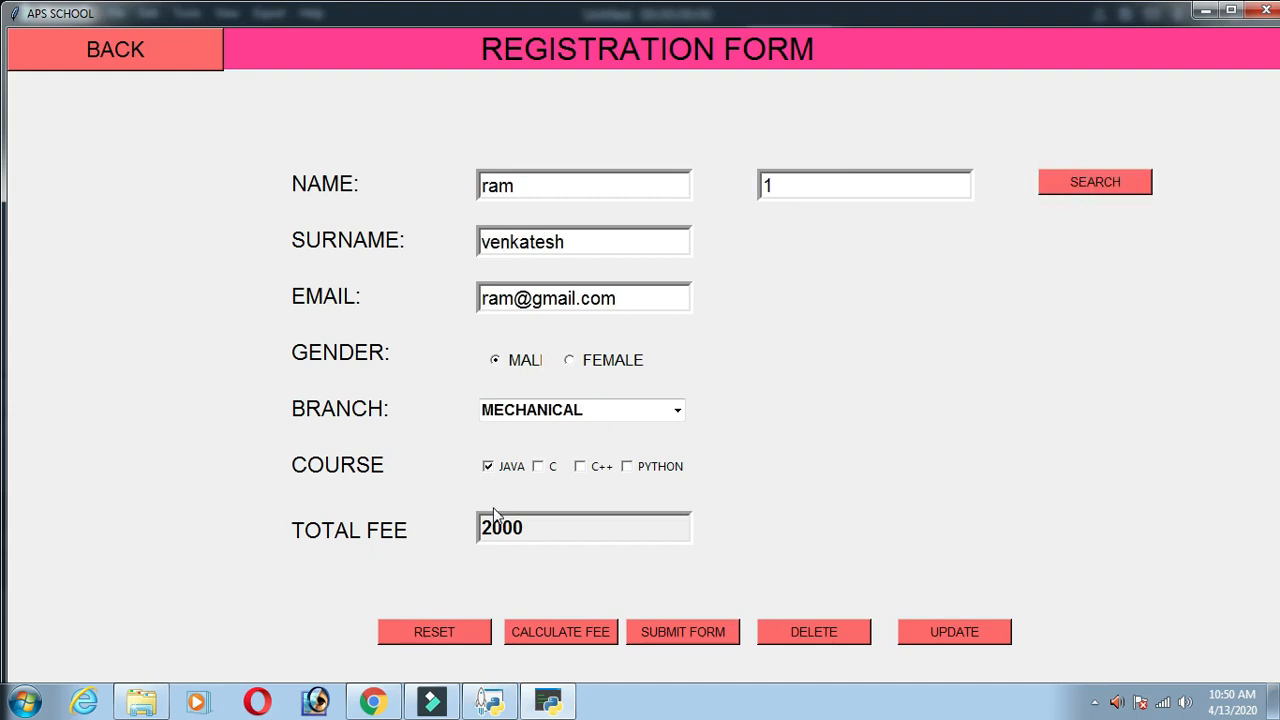
click(864, 184)
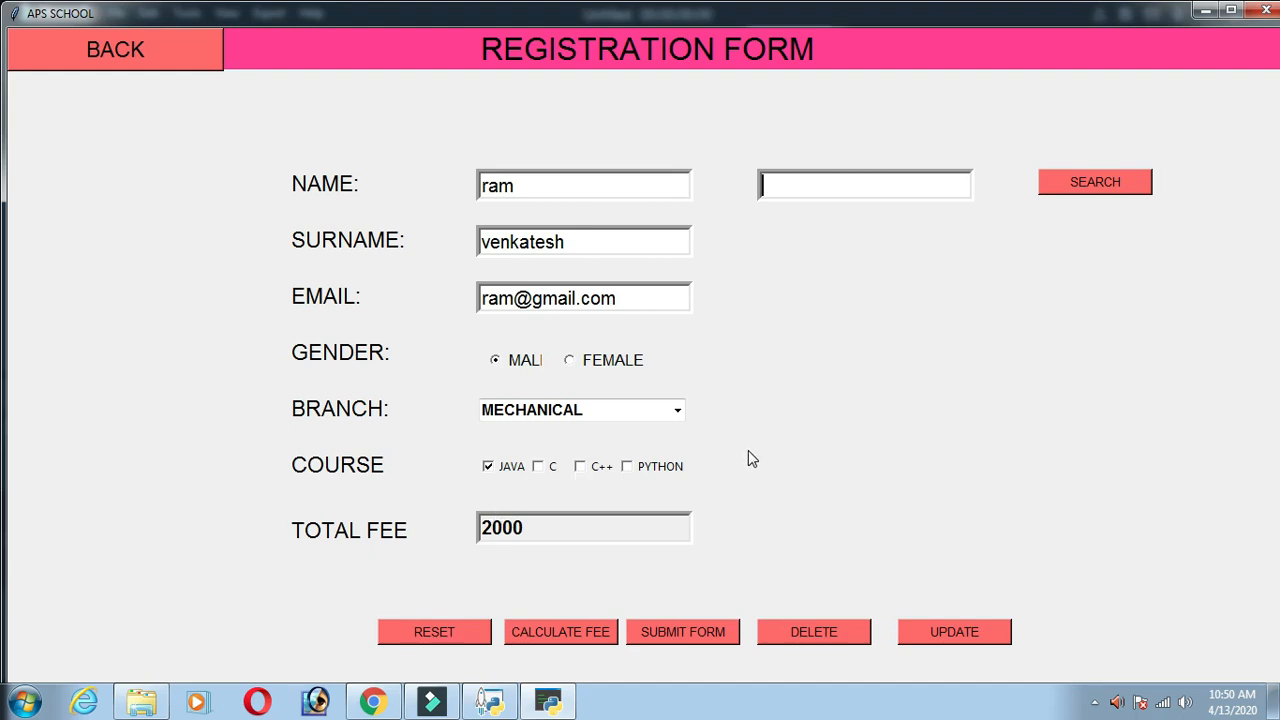
Load student 2 john, set his branch to CIVIL and request the update
text(2)
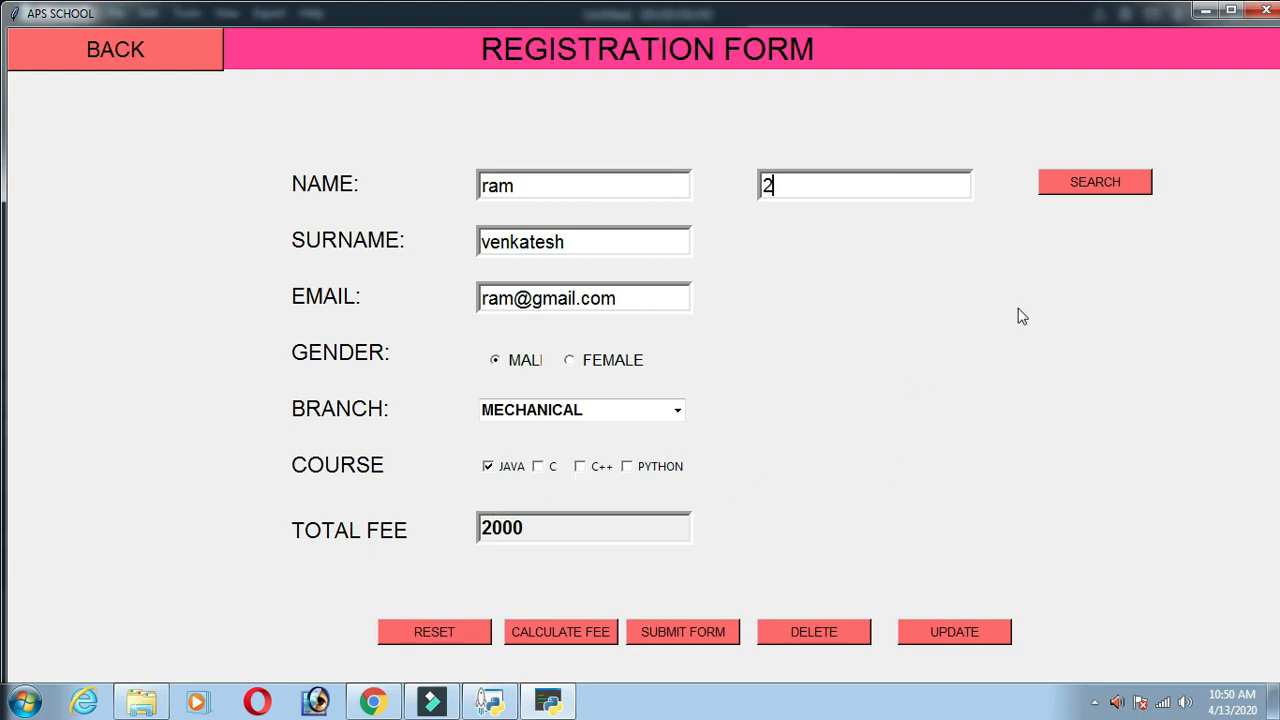
click(676, 410)
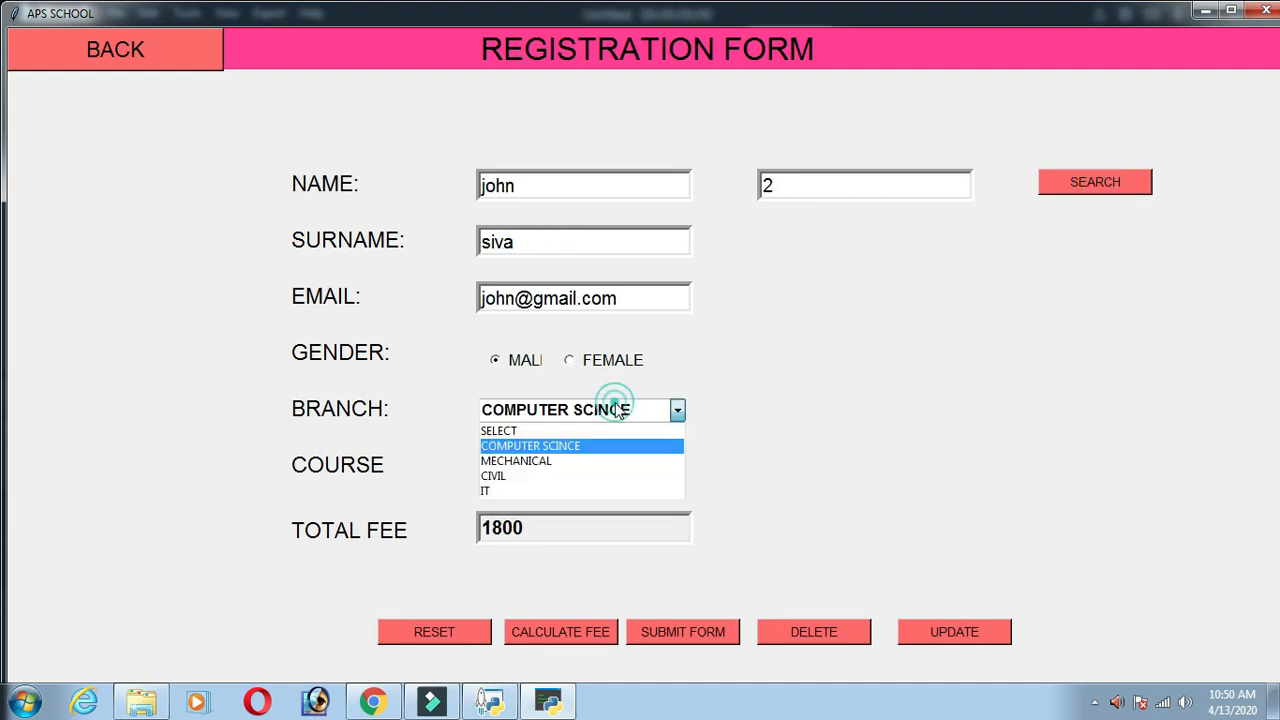
click(492, 476)
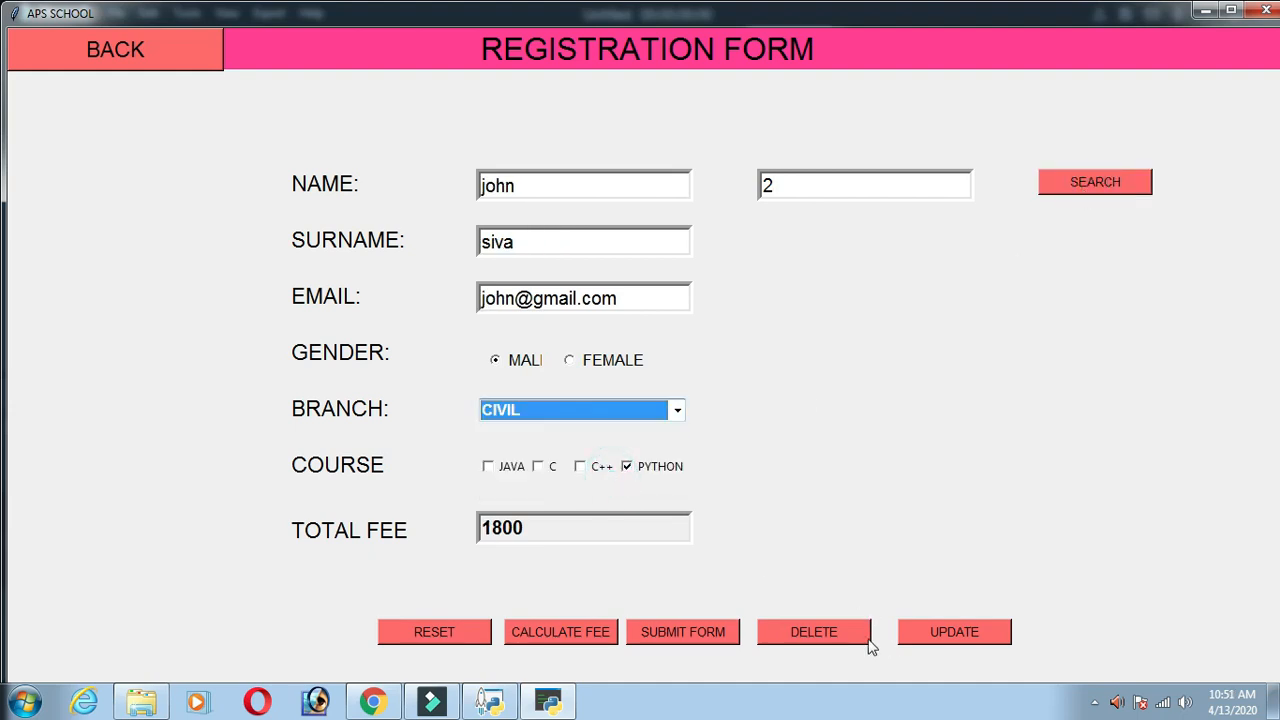
click(952, 632)
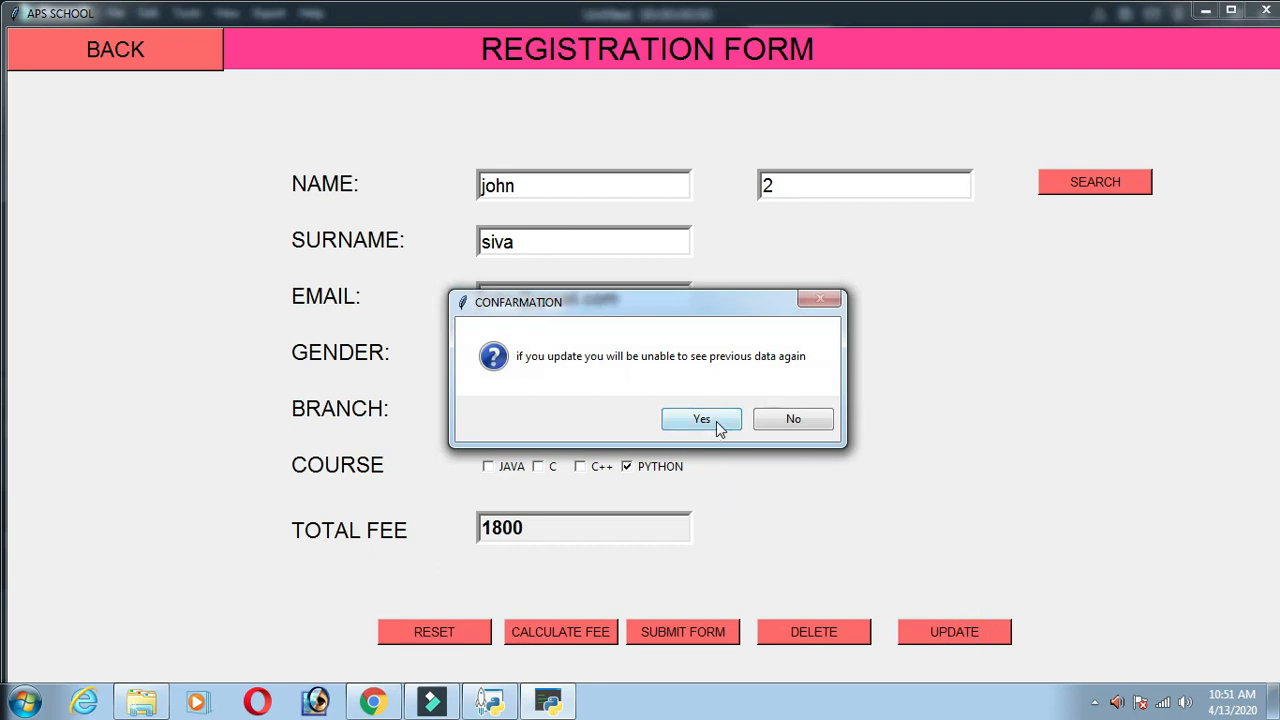
mouse_move(700, 384)
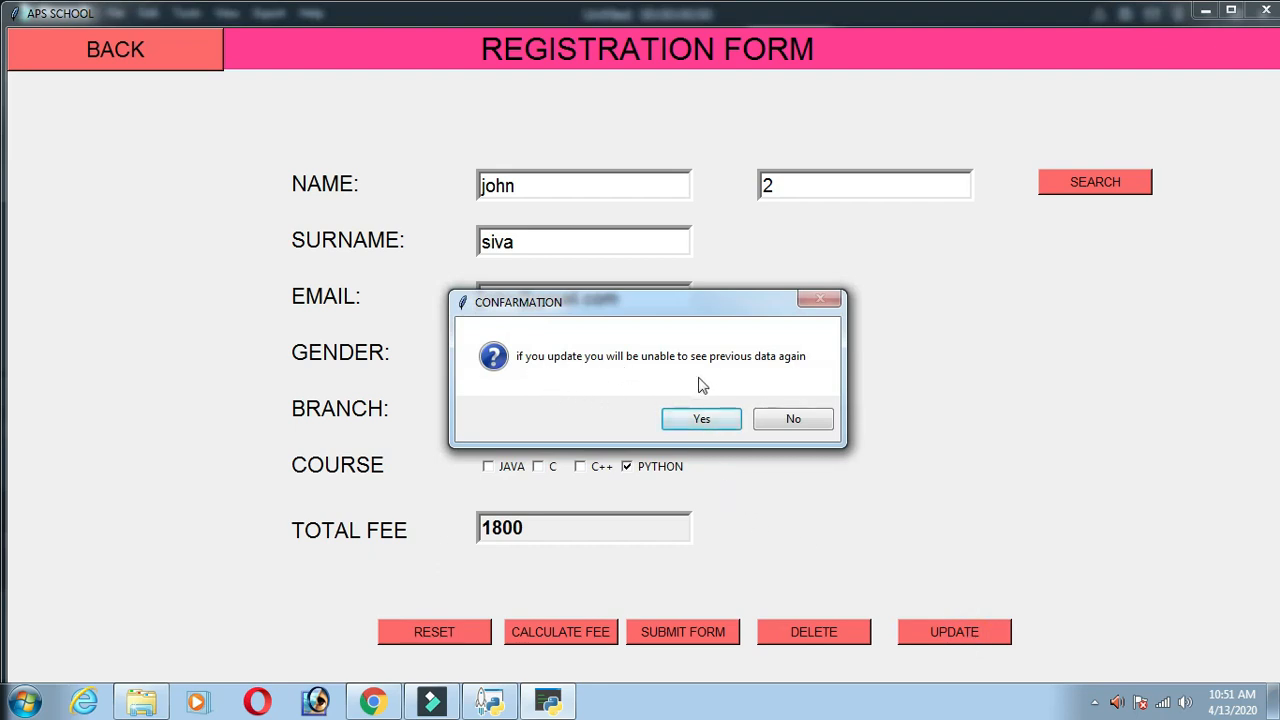
click(700, 418)
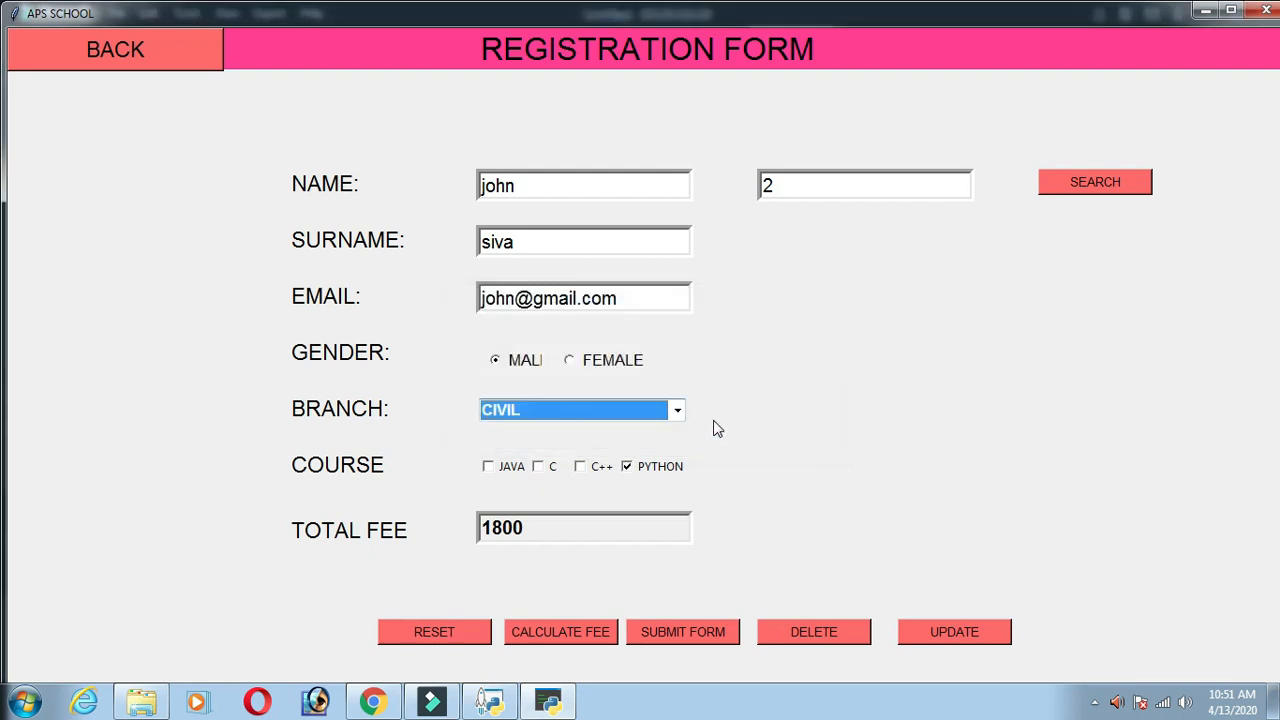
mouse_move(896, 622)
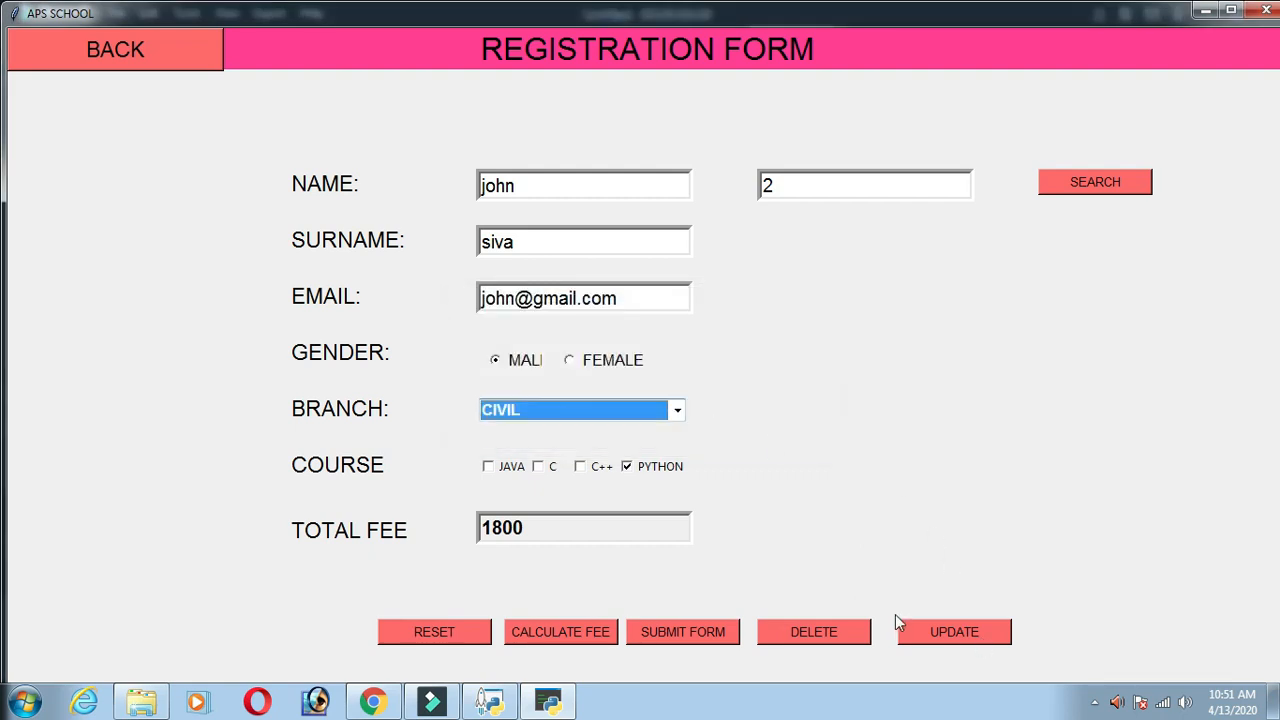
Confirm overwriting john's record and verify the enquiry details list ID 2 as Civil, fee 1800
click(954, 632)
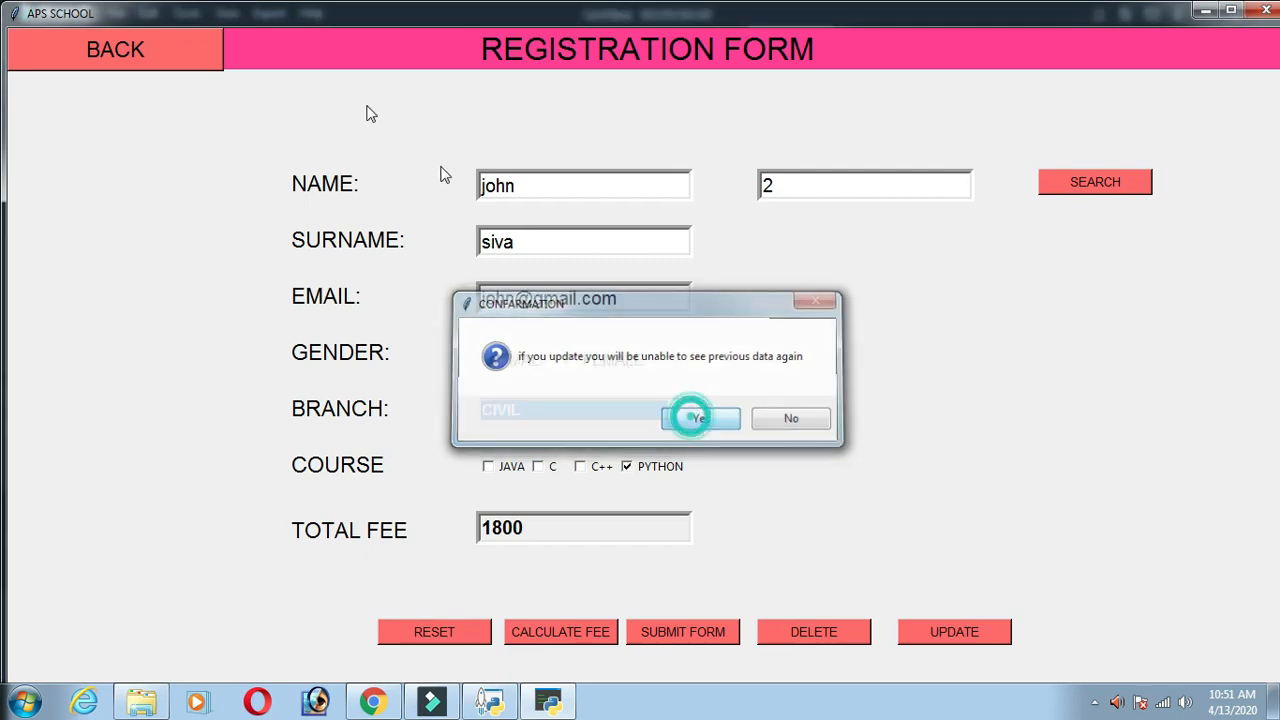
click(696, 418)
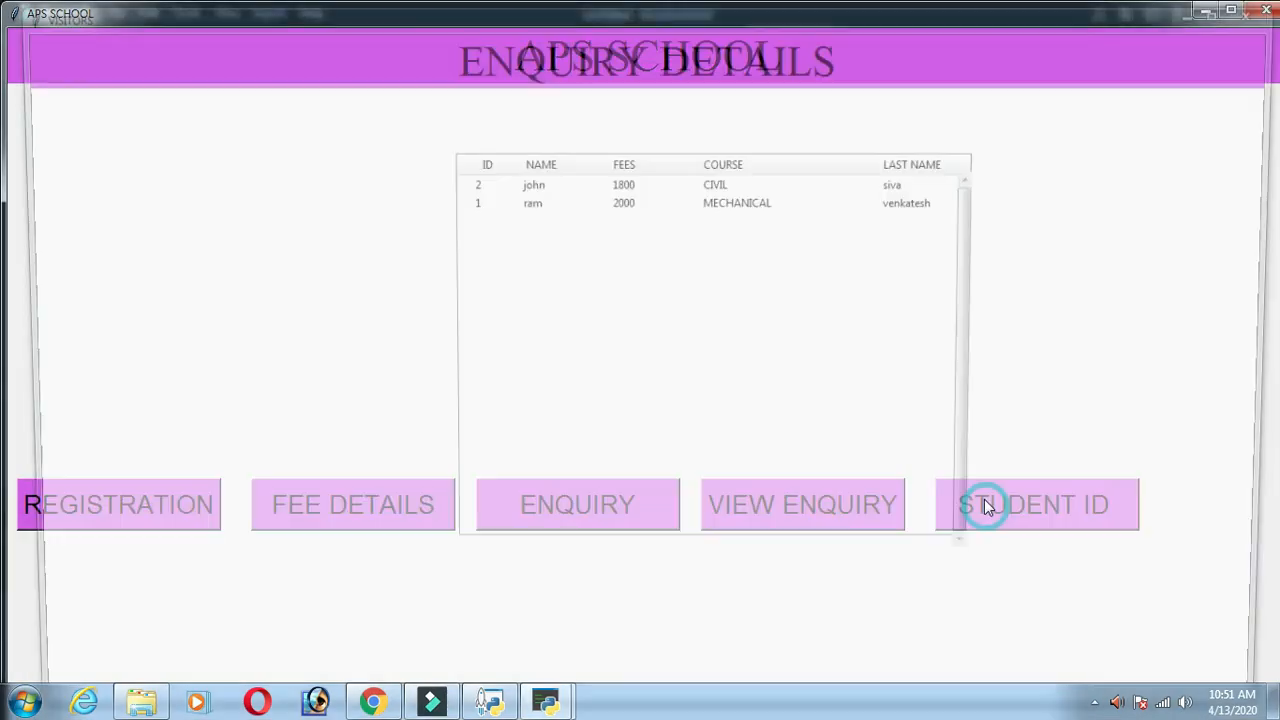
click(1036, 504)
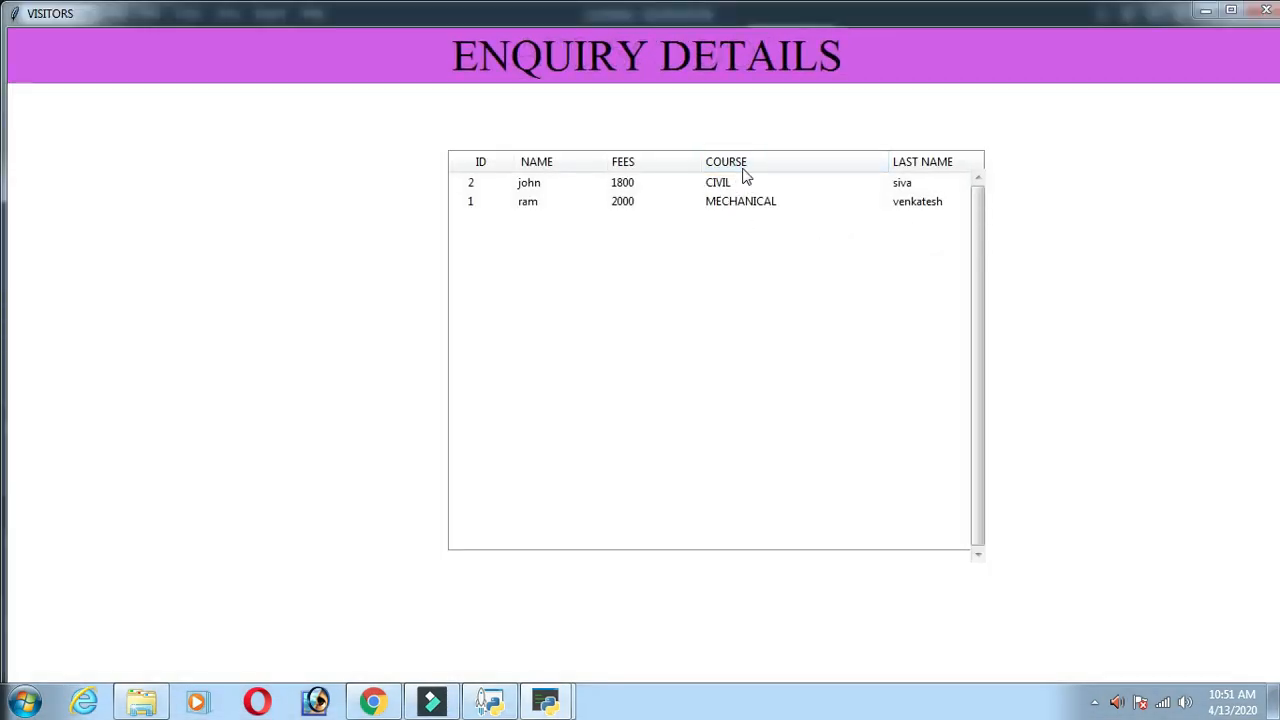